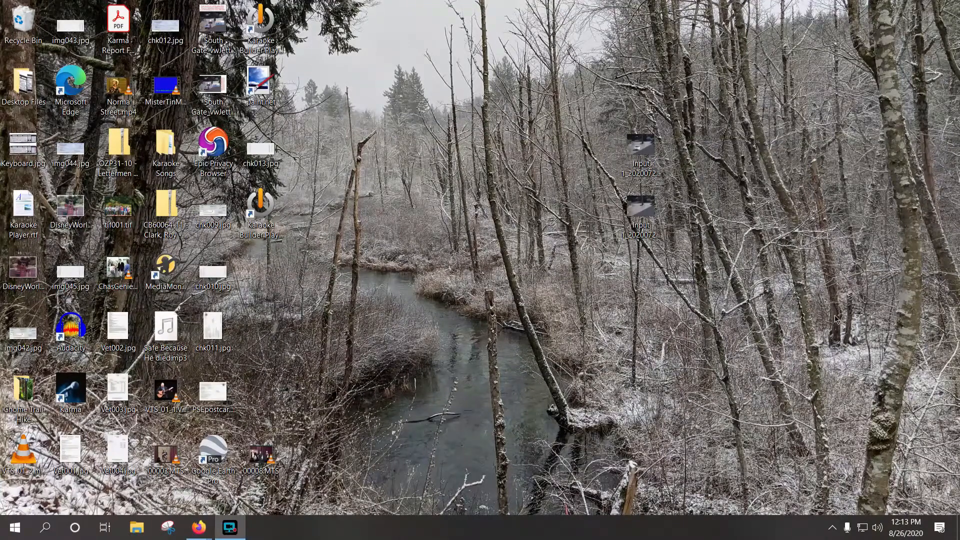
{"action": "mouse_move", "coordinate": [822, 321]}
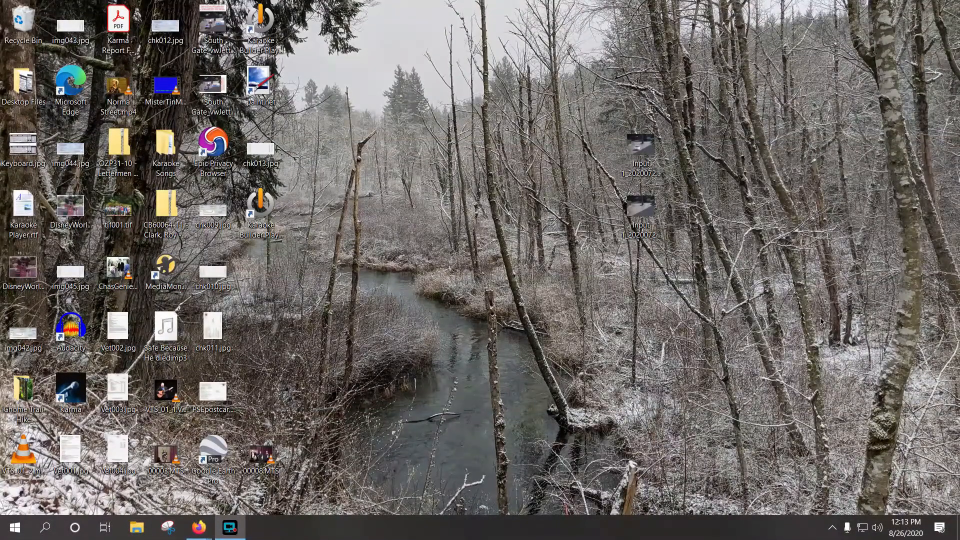
{"action": "mouse_move", "coordinate": [530, 534]}
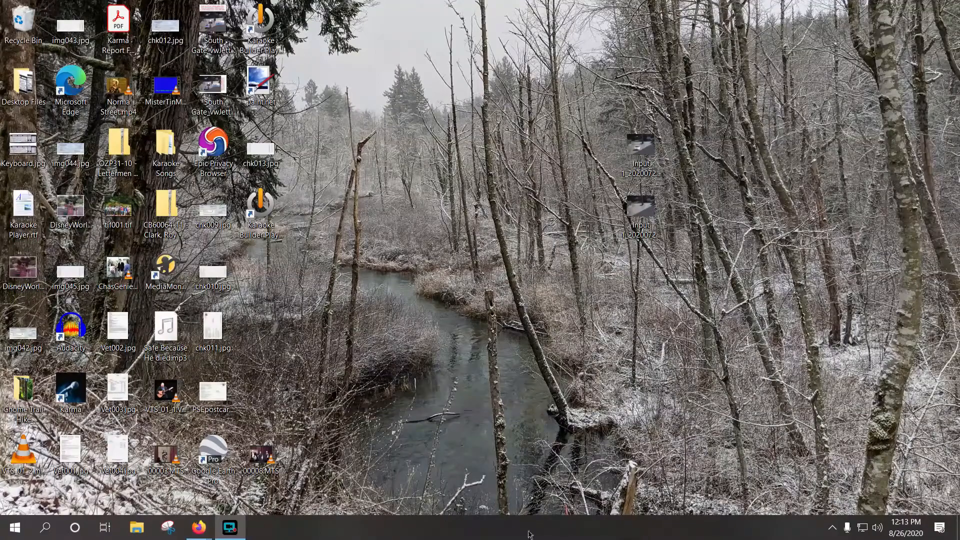
{"action": "mouse_move", "coordinate": [159, 510]}
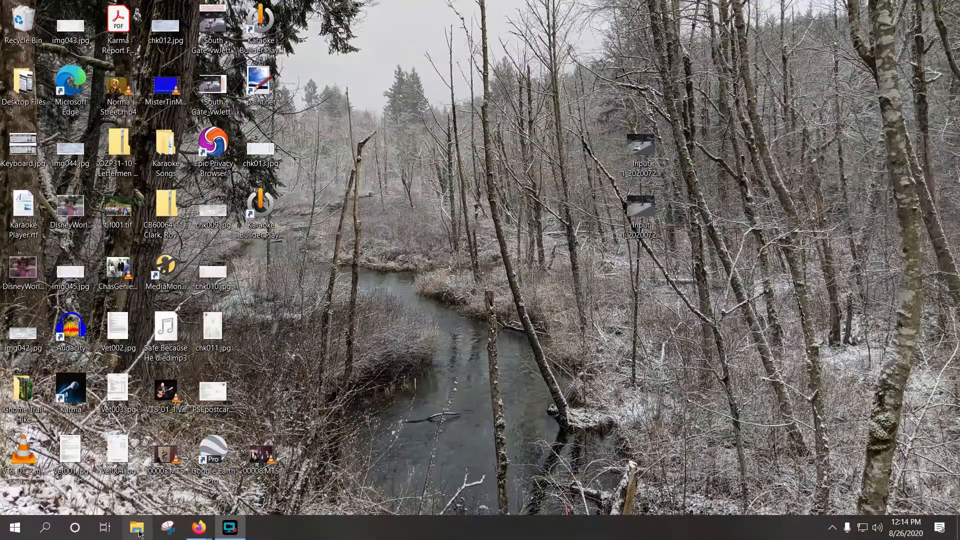
From This PC, view the Properties of the nearly full Elements (J:) drive and close them.
{"action": "left_click", "coordinate": [137, 527]}
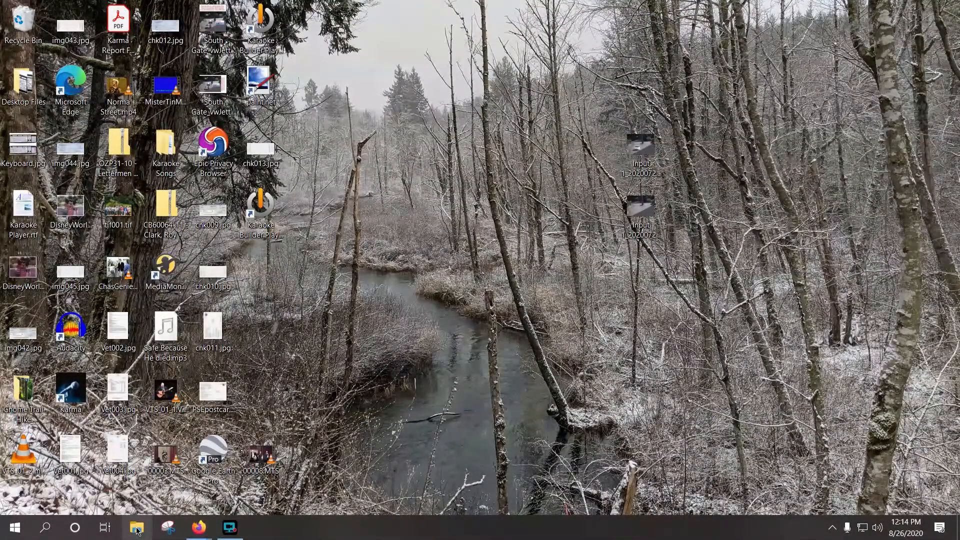
{"action": "left_click", "coordinate": [136, 527]}
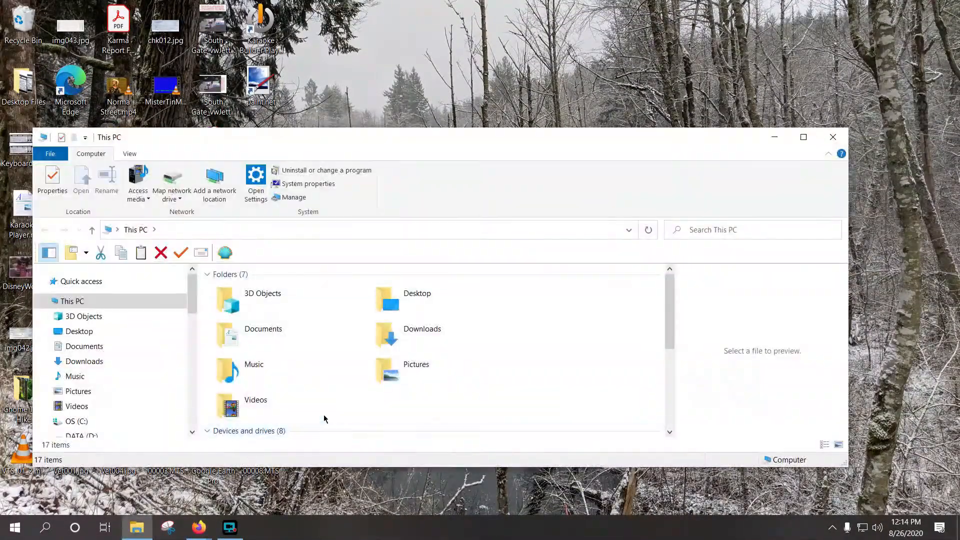
{"action": "scroll", "scroll_direction": "down", "scroll_amount": 3}
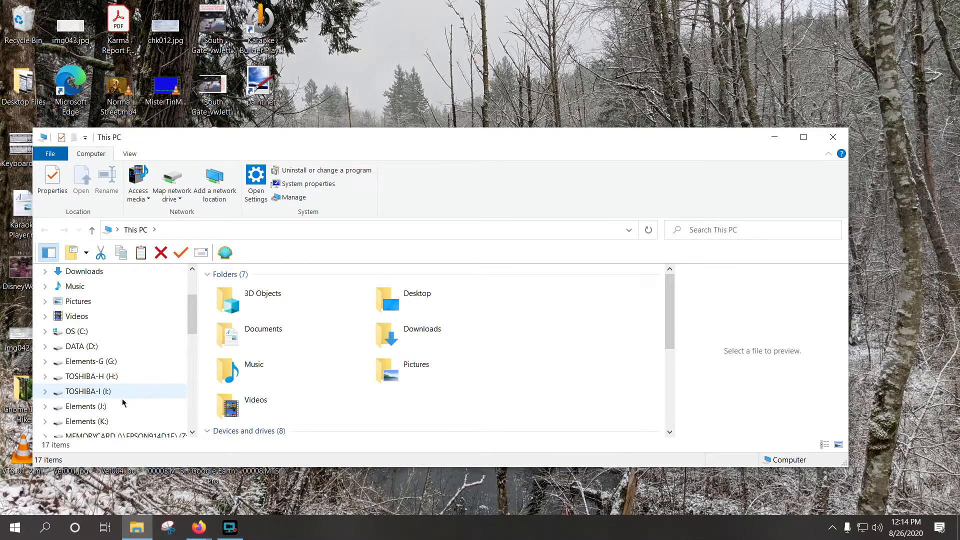
{"action": "scroll", "scroll_direction": "down", "scroll_amount": 3}
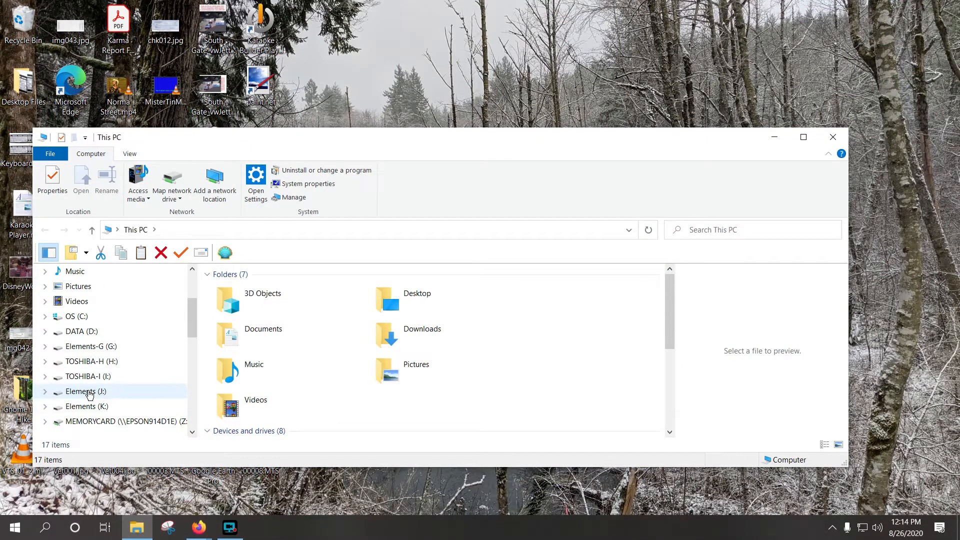
{"action": "left_click", "coordinate": [86, 391]}
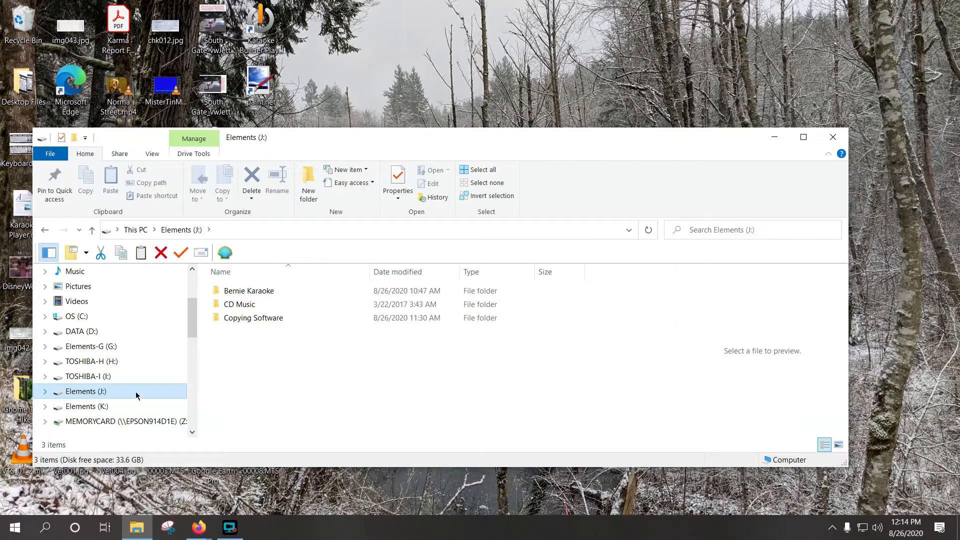
{"action": "right_click", "coordinate": [86, 391]}
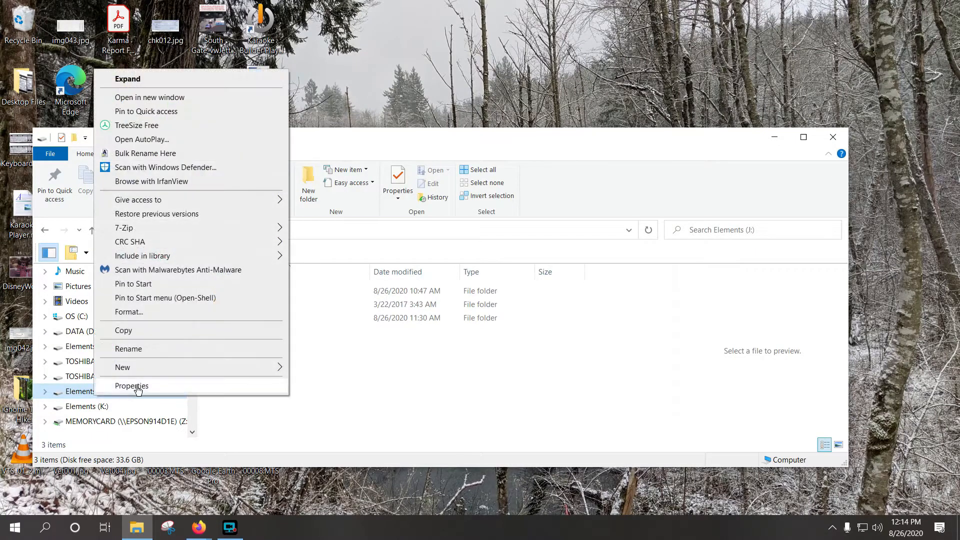
{"action": "left_click", "coordinate": [131, 386]}
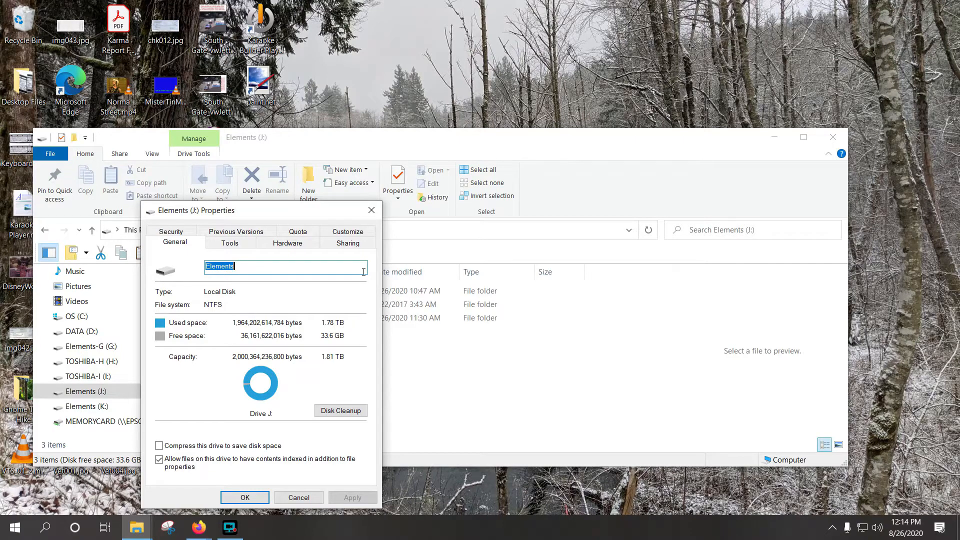
{"action": "mouse_move", "coordinate": [326, 364]}
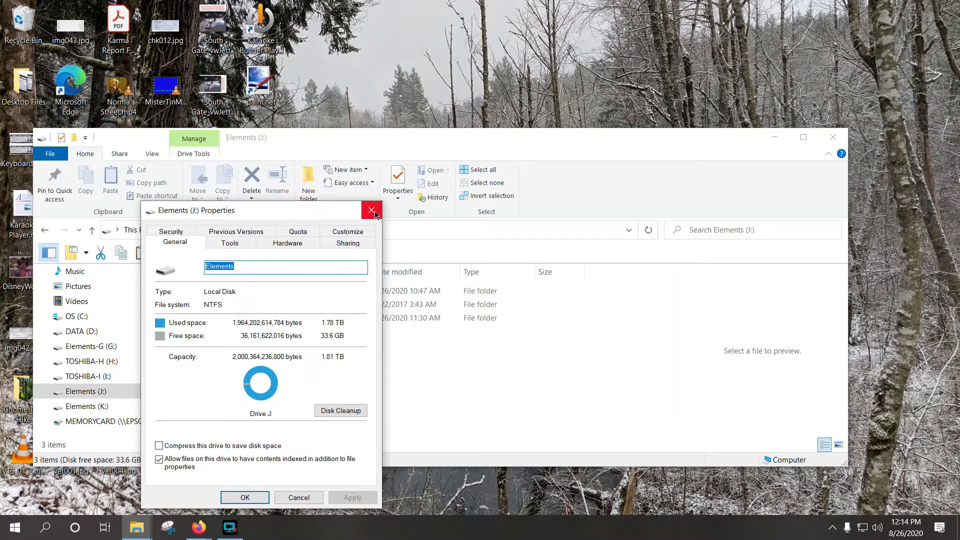
{"action": "left_click", "coordinate": [372, 210]}
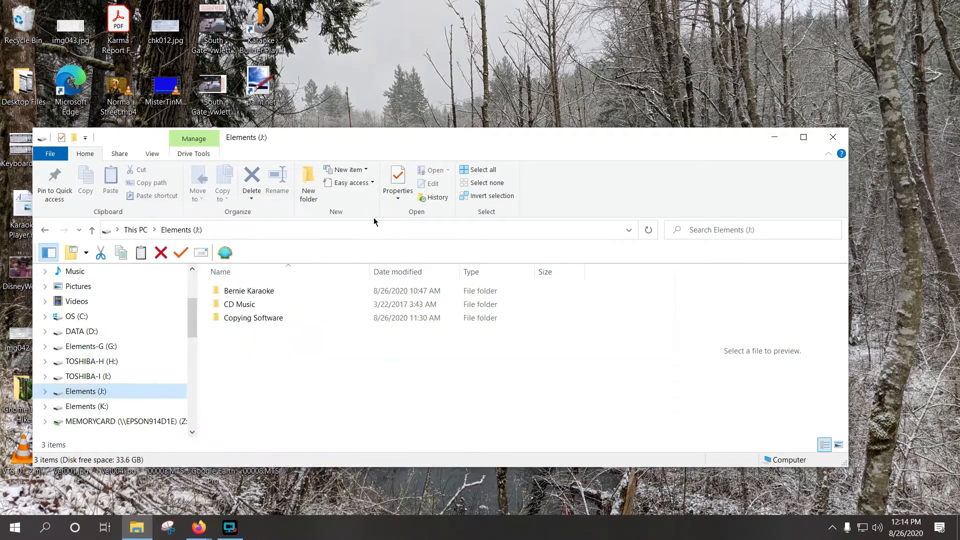
{"action": "mouse_move", "coordinate": [84, 407]}
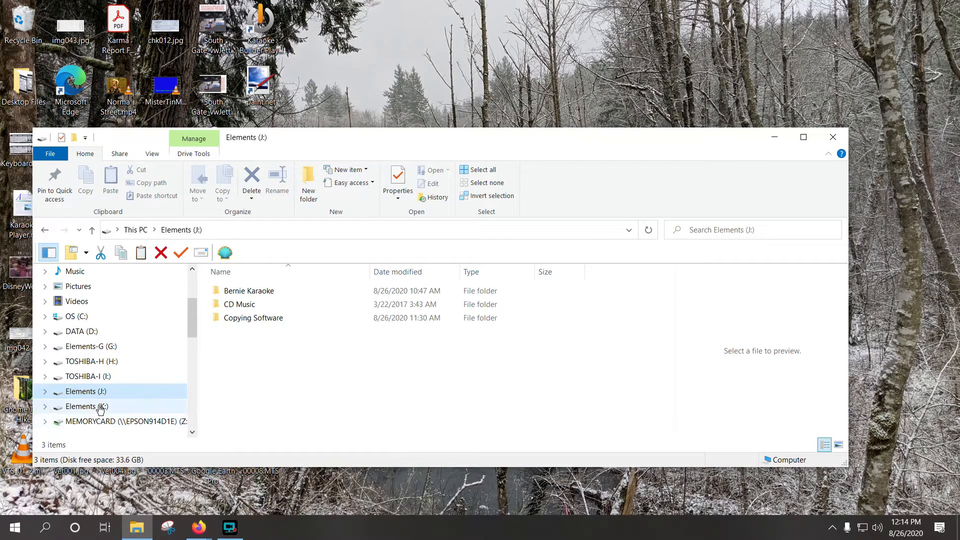
View the Properties of the empty Elements (K:) drive, close them, leaving K: open.
{"action": "left_click", "coordinate": [86, 406]}
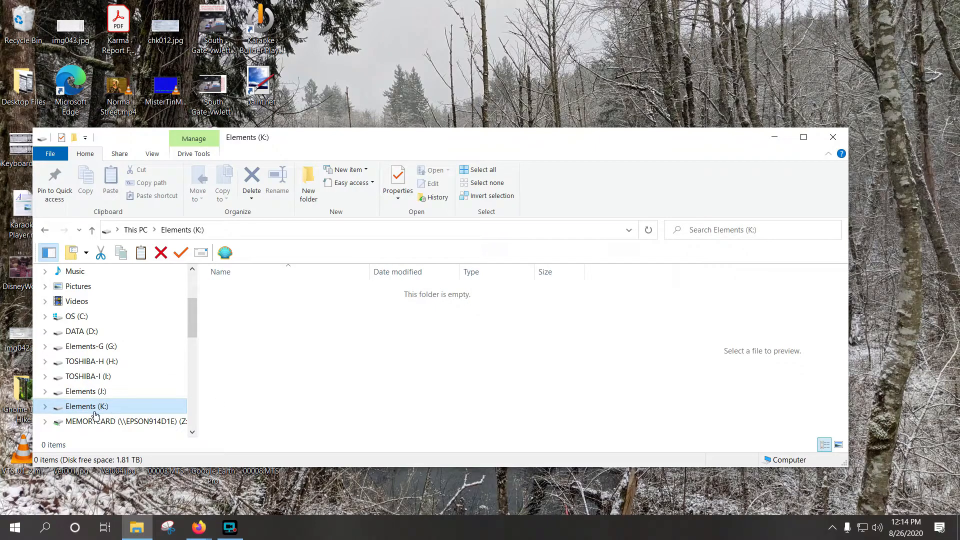
{"action": "left_click", "coordinate": [397, 178]}
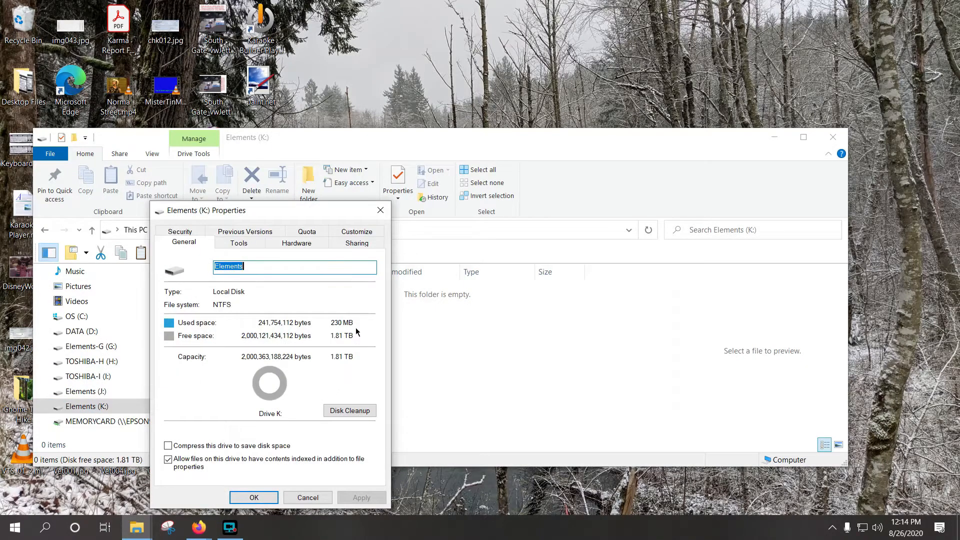
{"action": "mouse_move", "coordinate": [353, 343]}
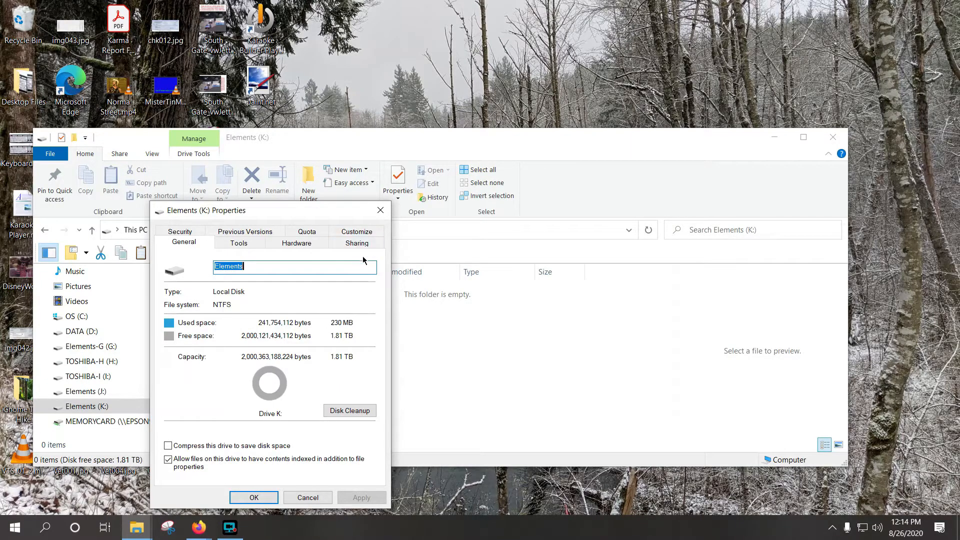
{"action": "left_click", "coordinate": [307, 497]}
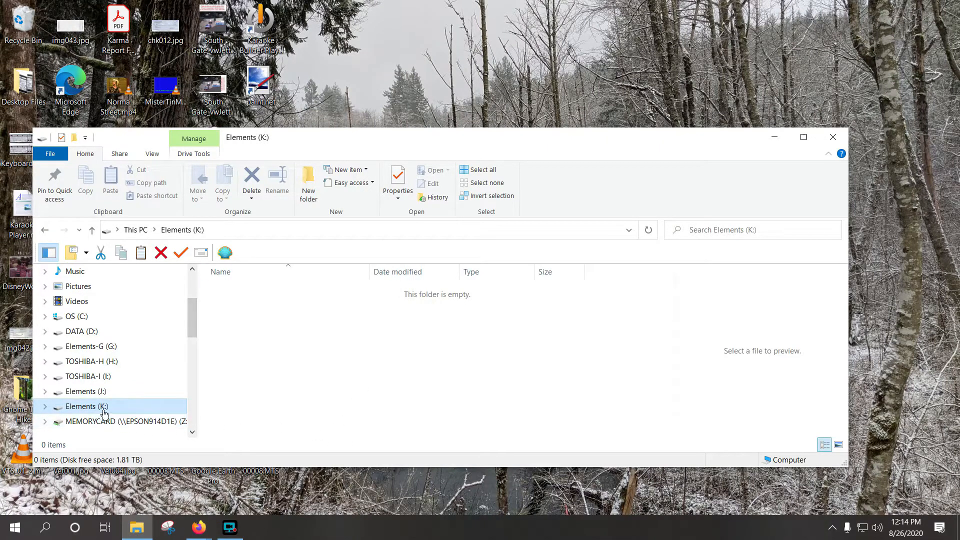
{"action": "mouse_move", "coordinate": [99, 409]}
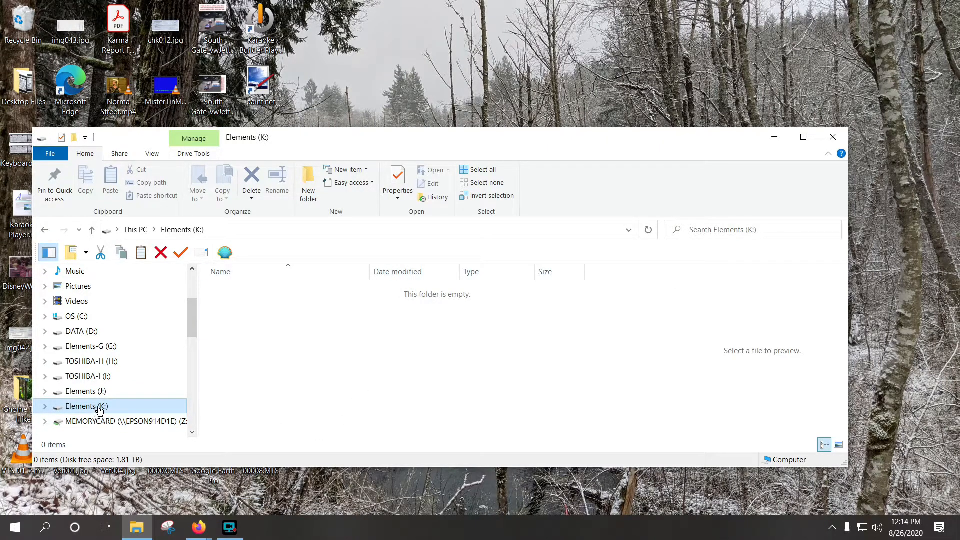
{"action": "mouse_move", "coordinate": [91, 392]}
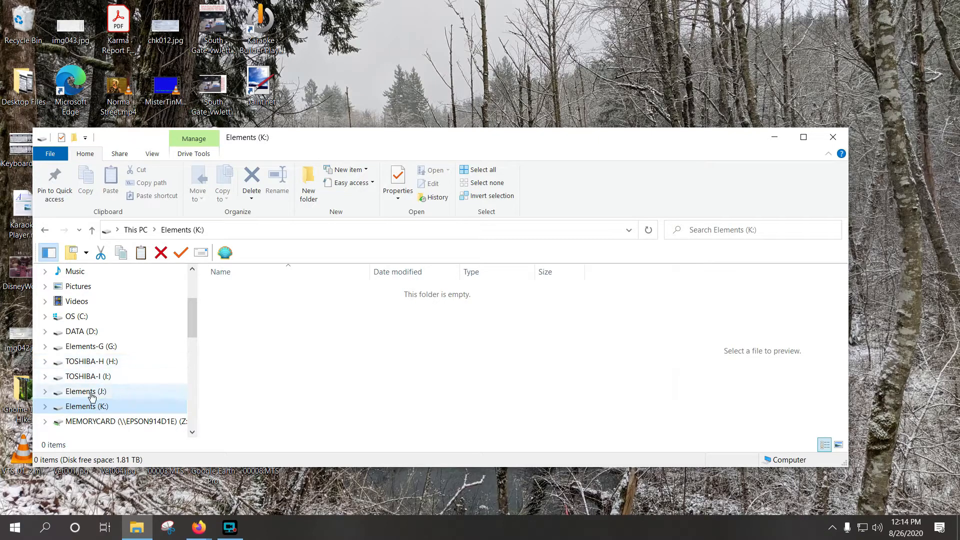
Copy the Copying Software folder from J: and paste it onto the empty K: drive.
{"action": "left_click", "coordinate": [85, 391]}
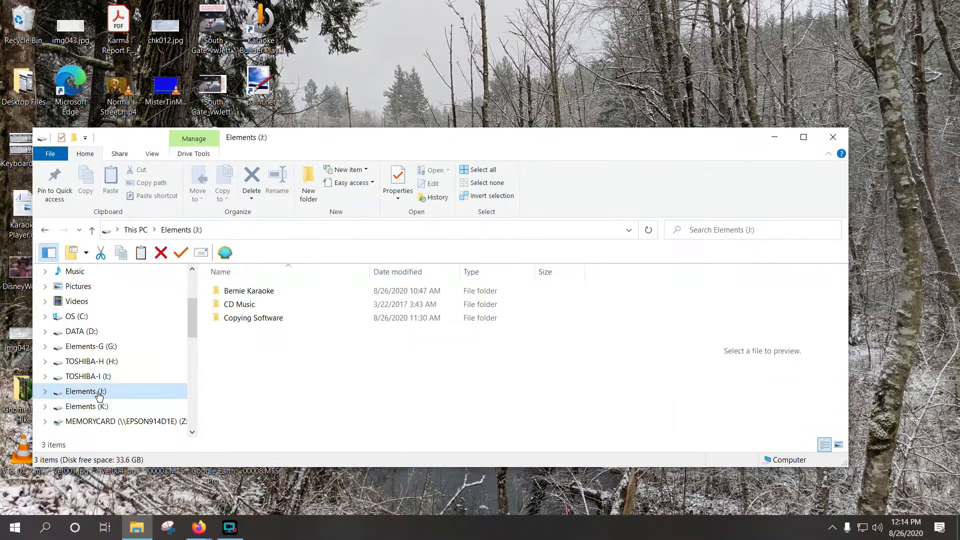
{"action": "mouse_move", "coordinate": [323, 380]}
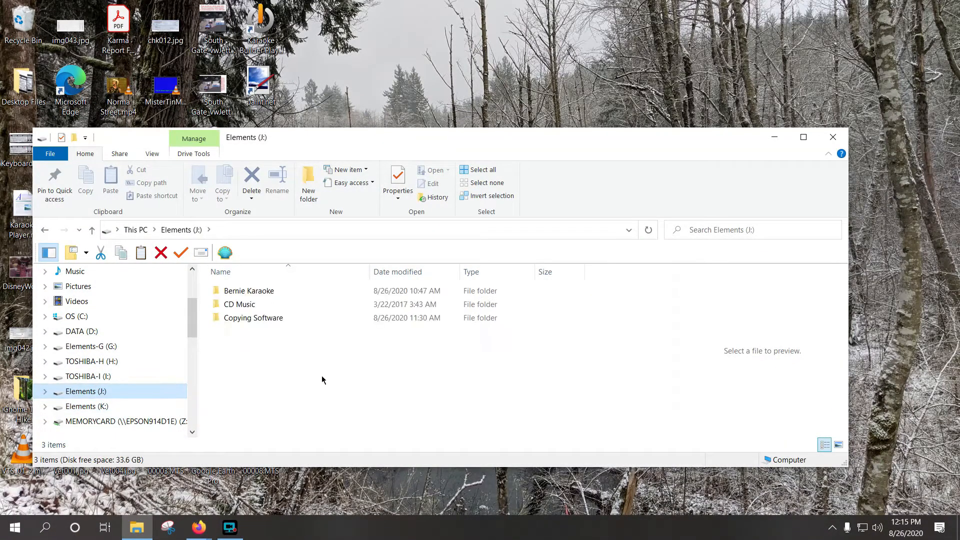
{"action": "left_click", "coordinate": [252, 318]}
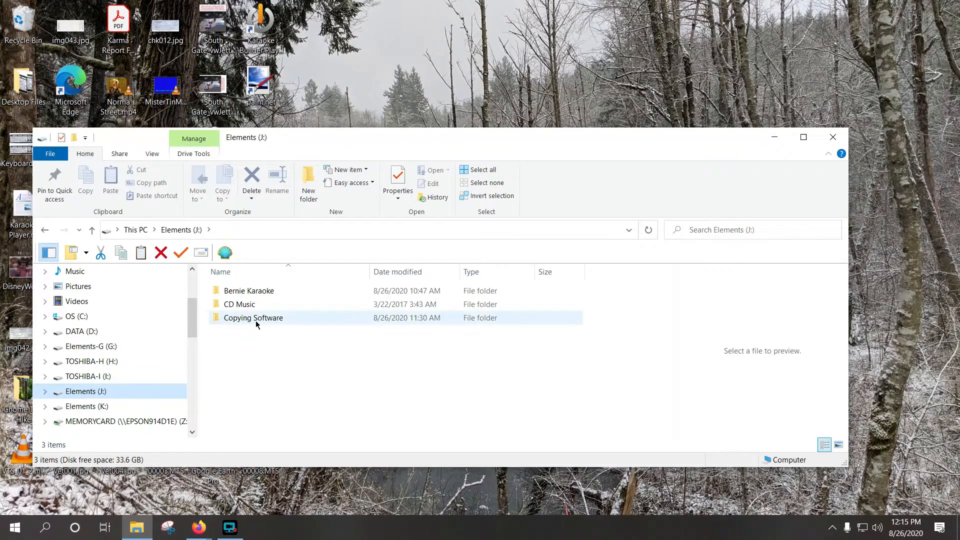
{"action": "mouse_move", "coordinate": [253, 318]}
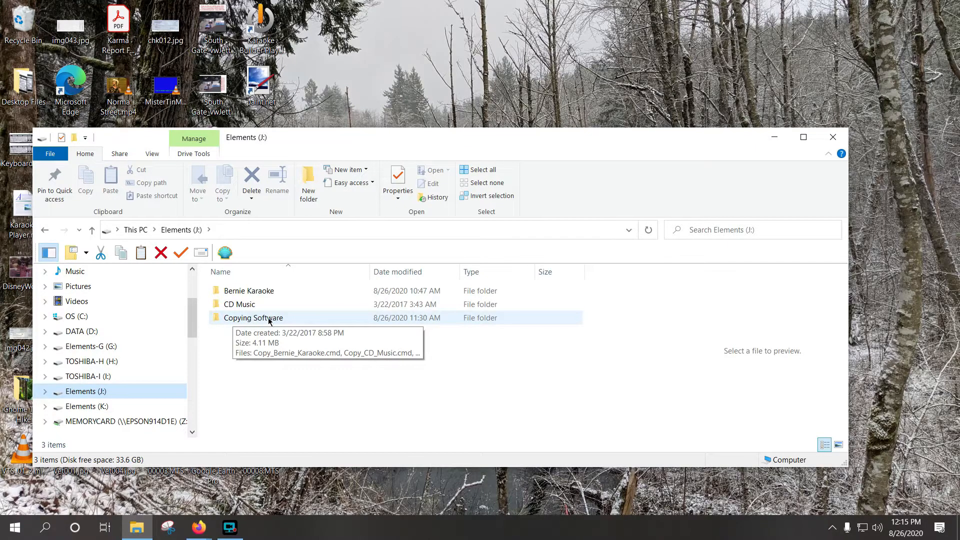
{"action": "mouse_move", "coordinate": [249, 347]}
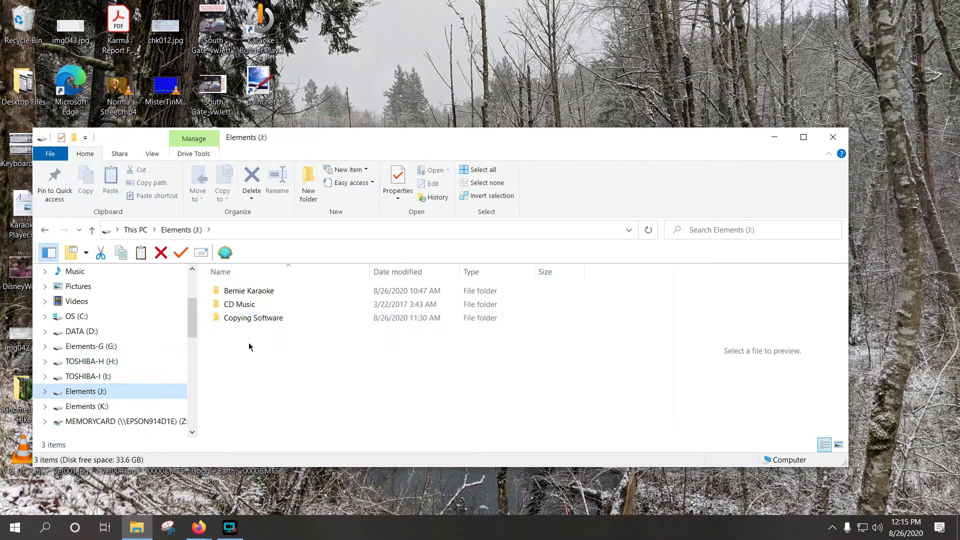
{"action": "mouse_move", "coordinate": [252, 317]}
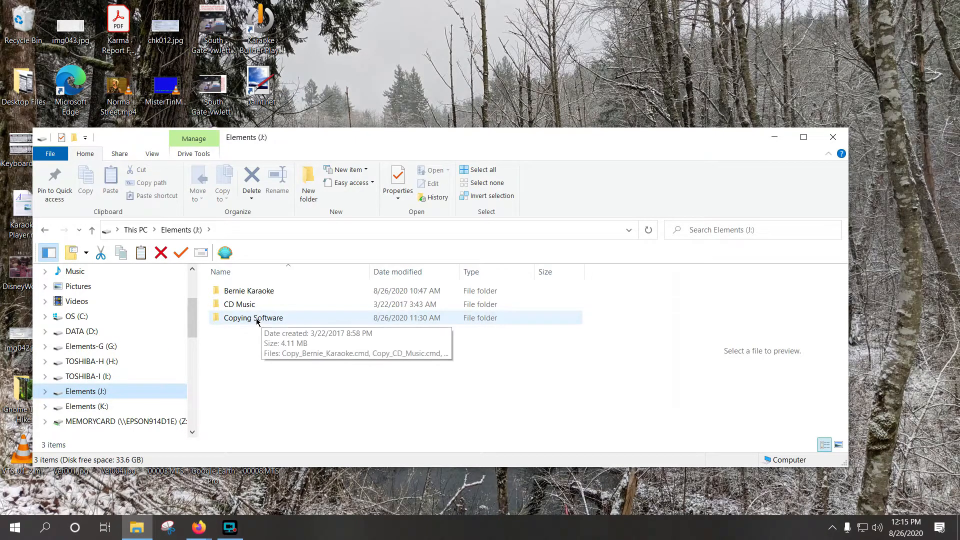
{"action": "right_click", "coordinate": [251, 318]}
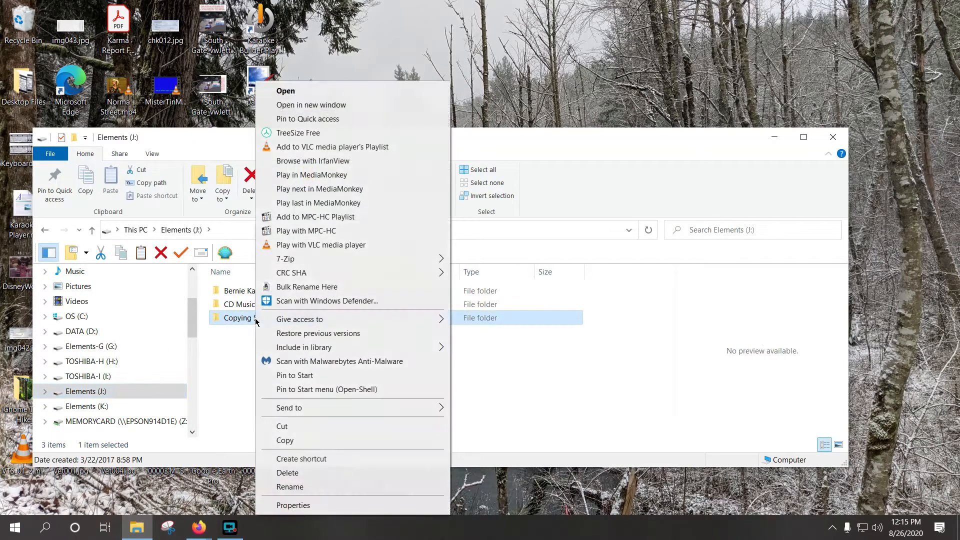
{"action": "mouse_move", "coordinate": [289, 441]}
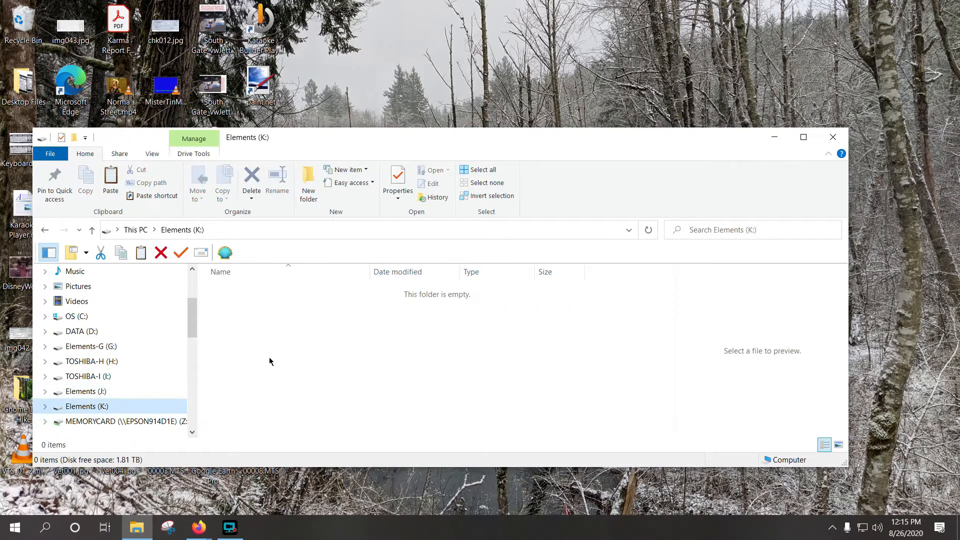
{"action": "right_click", "coordinate": [269, 361]}
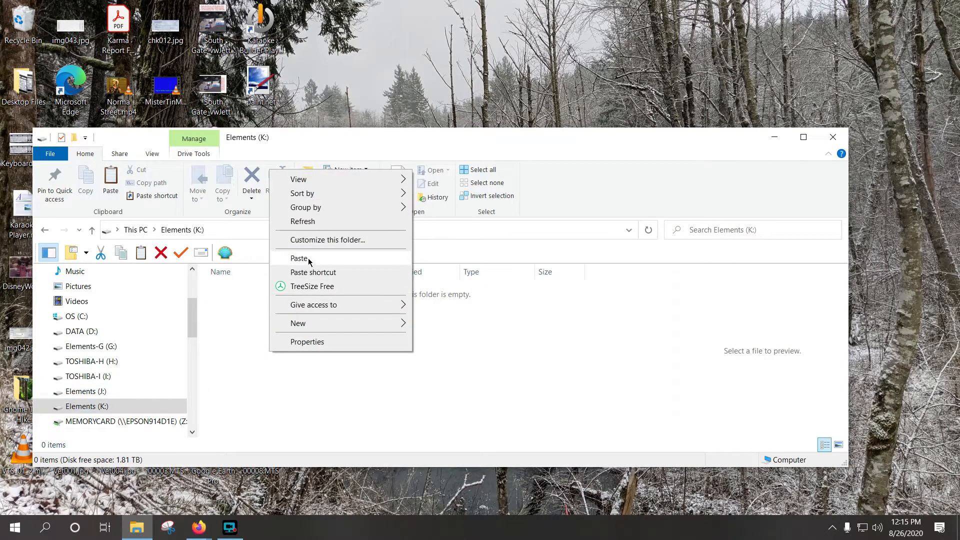
{"action": "left_click", "coordinate": [299, 258]}
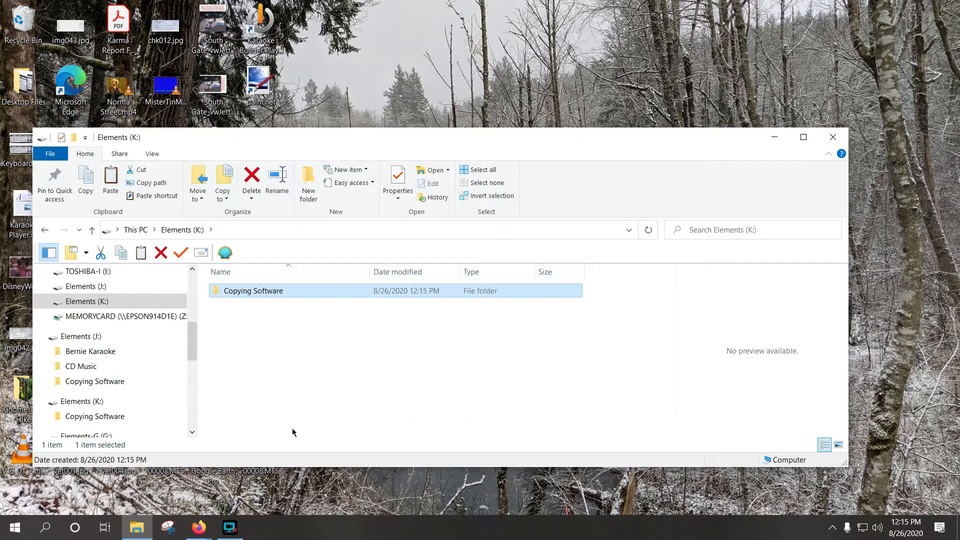
Browse to the Bernie Karaoke and then CD Music album folders on Elements (J:).
{"action": "left_click", "coordinate": [80, 401]}
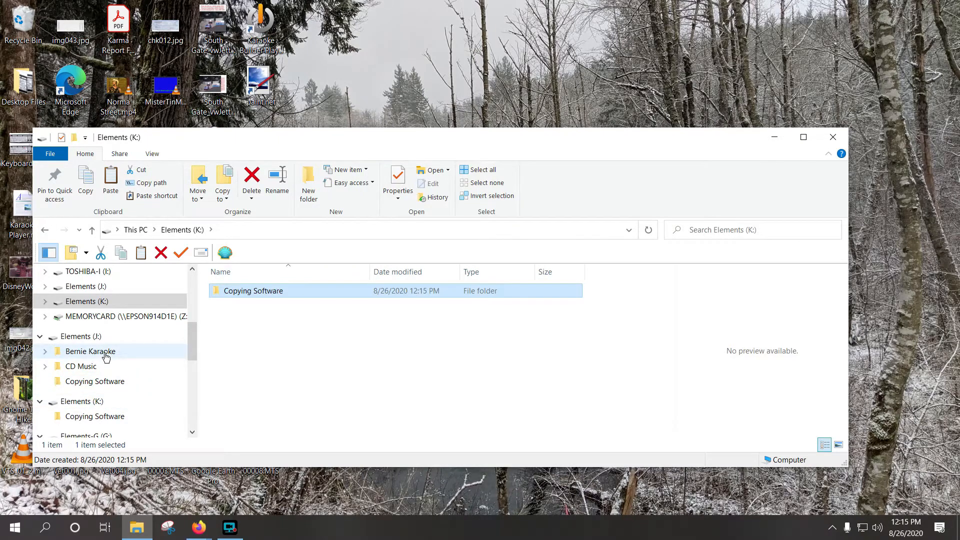
{"action": "mouse_move", "coordinate": [95, 381]}
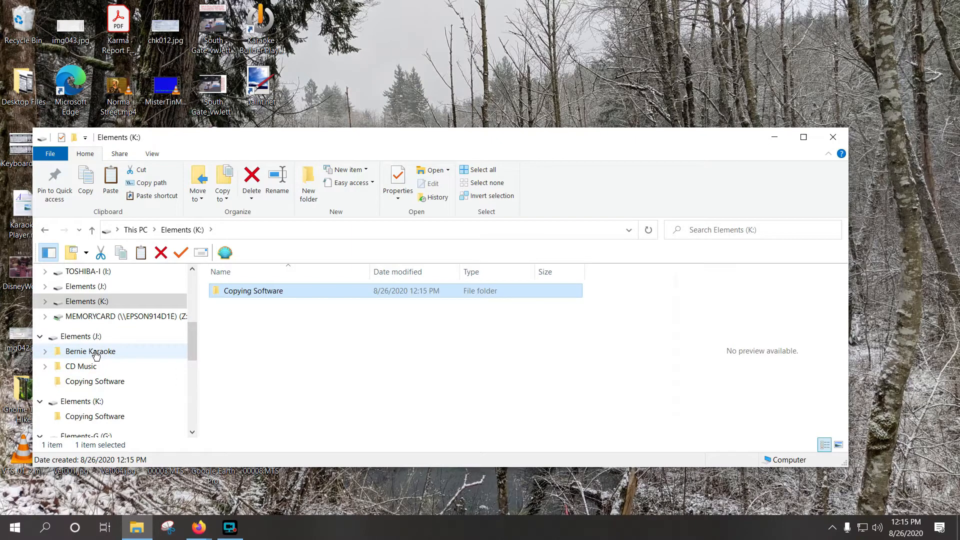
{"action": "double_click", "coordinate": [91, 351]}
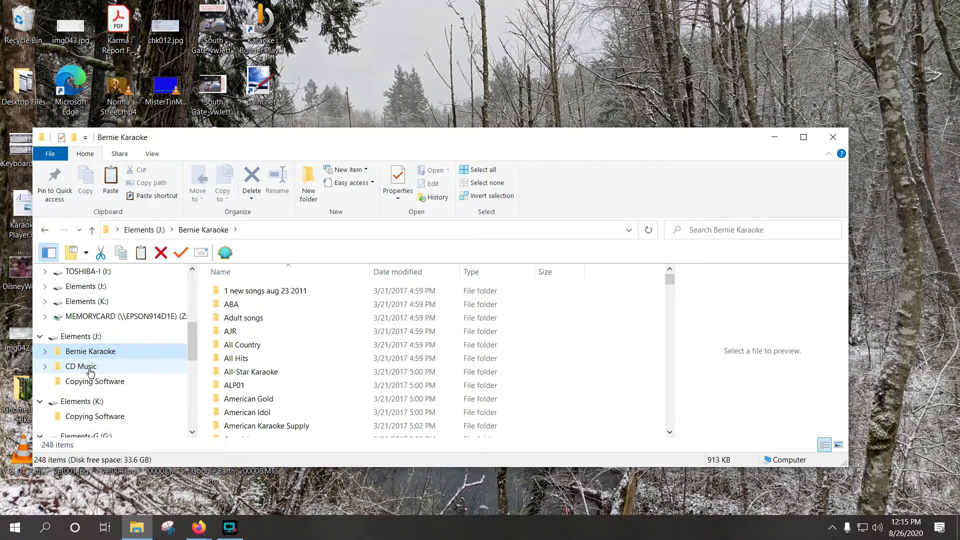
{"action": "left_click", "coordinate": [80, 366]}
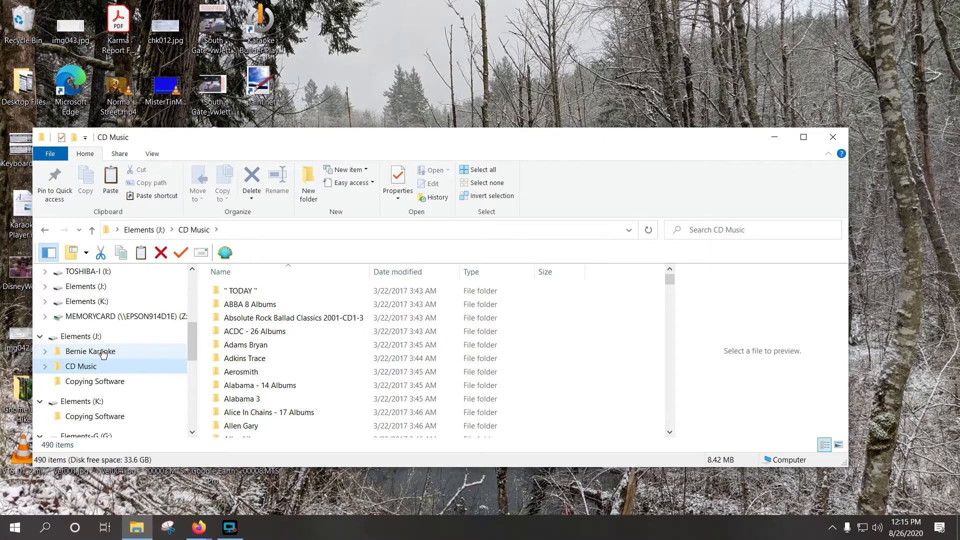
{"action": "left_click", "coordinate": [80, 366]}
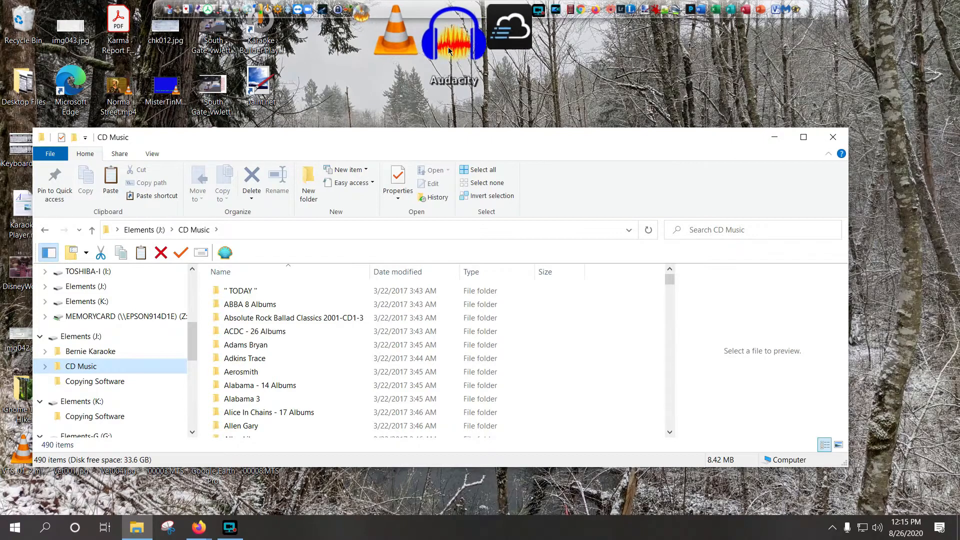
{"action": "mouse_move", "coordinate": [545, 29]}
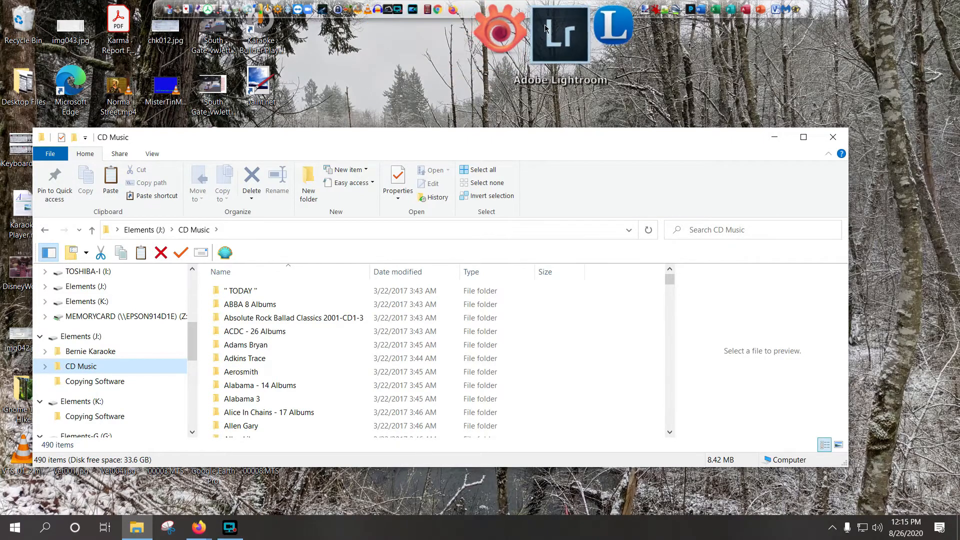
Launch Firefox and go to the lovesmtns.com computer support site.
{"action": "left_click", "coordinate": [198, 527]}
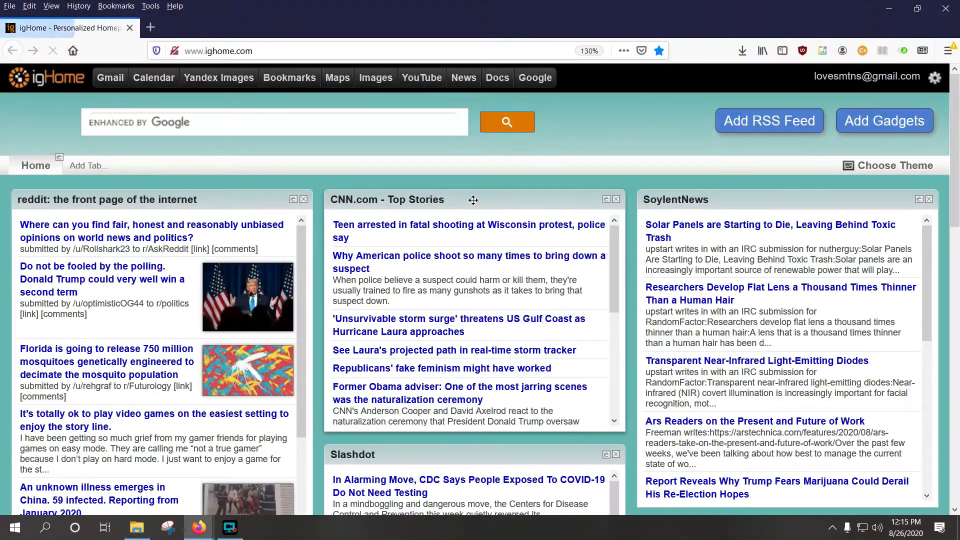
{"action": "left_click", "coordinate": [218, 51]}
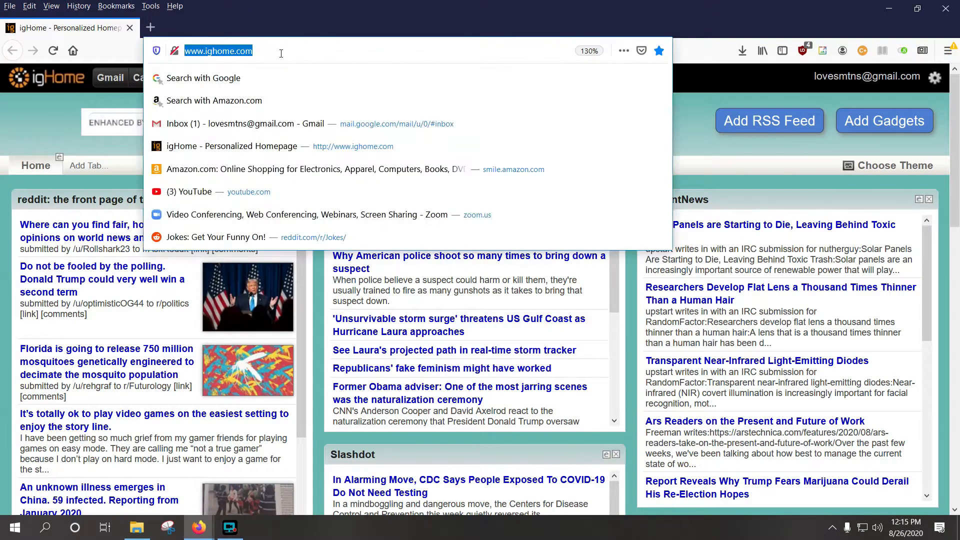
{"action": "type", "text": "lovestm"}
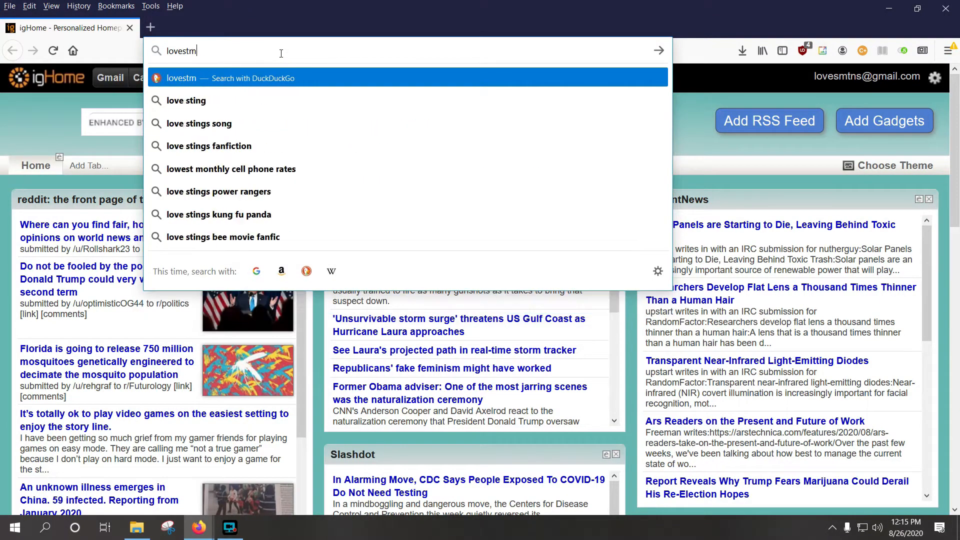
{"action": "type", "text": "tns.com"}
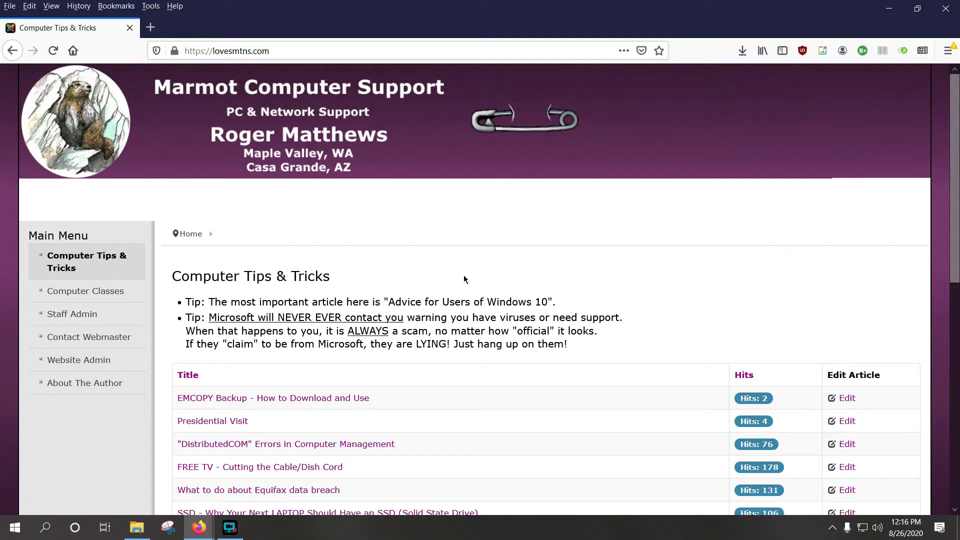
{"action": "left_click", "coordinate": [269, 51]}
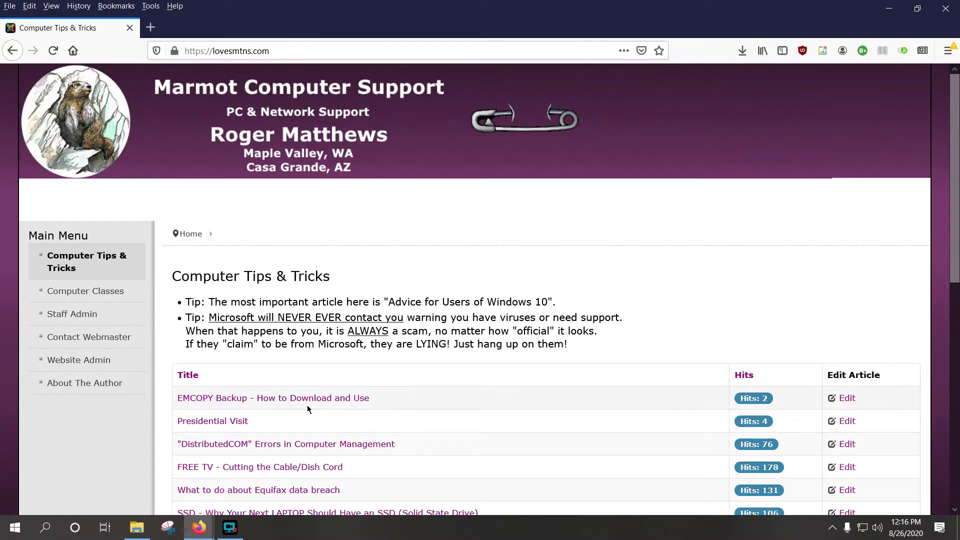
{"action": "mouse_move", "coordinate": [323, 402]}
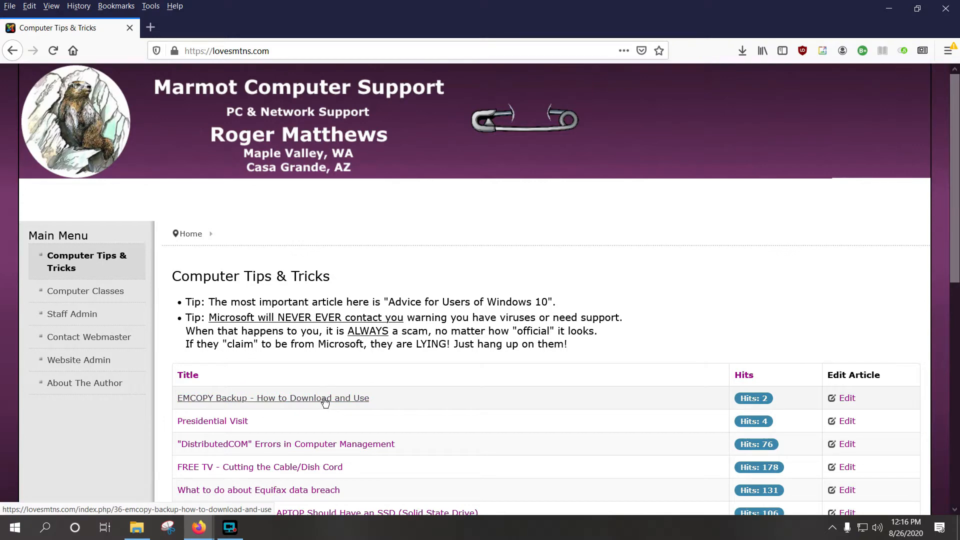
Open the EMCOPY Backup how-to article and scroll to its Where To Get Emcopy links.
{"action": "left_click", "coordinate": [273, 398]}
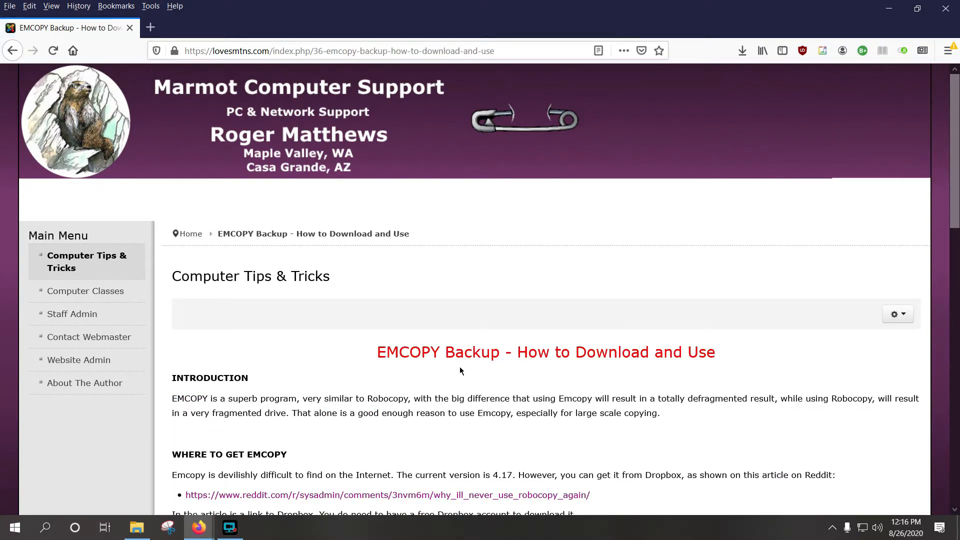
{"action": "scroll", "scroll_direction": "down", "scroll_amount": 3}
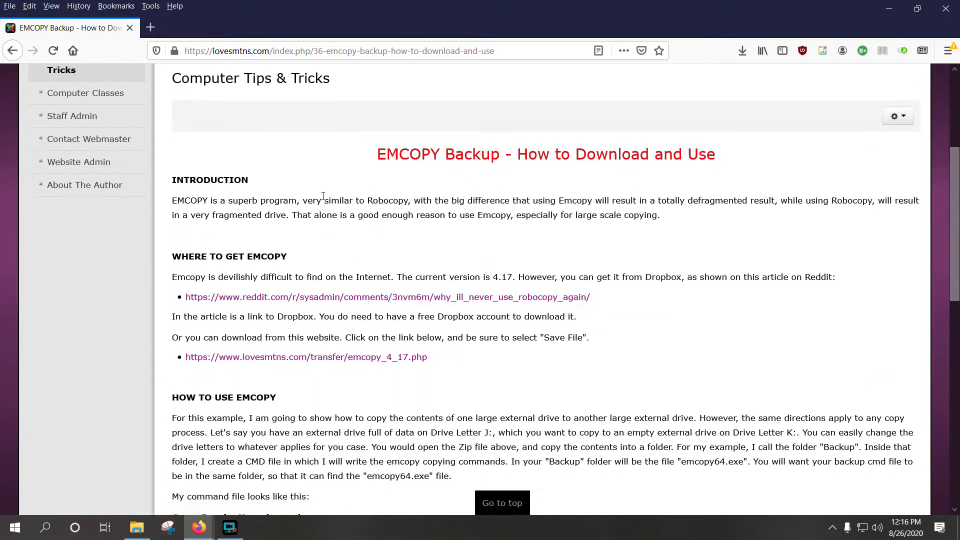
{"action": "mouse_move", "coordinate": [506, 249]}
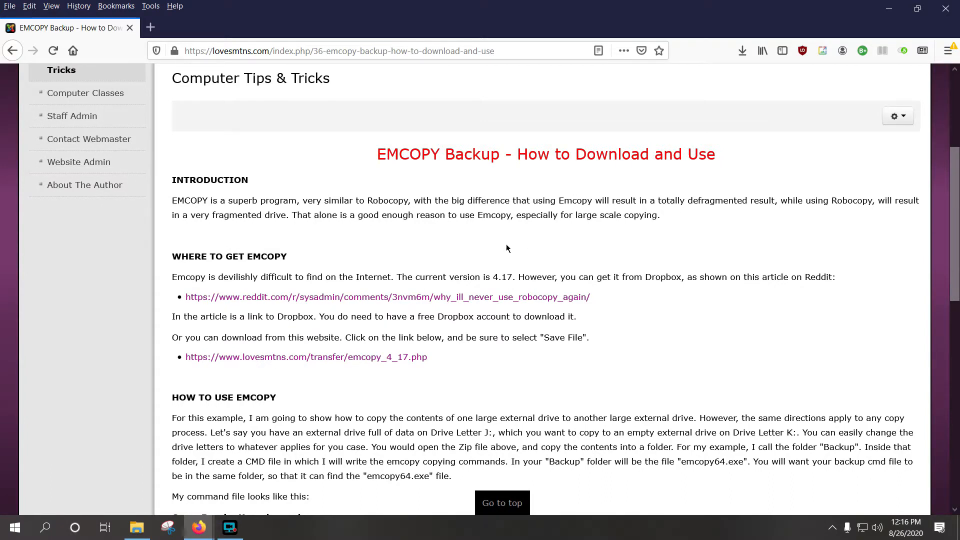
{"action": "mouse_move", "coordinate": [289, 273]}
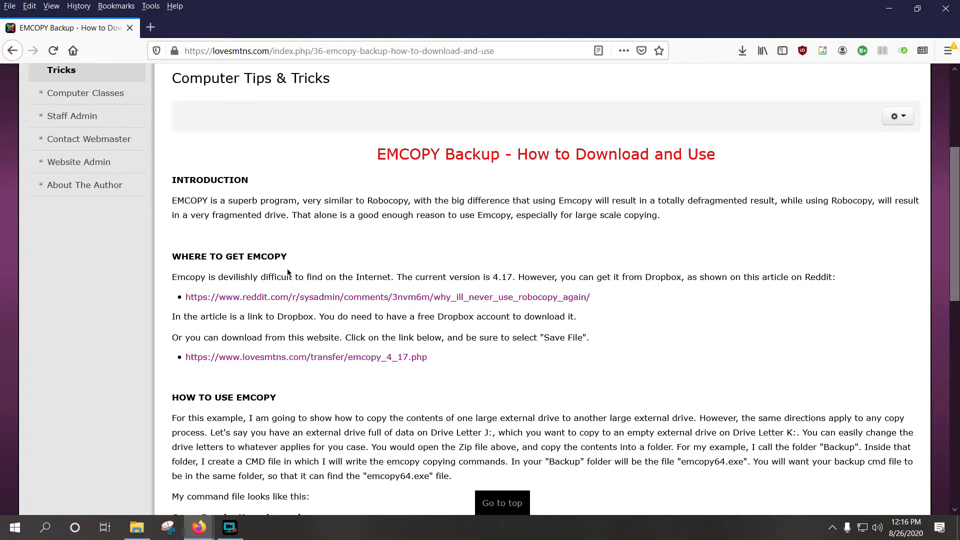
{"action": "scroll", "scroll_direction": "down", "scroll_amount": 3}
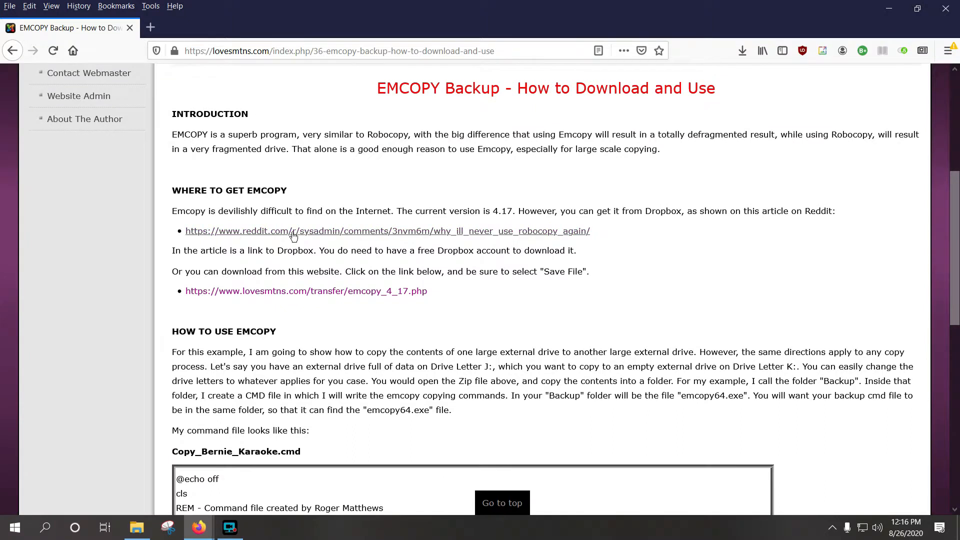
{"action": "mouse_move", "coordinate": [511, 268]}
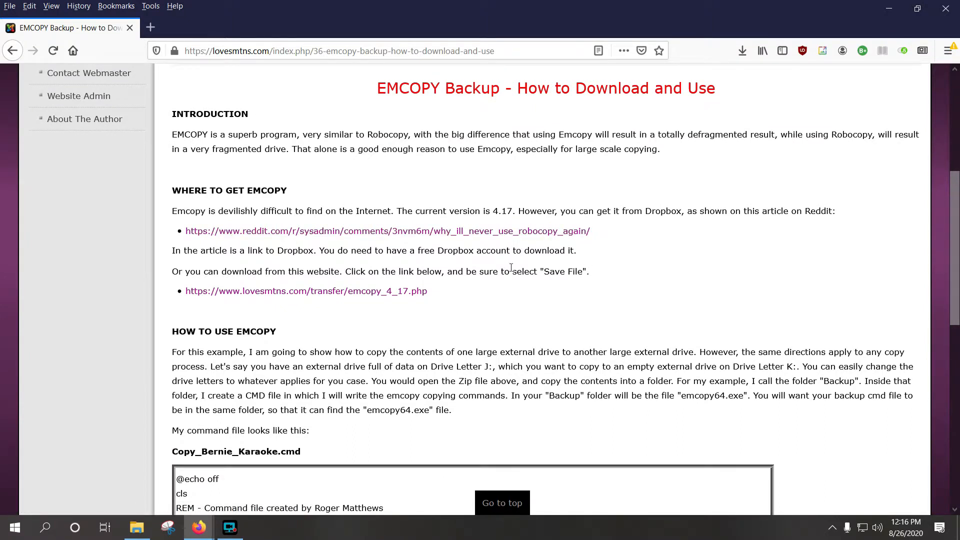
{"action": "mouse_move", "coordinate": [377, 238]}
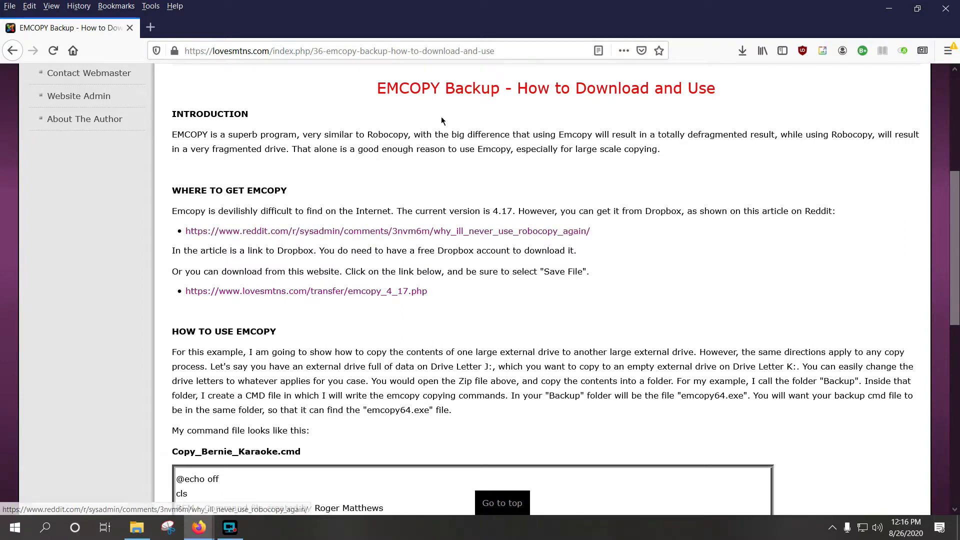
{"action": "mouse_move", "coordinate": [514, 231]}
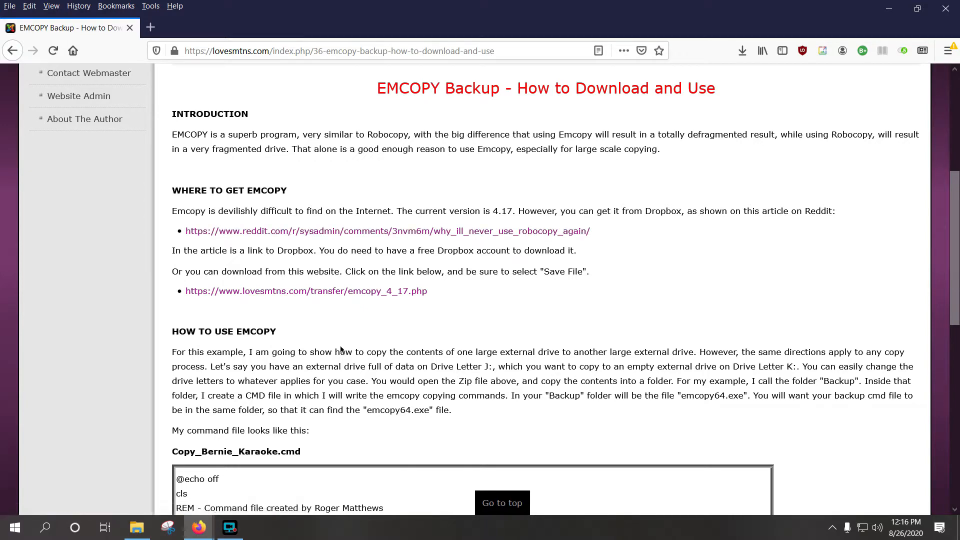
{"action": "mouse_move", "coordinate": [361, 293]}
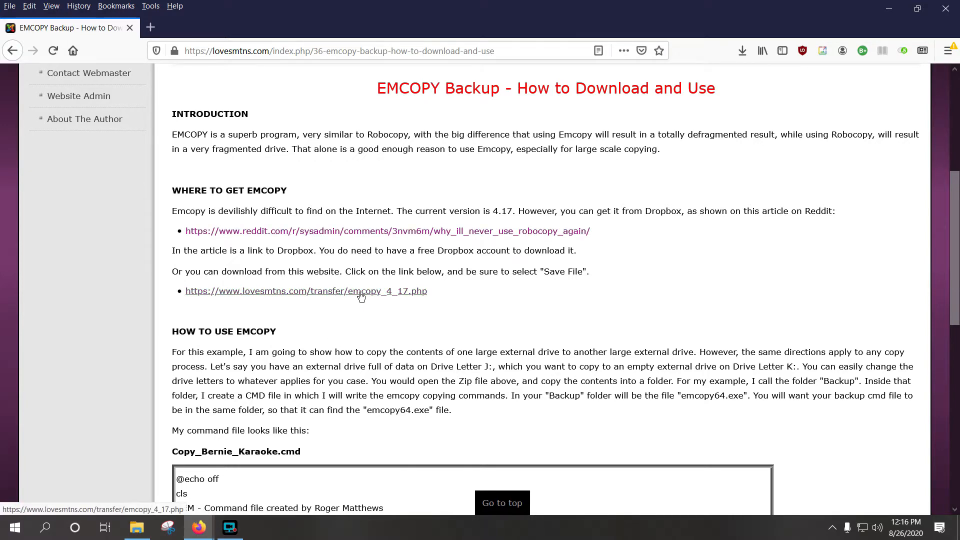
Start the emcopy_4_17.zip download and leave the prompt with Save File selected.
{"action": "left_click", "coordinate": [306, 291]}
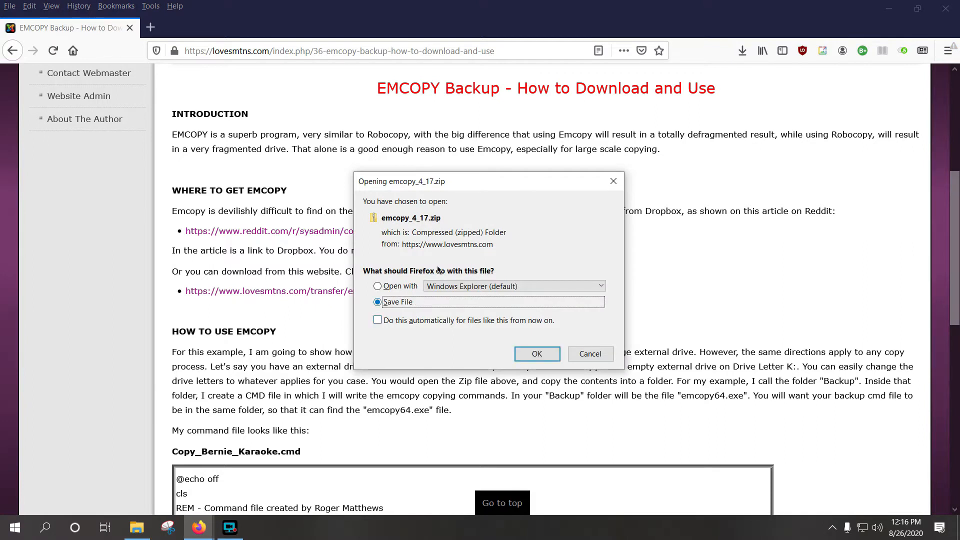
{"action": "mouse_move", "coordinate": [429, 222]}
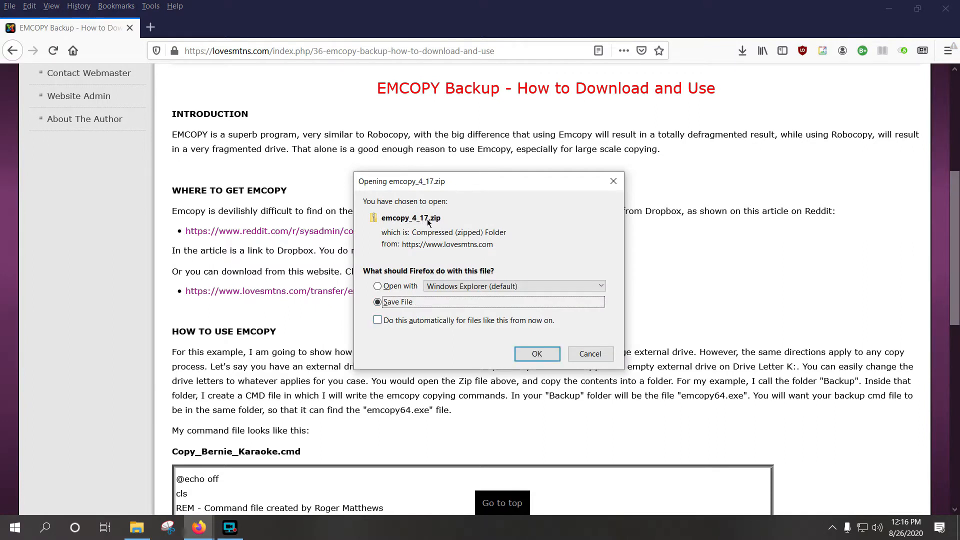
{"action": "mouse_move", "coordinate": [574, 281]}
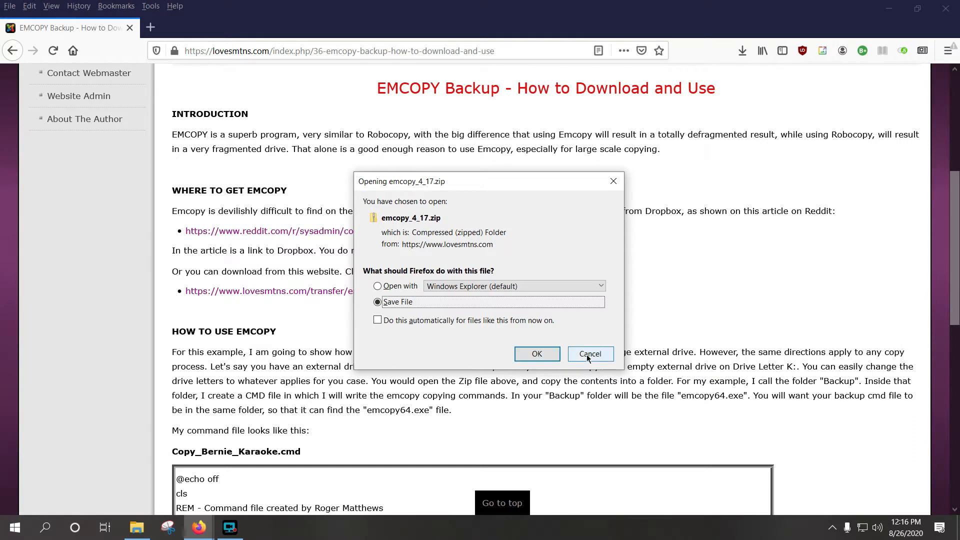
{"action": "left_click", "coordinate": [590, 354]}
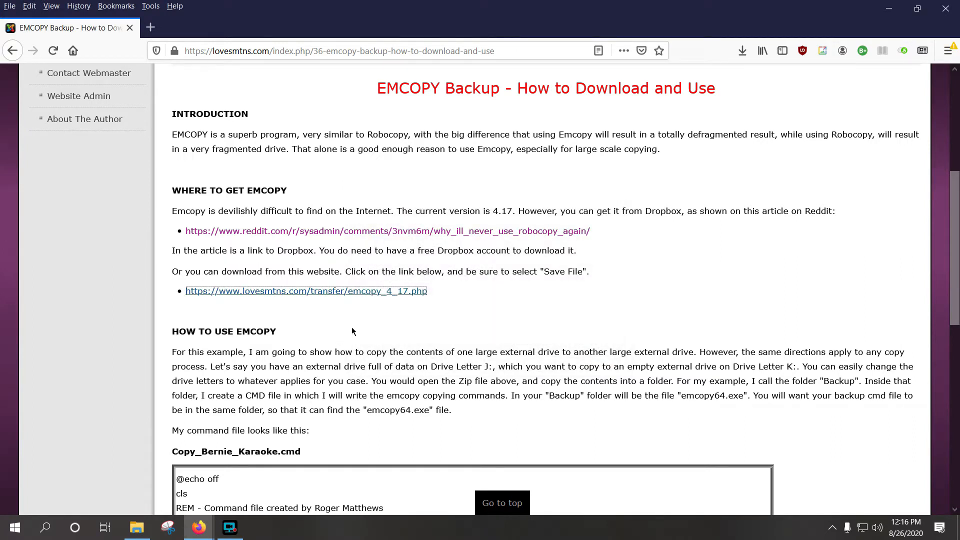
{"action": "mouse_move", "coordinate": [356, 305]}
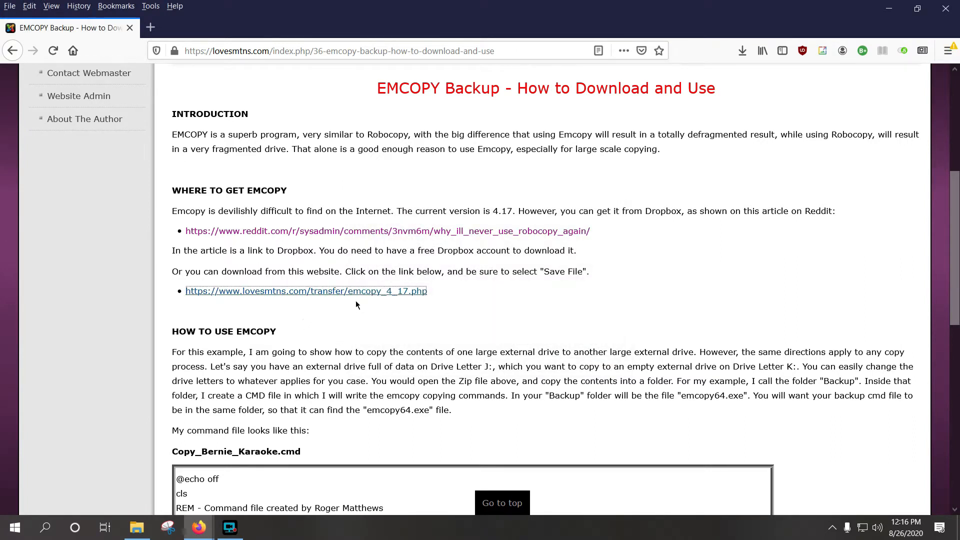
Scroll to the Copy_Bernie_Karaoke.cmd sample listing, briefly highlighting its file name.
{"action": "scroll", "scroll_direction": "down", "scroll_amount": 3}
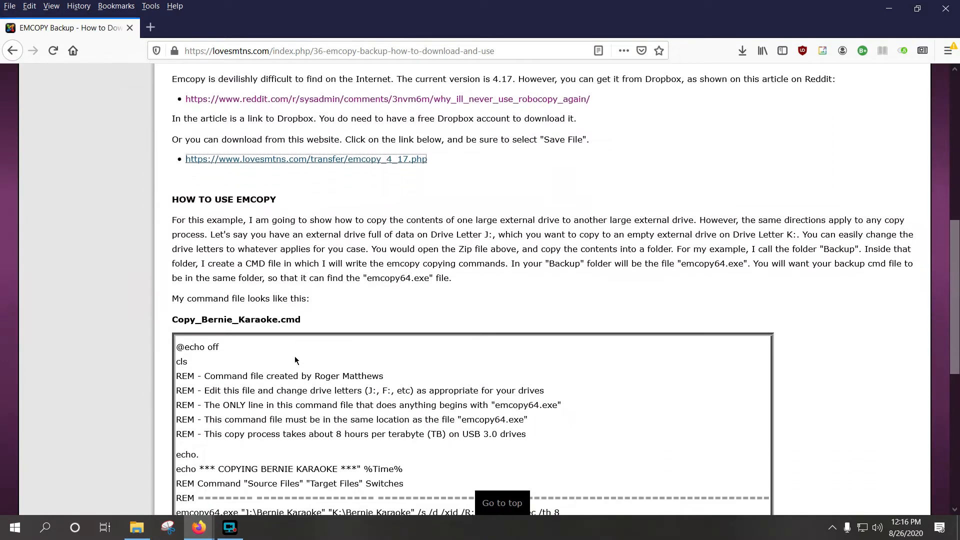
{"action": "mouse_move", "coordinate": [324, 251]}
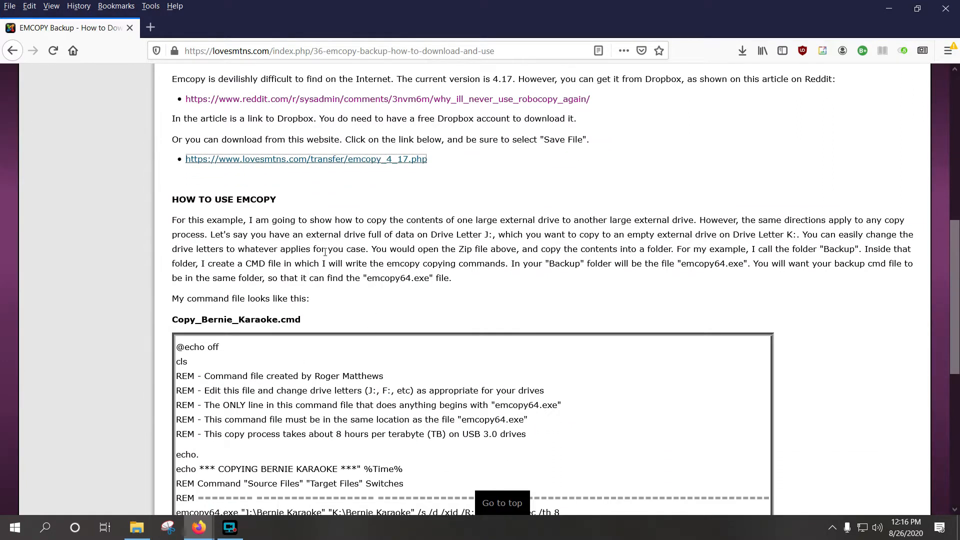
{"action": "mouse_move", "coordinate": [361, 245]}
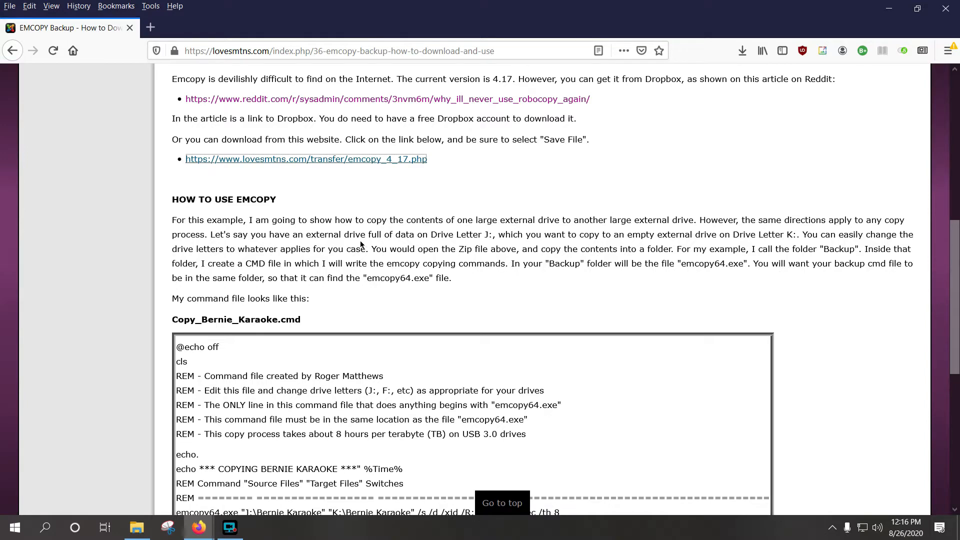
{"action": "scroll", "scroll_direction": "down", "scroll_amount": 3}
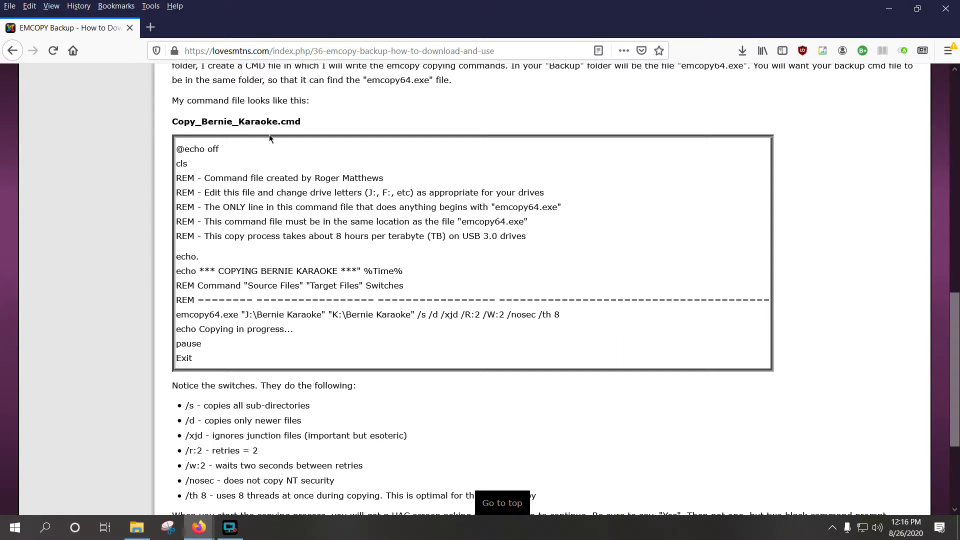
{"action": "mouse_move", "coordinate": [318, 134]}
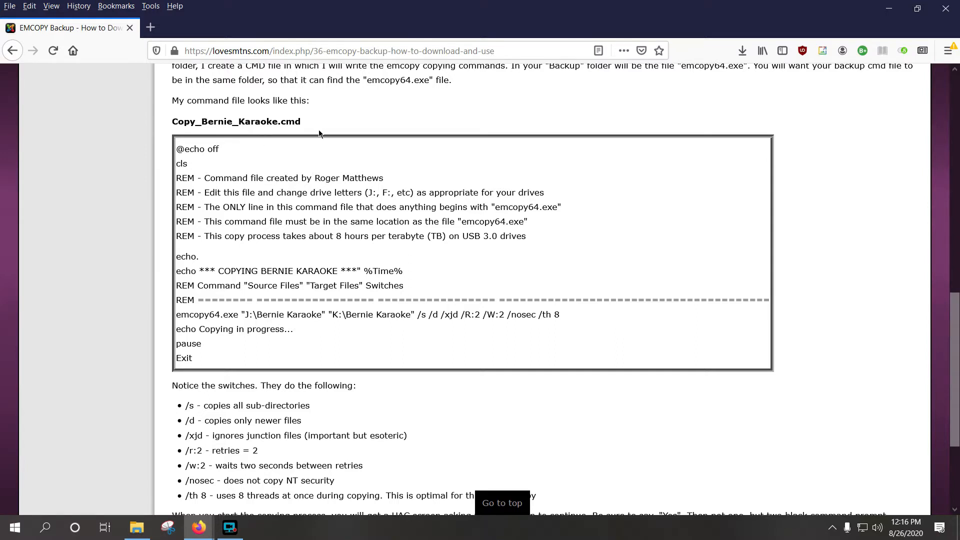
{"action": "double_click", "coordinate": [276, 121]}
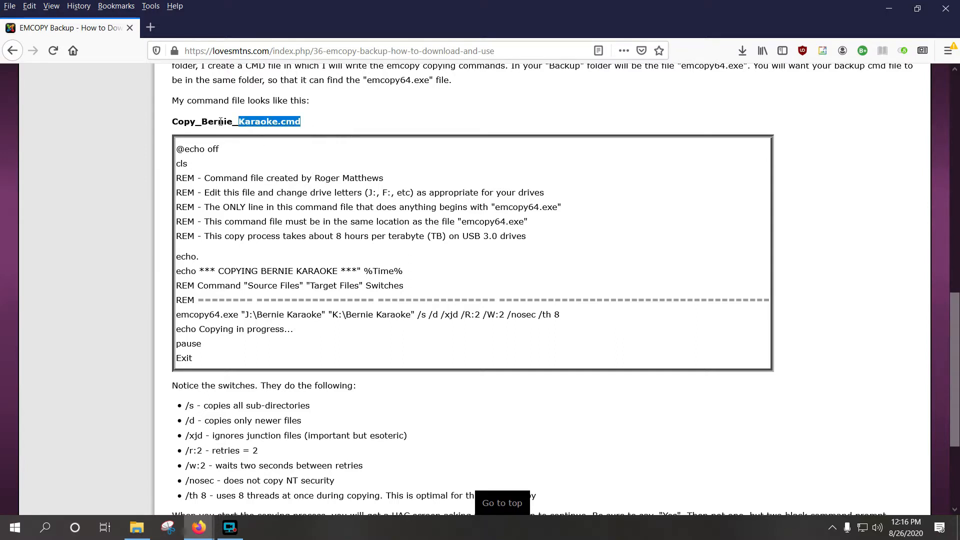
{"action": "left_click", "coordinate": [279, 141]}
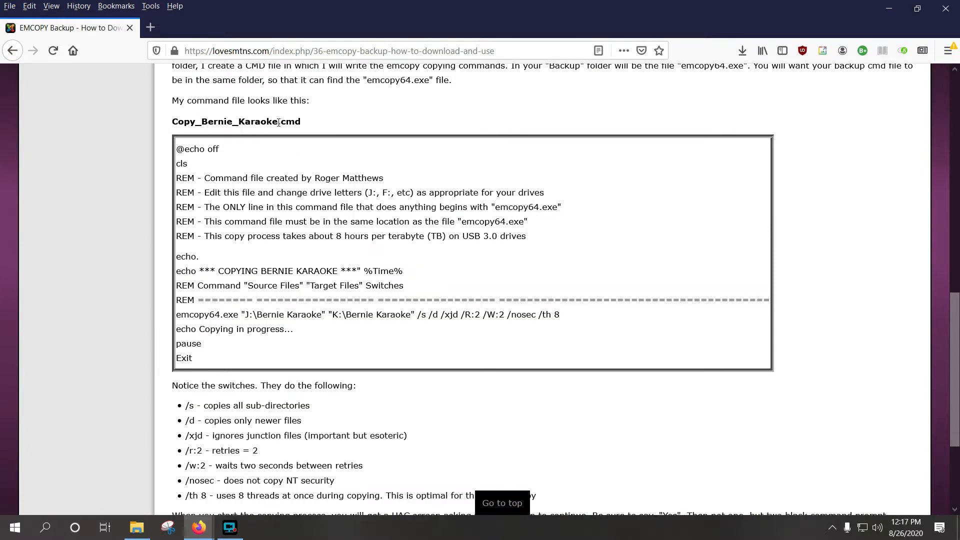
{"action": "scroll", "scroll_direction": "down", "scroll_amount": 3}
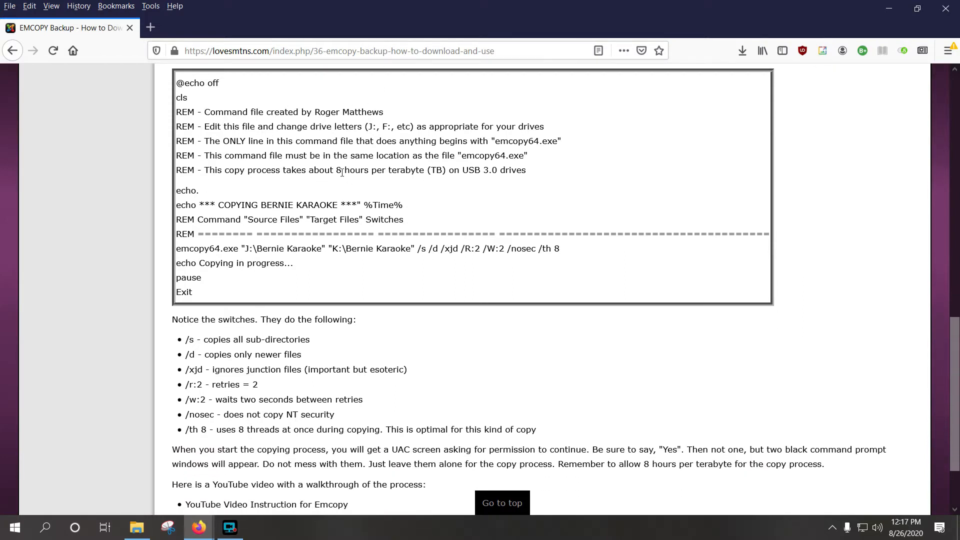
{"action": "mouse_move", "coordinate": [206, 204]}
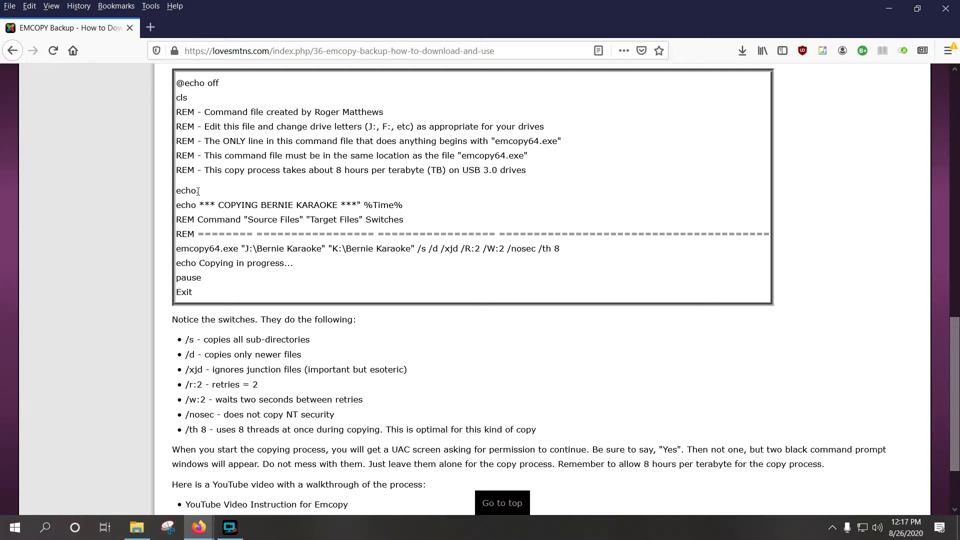
Highlight the COPYING BERNIE KARAOKE echo text and %Time% on the script's echo line.
{"action": "left_click_drag", "start_coordinate": [199, 204], "coordinate": [294, 204]}
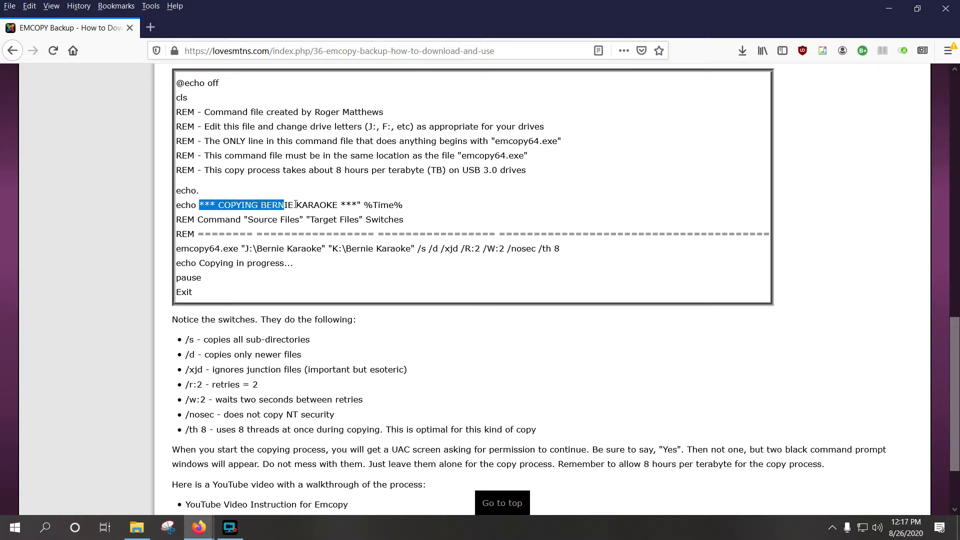
{"action": "left_click", "coordinate": [203, 107]}
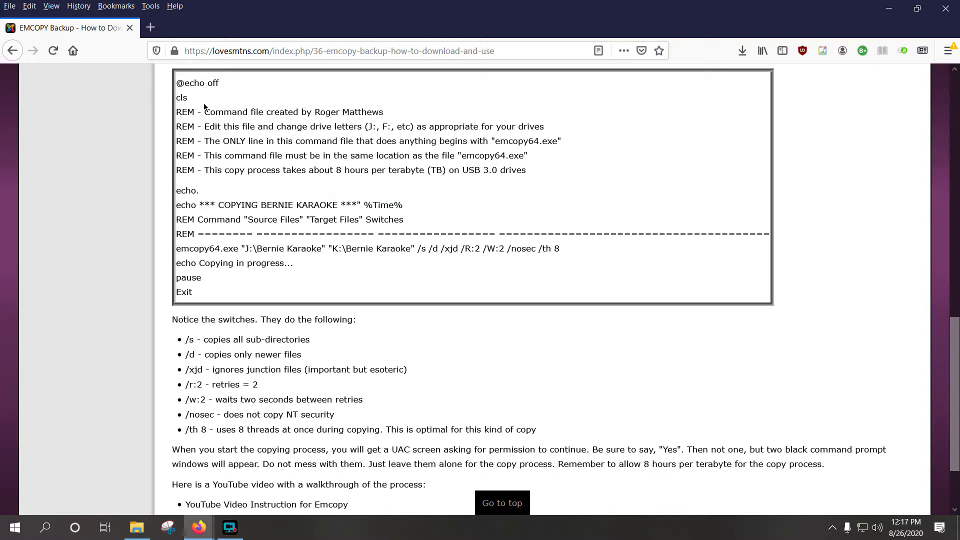
{"action": "mouse_move", "coordinate": [208, 202]}
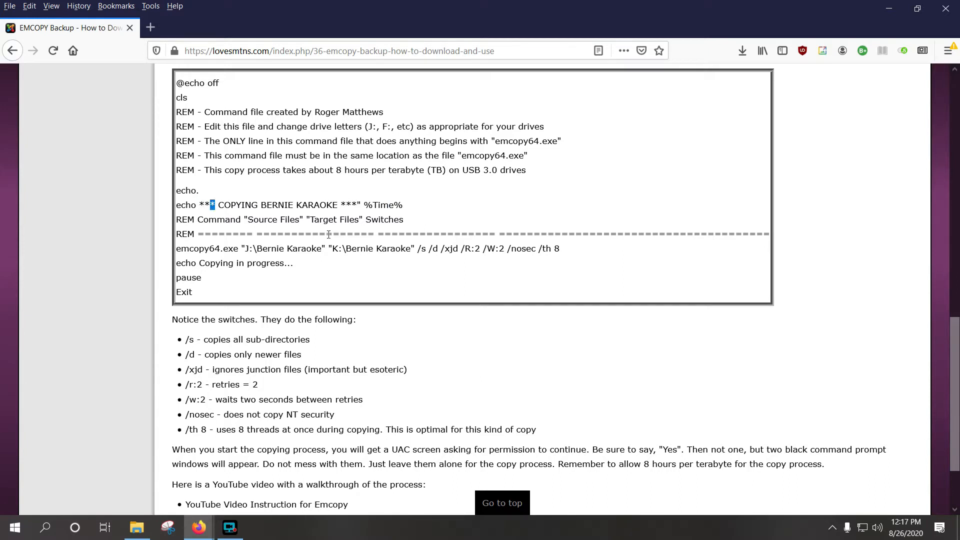
{"action": "double_click", "coordinate": [380, 204]}
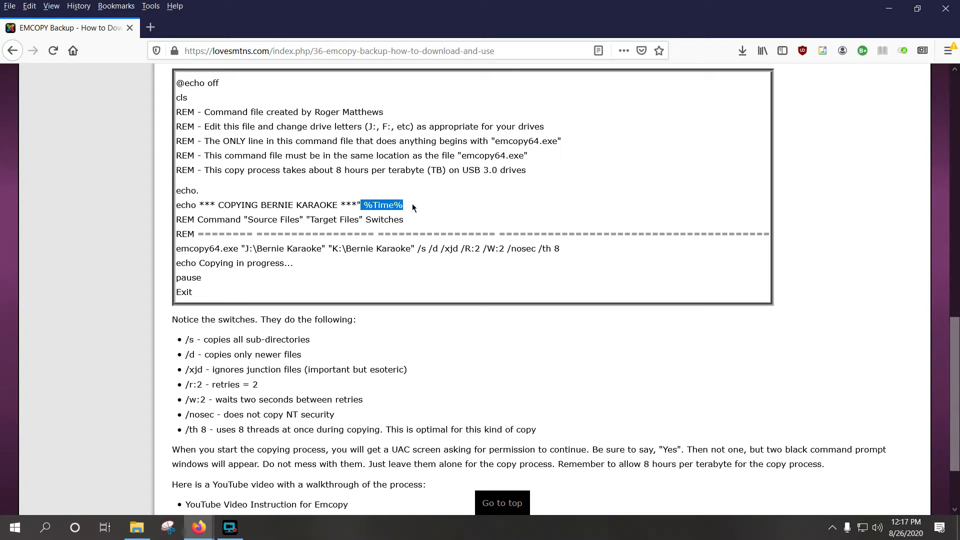
{"action": "mouse_move", "coordinate": [315, 219]}
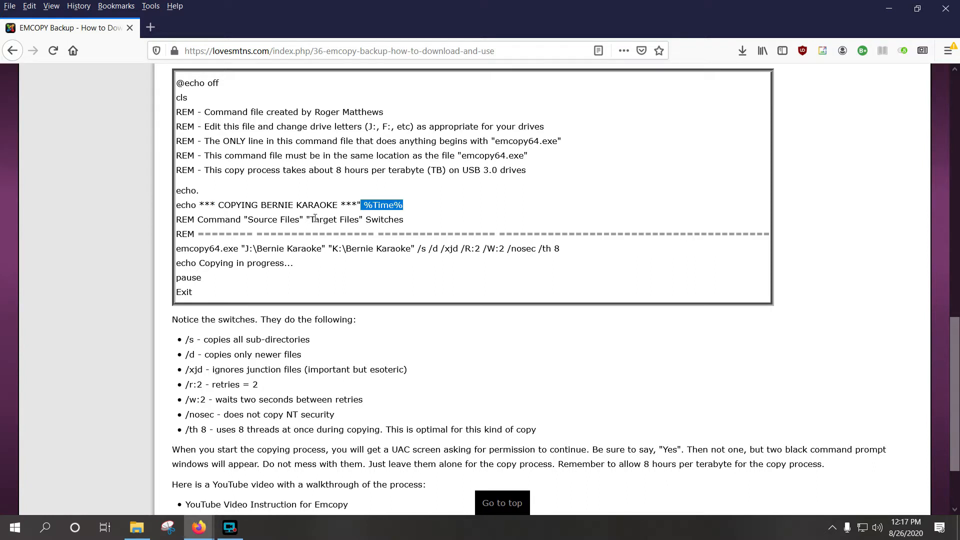
{"action": "mouse_move", "coordinate": [215, 260]}
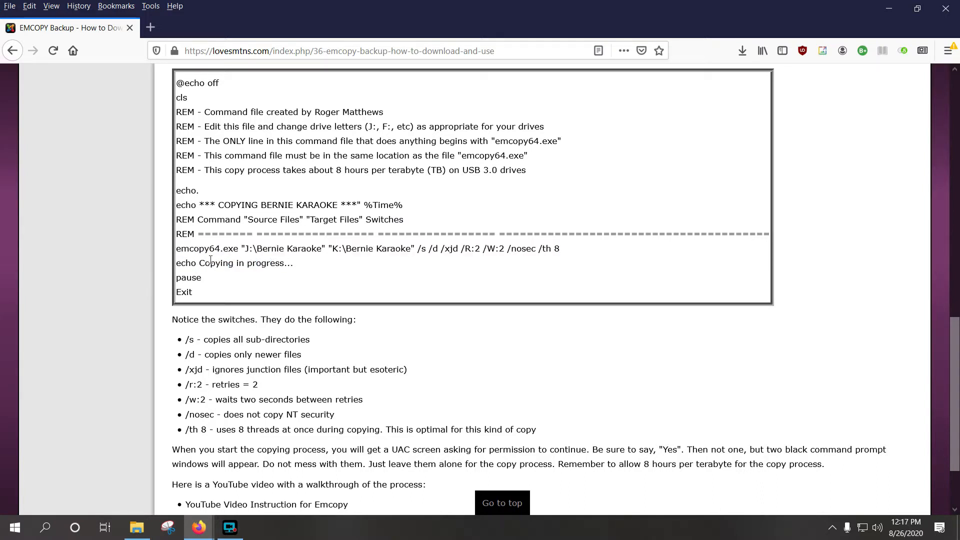
{"action": "mouse_move", "coordinate": [223, 105]}
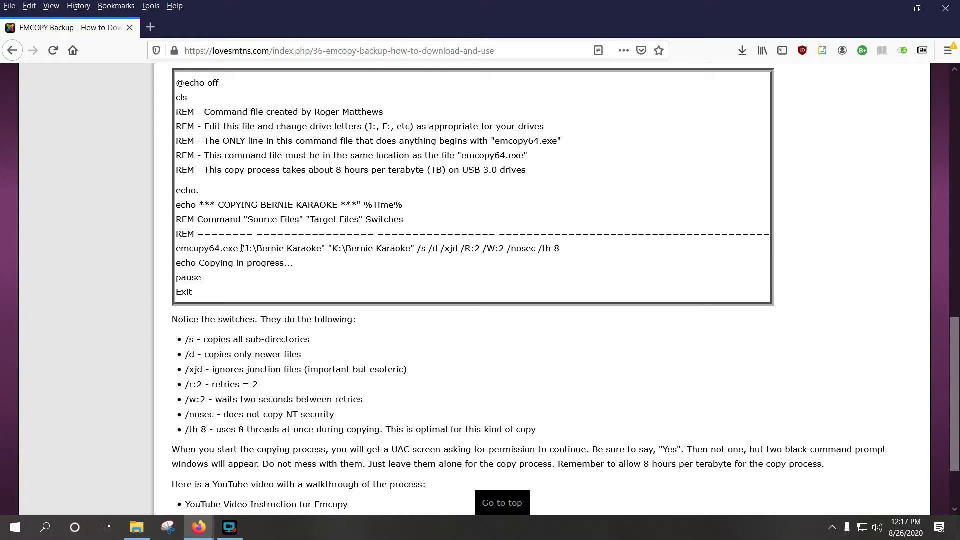
{"action": "double_click", "coordinate": [208, 249]}
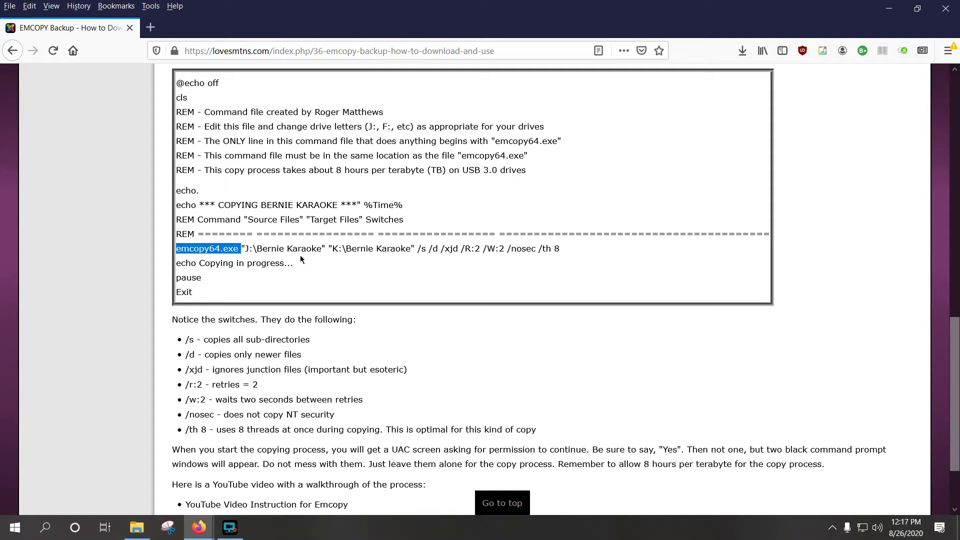
{"action": "left_click", "coordinate": [247, 249]}
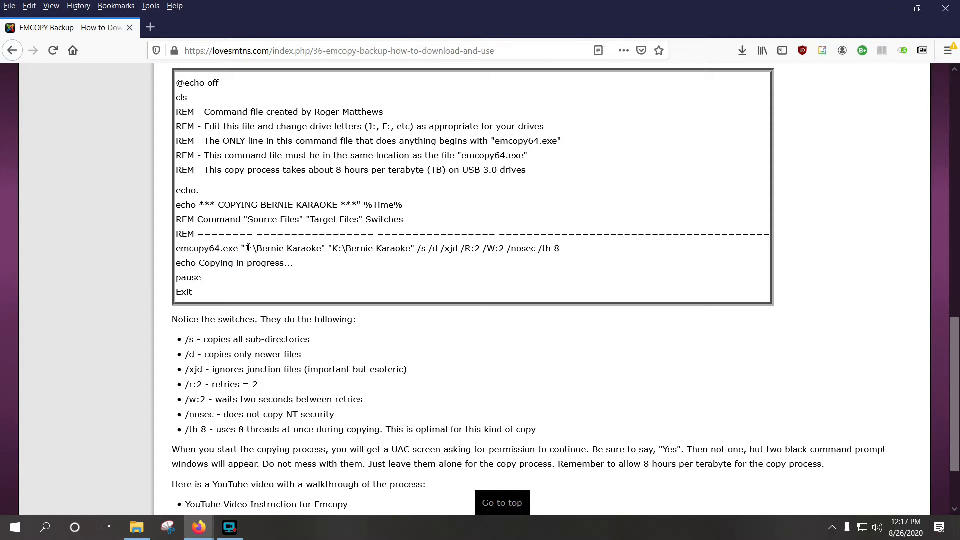
{"action": "double_click", "coordinate": [282, 249]}
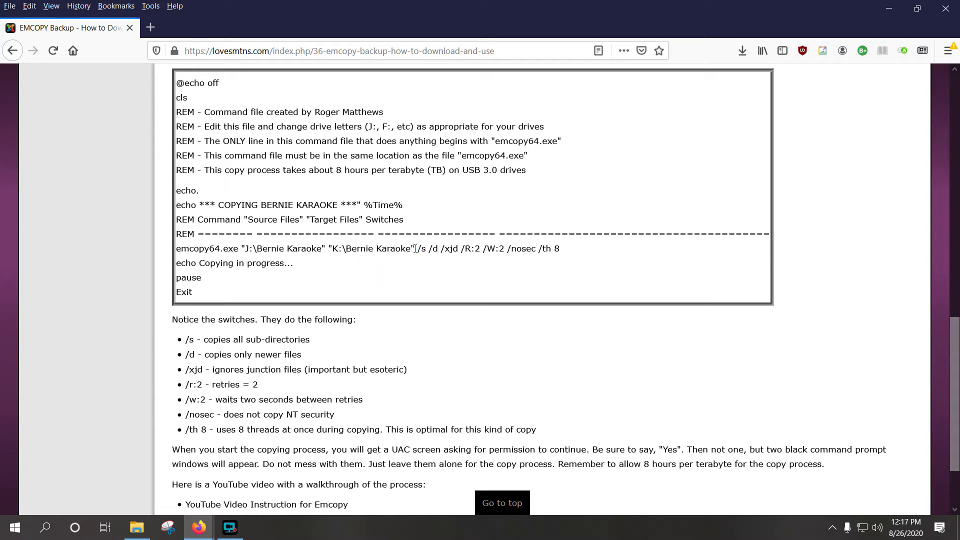
{"action": "double_click", "coordinate": [419, 249]}
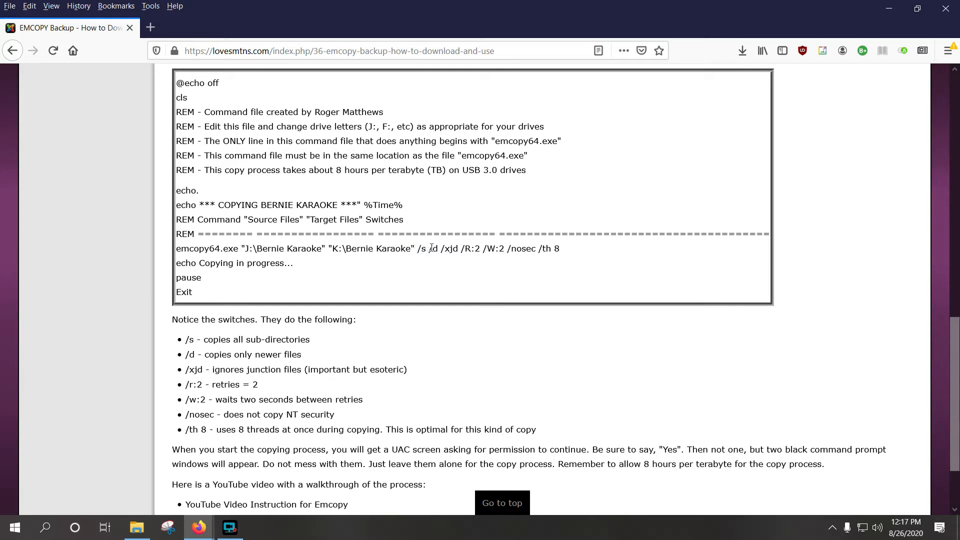
{"action": "double_click", "coordinate": [432, 249]}
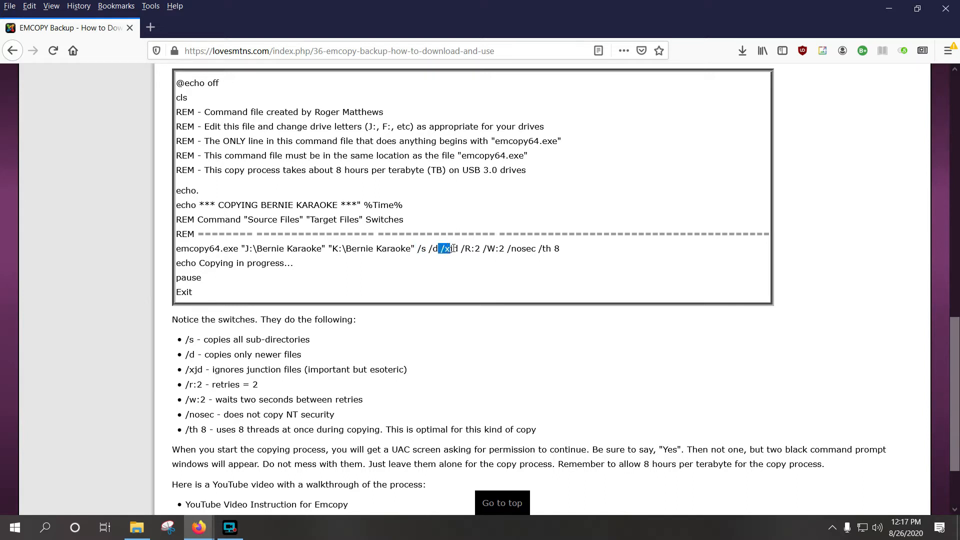
{"action": "double_click", "coordinate": [449, 248]}
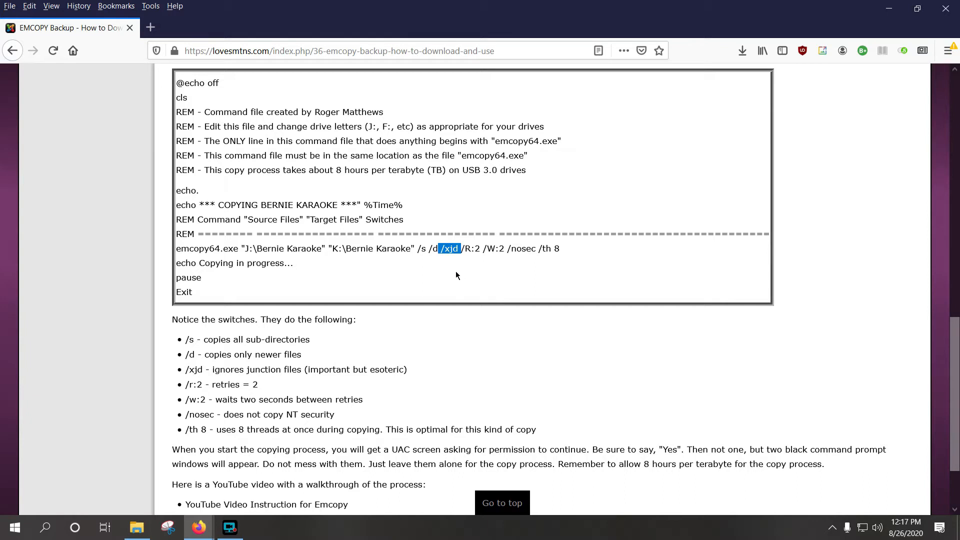
{"action": "mouse_move", "coordinate": [599, 277]}
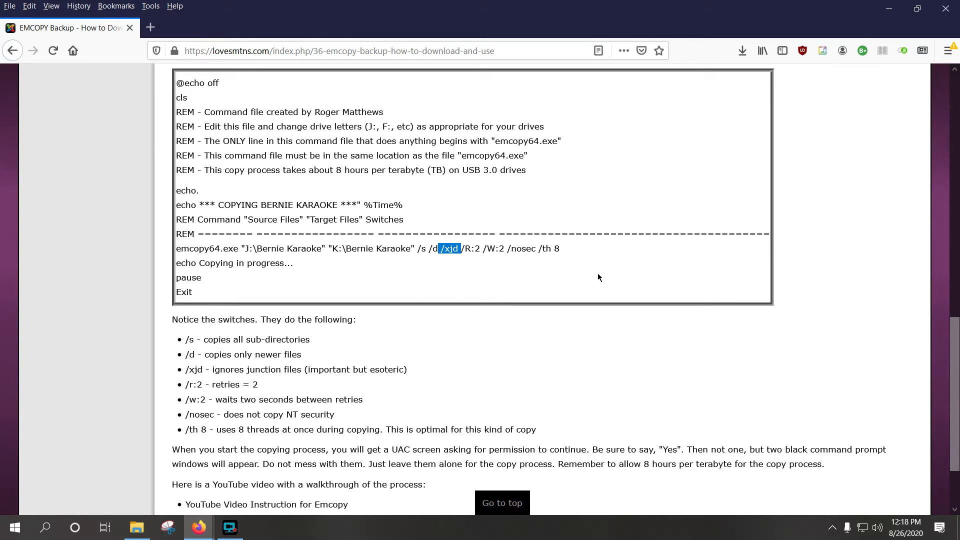
{"action": "mouse_move", "coordinate": [569, 290]}
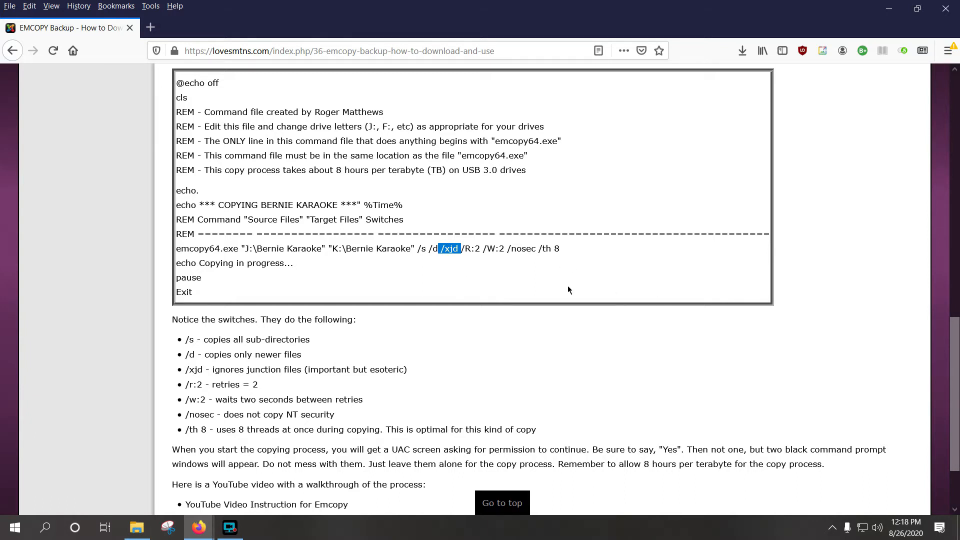
{"action": "left_click", "coordinate": [468, 266]}
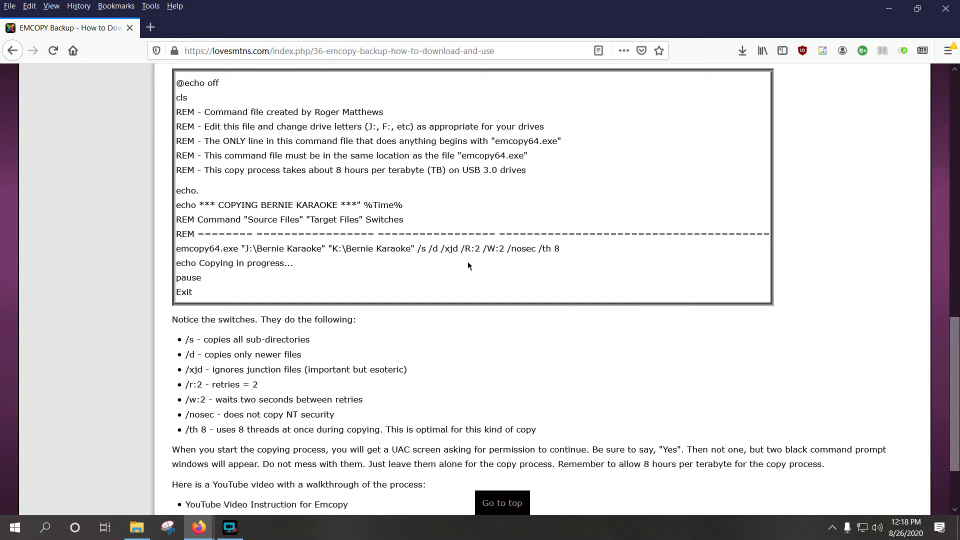
{"action": "mouse_move", "coordinate": [441, 248]}
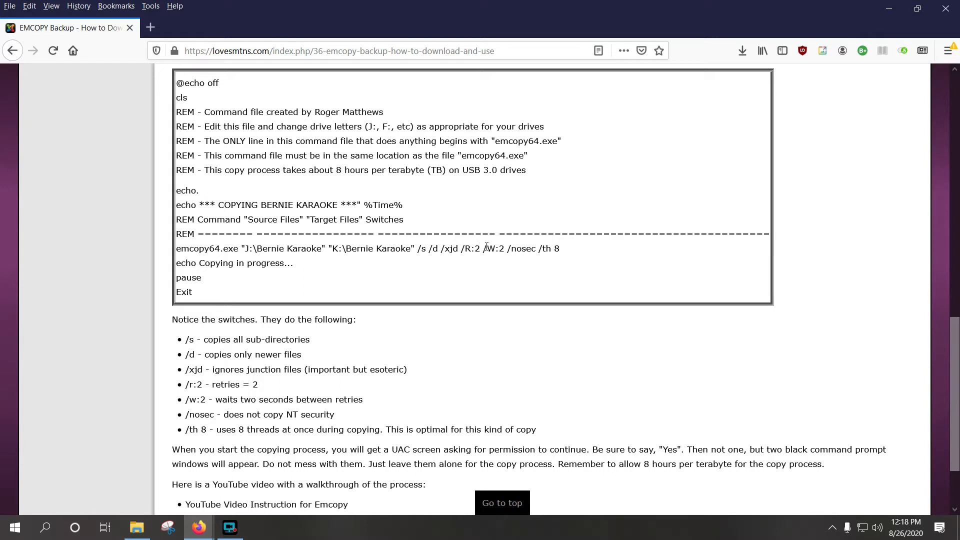
{"action": "mouse_move", "coordinate": [499, 250]}
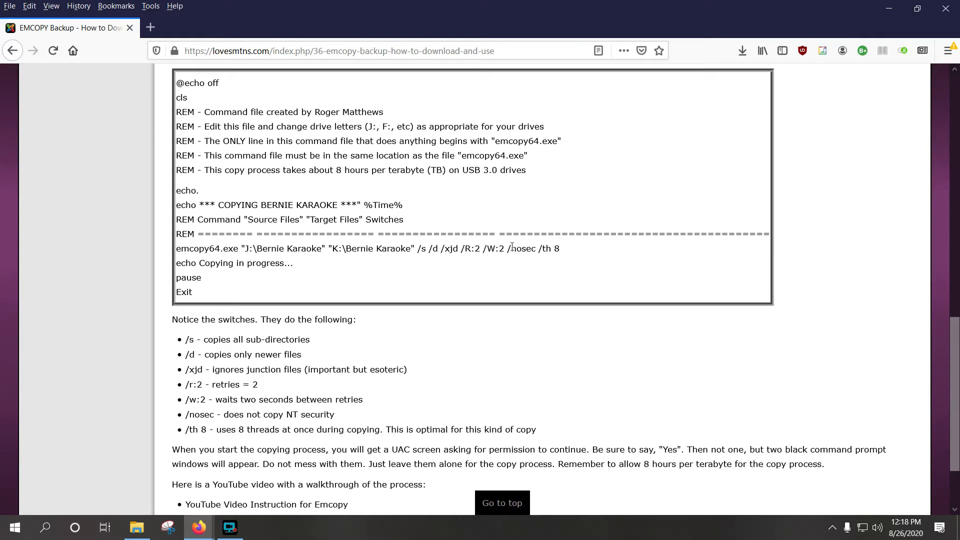
{"action": "double_click", "coordinate": [520, 249]}
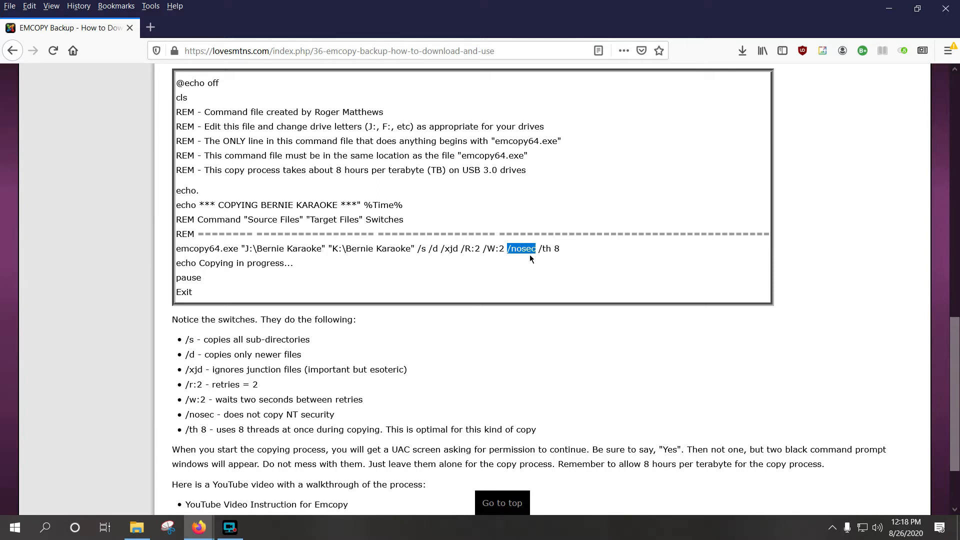
{"action": "mouse_move", "coordinate": [523, 252]}
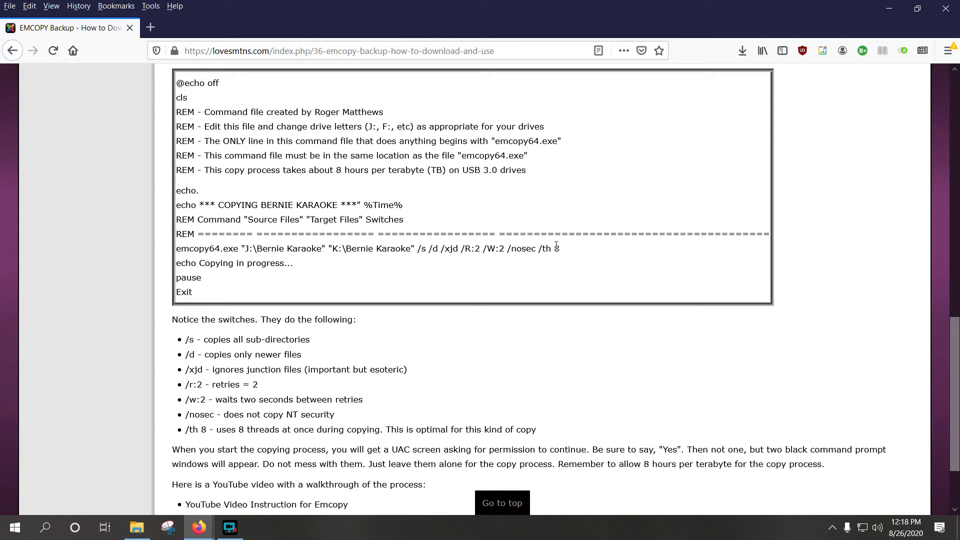
{"action": "double_click", "coordinate": [544, 249]}
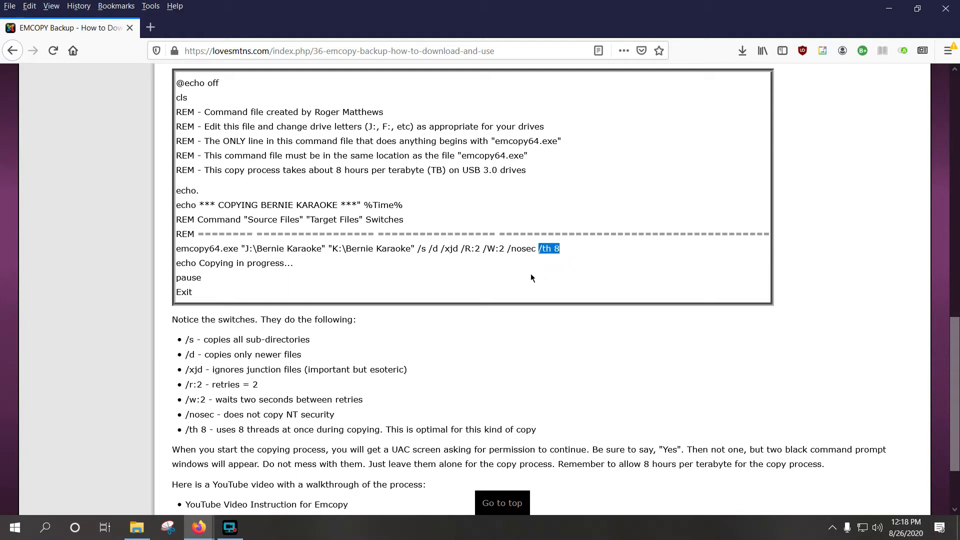
{"action": "mouse_move", "coordinate": [456, 267]}
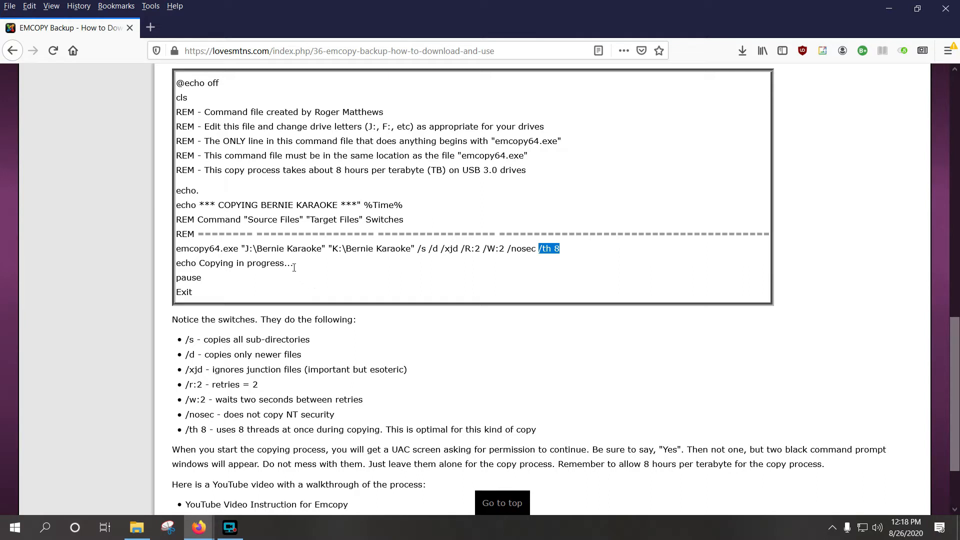
{"action": "mouse_move", "coordinate": [312, 269]}
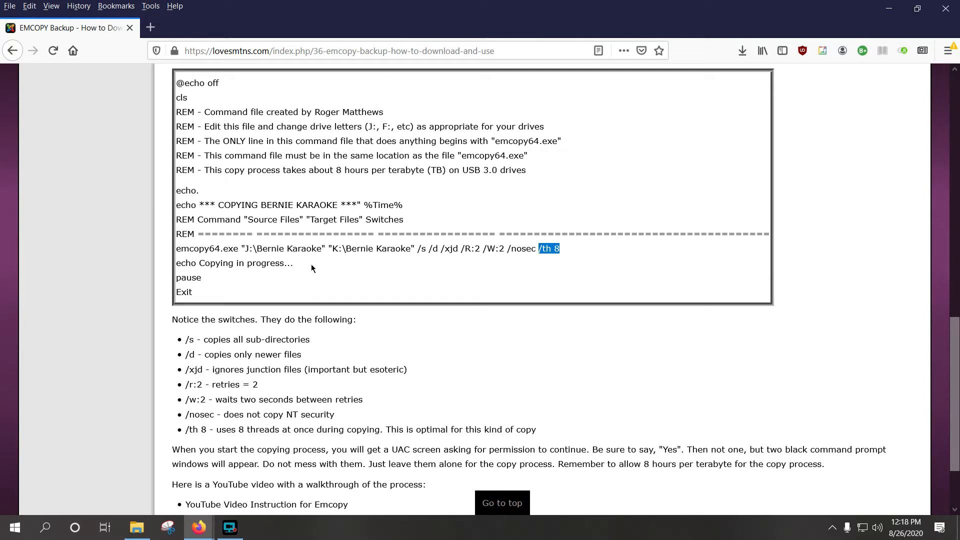
{"action": "mouse_move", "coordinate": [208, 279]}
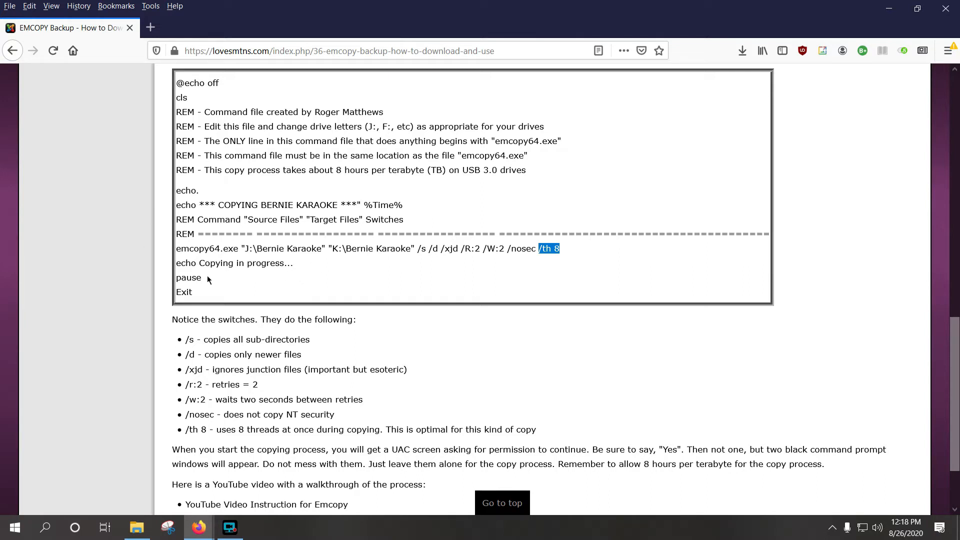
{"action": "left_click", "coordinate": [253, 288]}
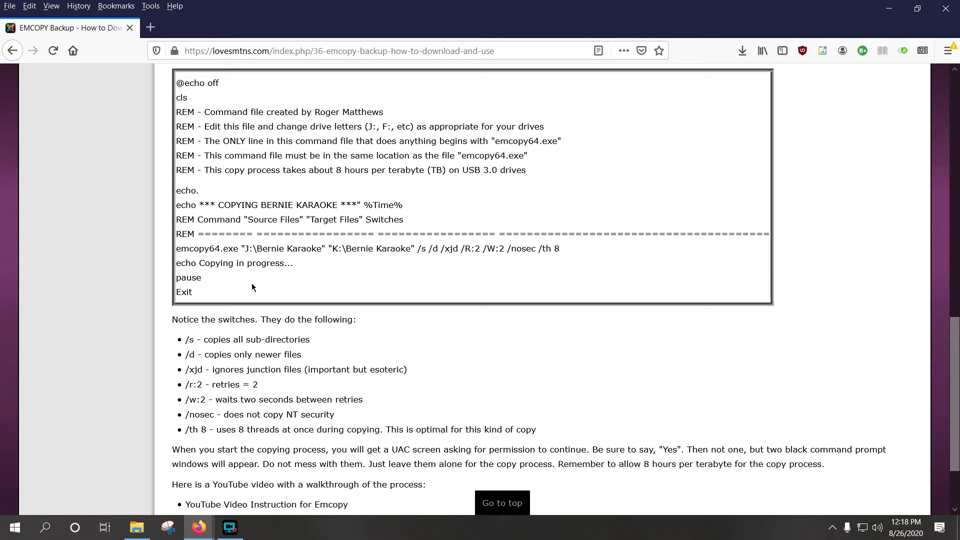
{"action": "mouse_move", "coordinate": [195, 299]}
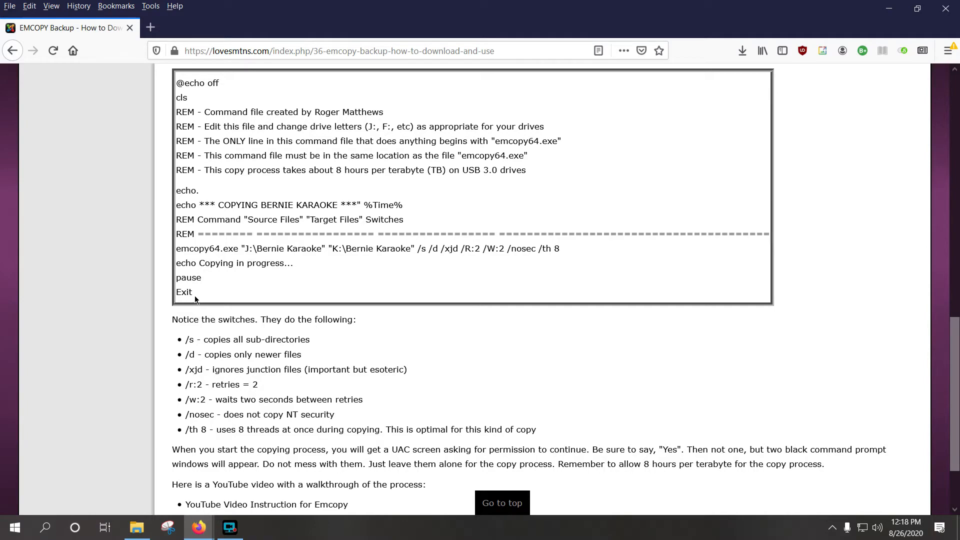
{"action": "scroll", "scroll_direction": "up", "scroll_amount": 3}
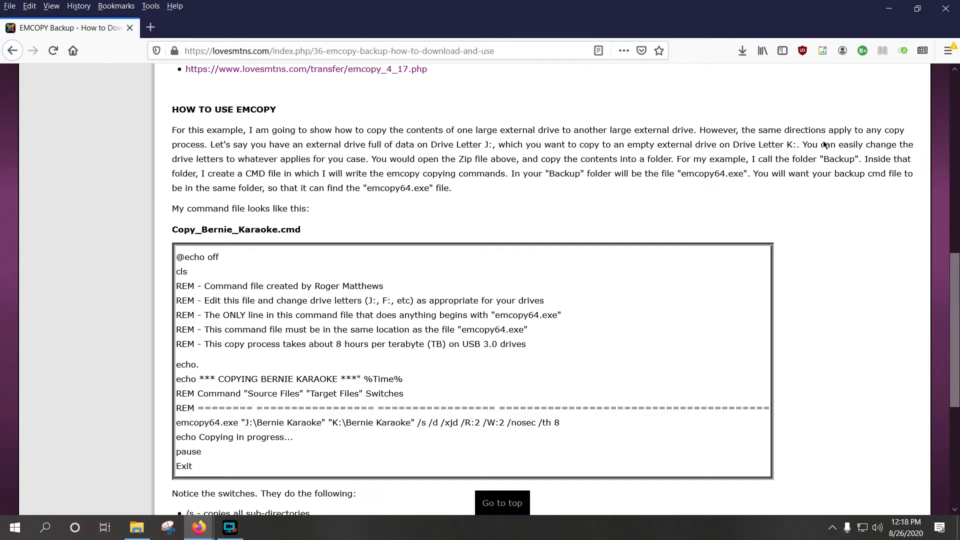
{"action": "scroll", "scroll_direction": "down", "scroll_amount": 3}
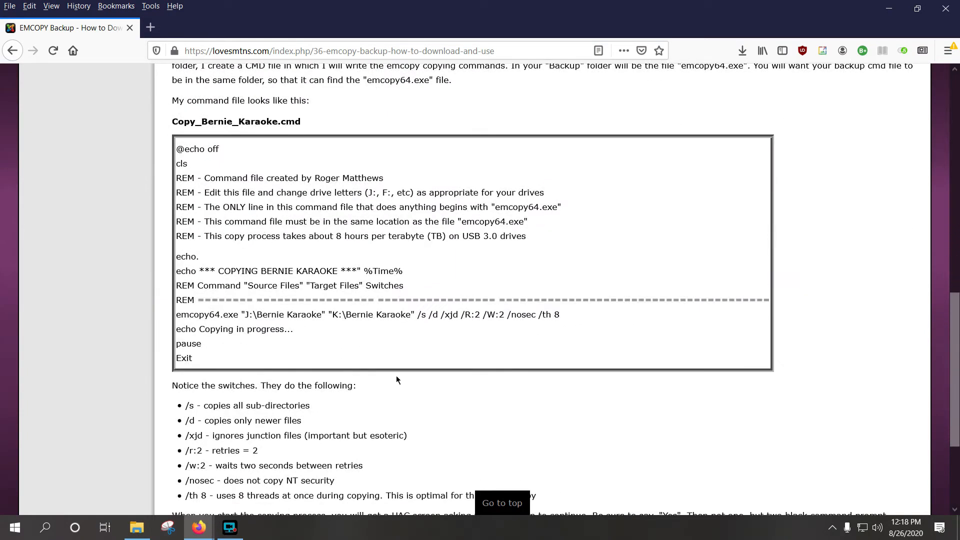
{"action": "mouse_move", "coordinate": [216, 198]}
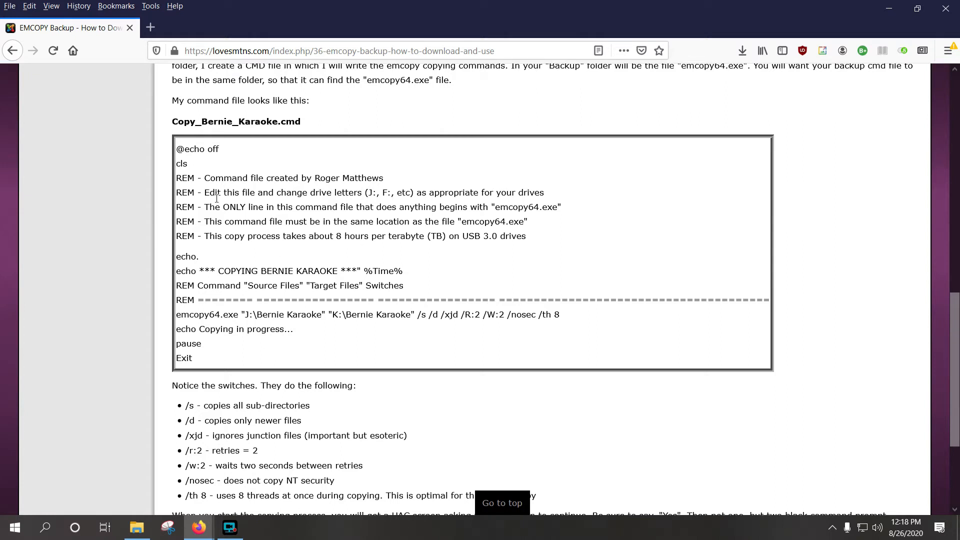
{"action": "mouse_move", "coordinate": [309, 302]}
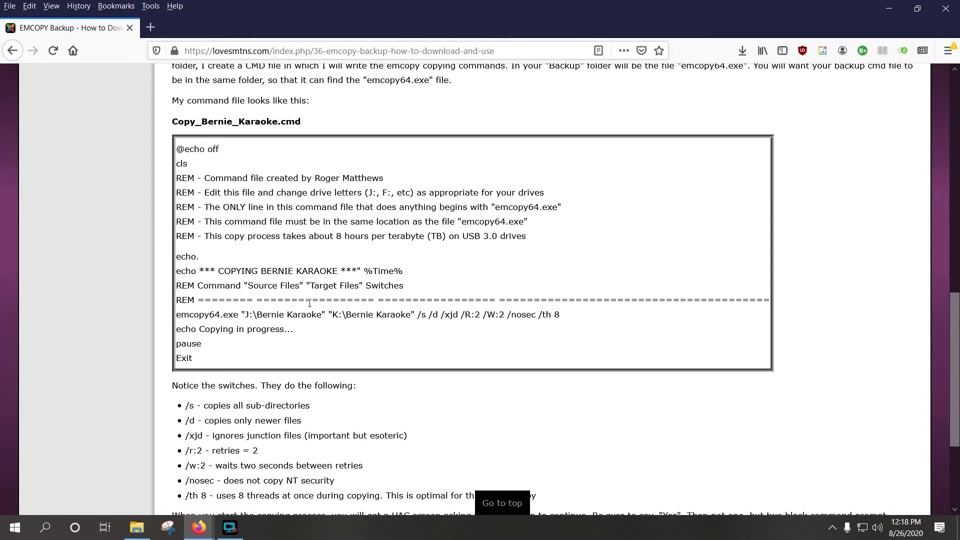
{"action": "mouse_move", "coordinate": [775, 108]}
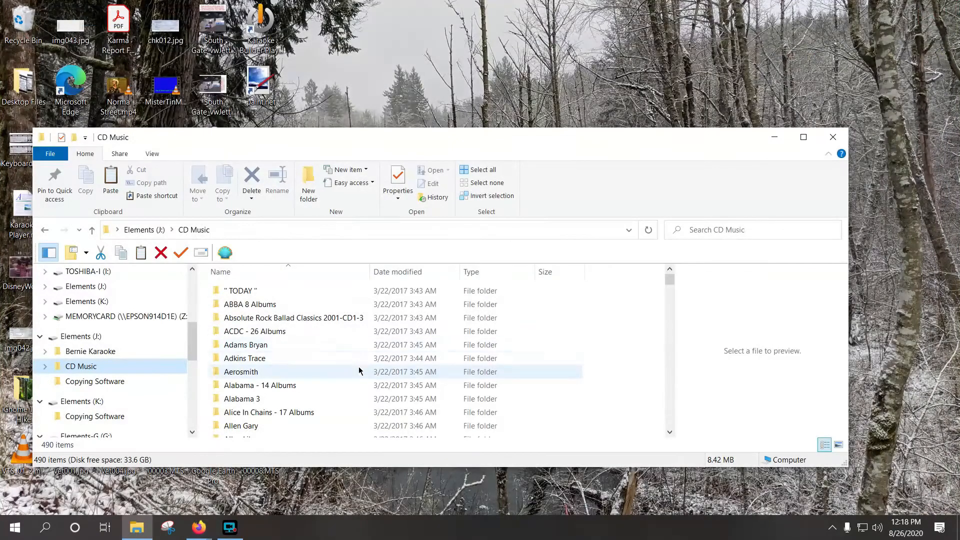
{"action": "mouse_move", "coordinate": [86, 366]}
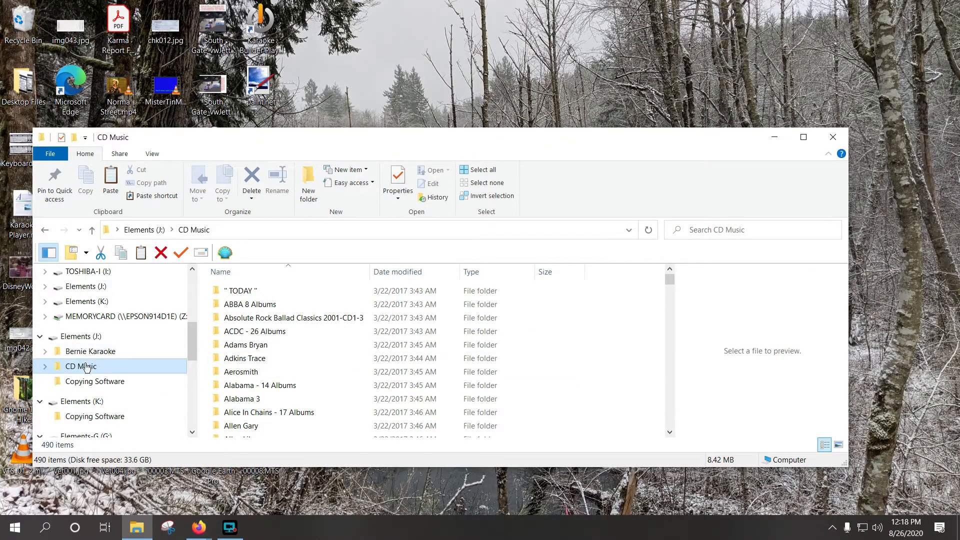
Peek at Copy_Bernie_Karaoke.cmd in Notepad from Copying Software, then return to the J: root.
{"action": "left_click", "coordinate": [95, 381]}
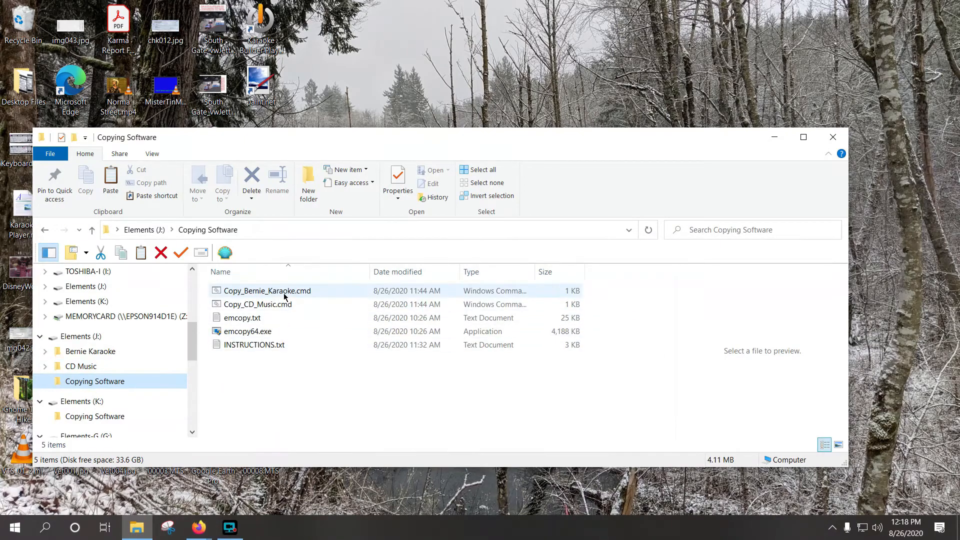
{"action": "right_click", "coordinate": [267, 290]}
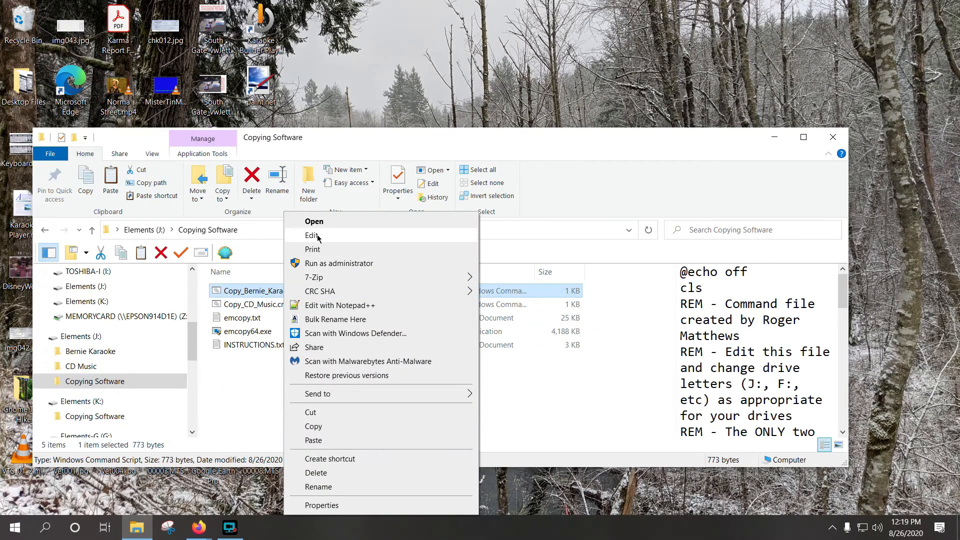
{"action": "left_click", "coordinate": [312, 236]}
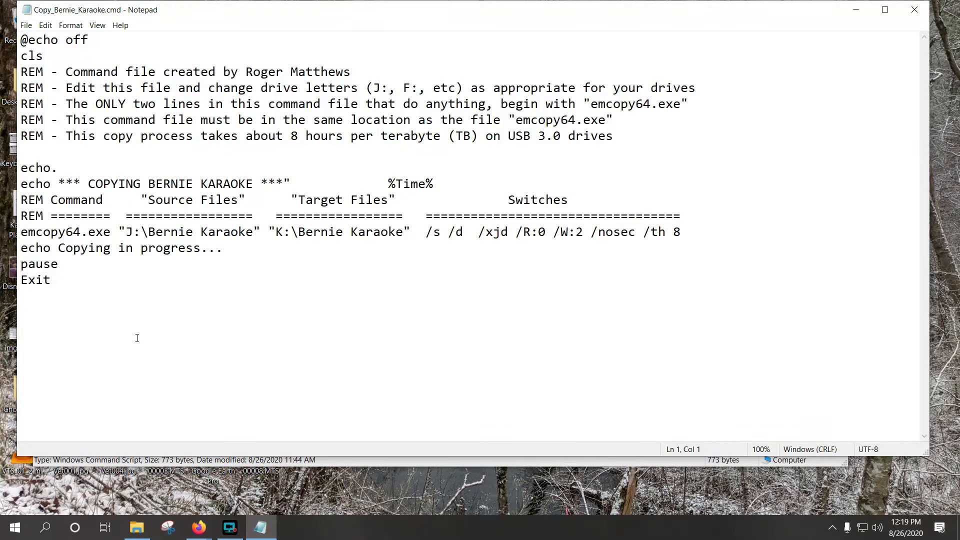
{"action": "mouse_move", "coordinate": [104, 276]}
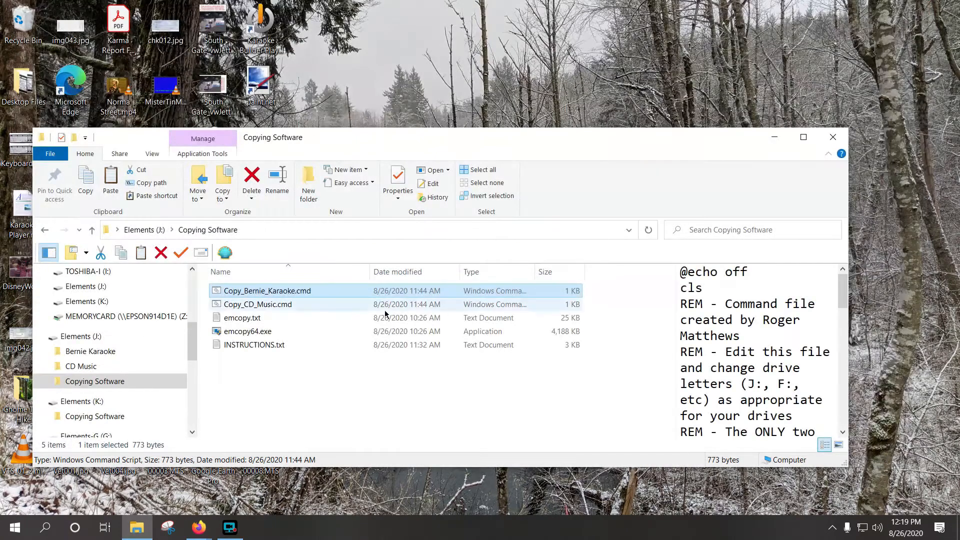
{"action": "left_click", "coordinate": [257, 304]}
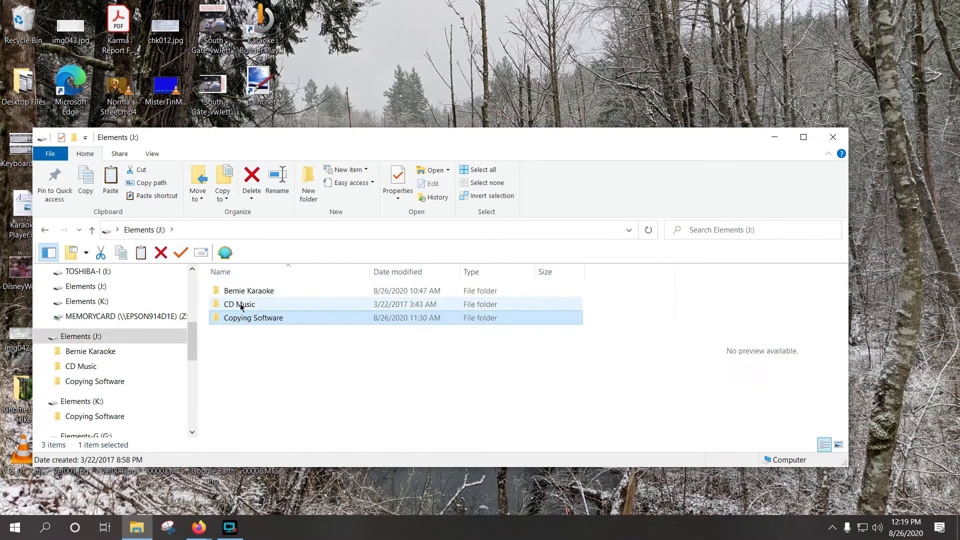
{"action": "double_click", "coordinate": [252, 318]}
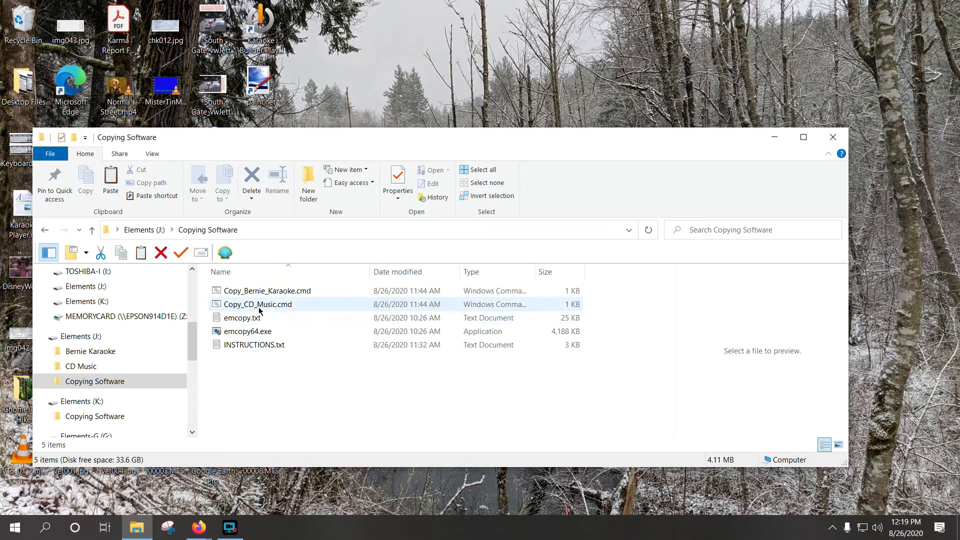
{"action": "right_click", "coordinate": [260, 304]}
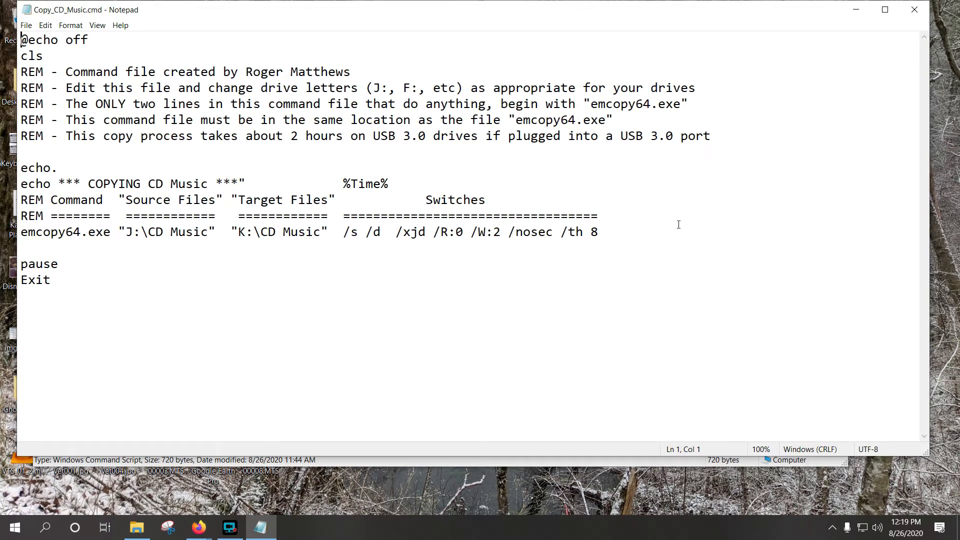
{"action": "mouse_move", "coordinate": [694, 39]}
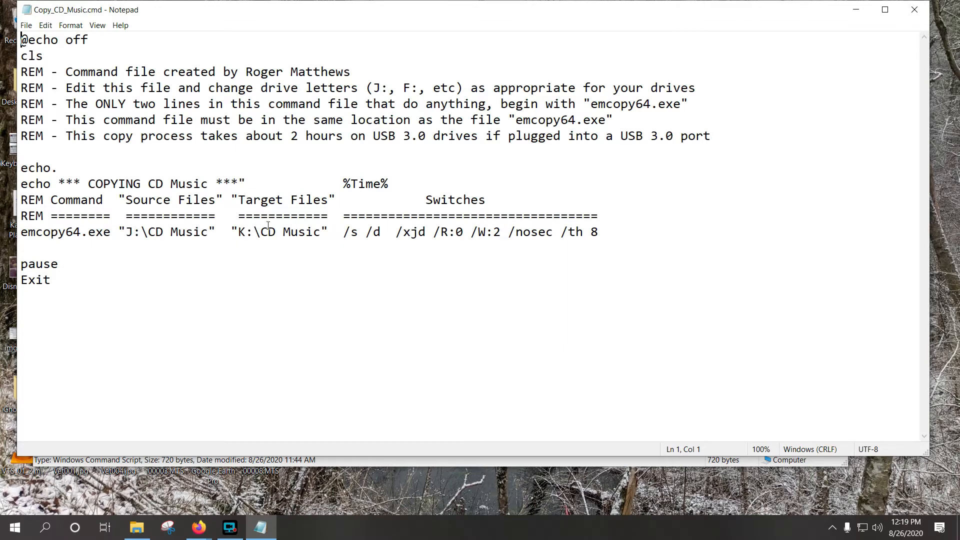
{"action": "mouse_move", "coordinate": [194, 218]}
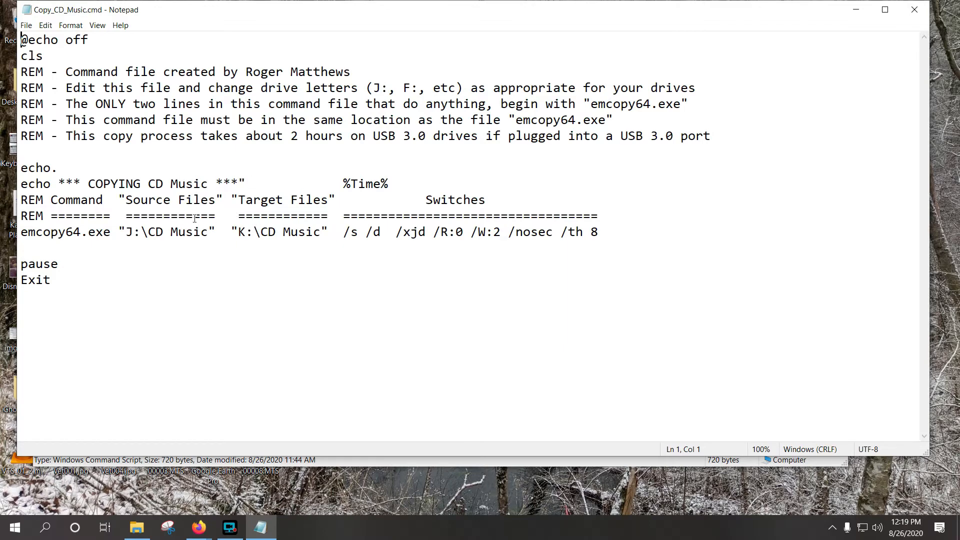
{"action": "mouse_move", "coordinate": [220, 277]}
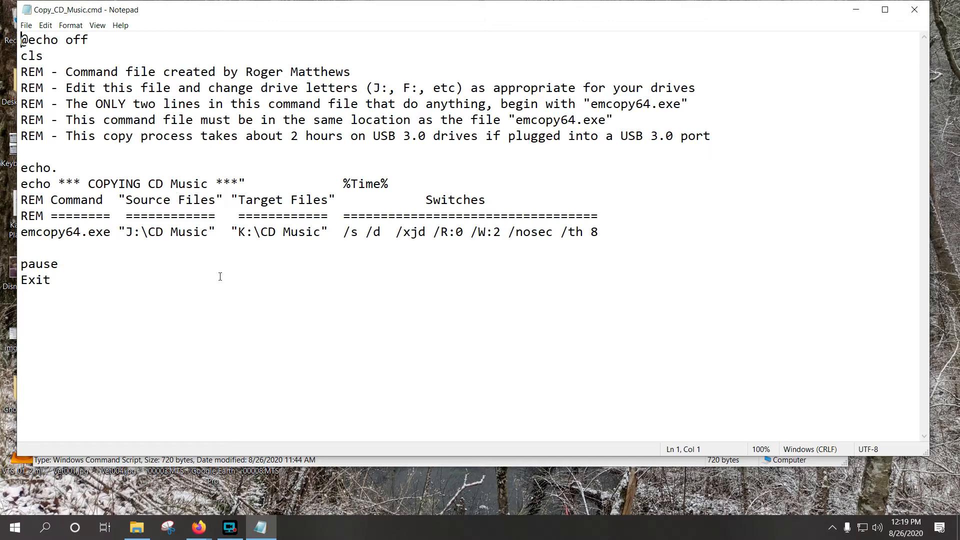
{"action": "double_click", "coordinate": [128, 231]}
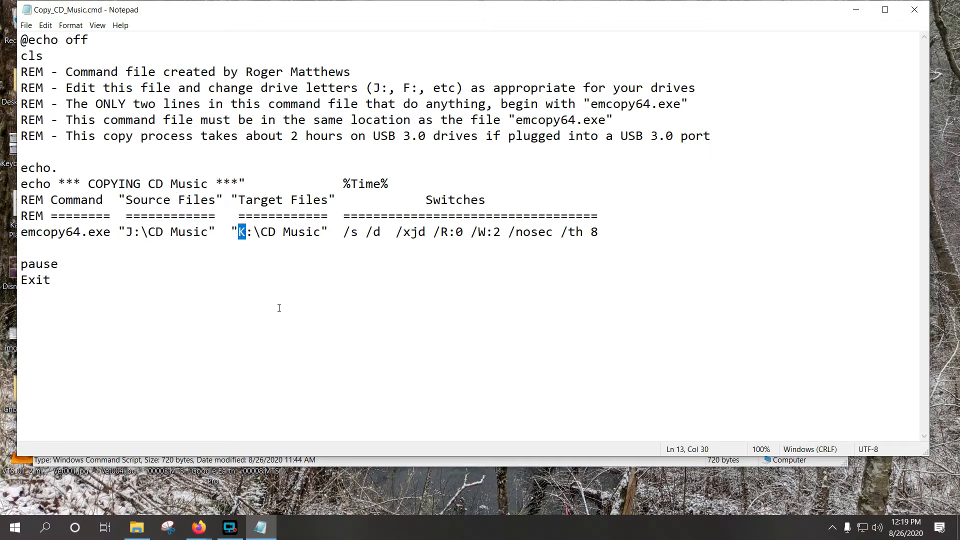
{"action": "left_click", "coordinate": [171, 232]}
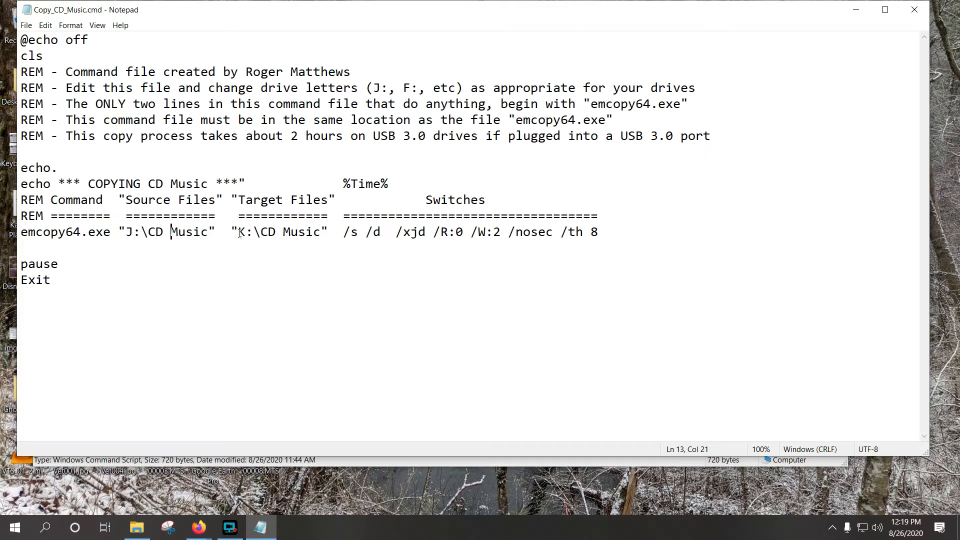
{"action": "mouse_move", "coordinate": [35, 156]}
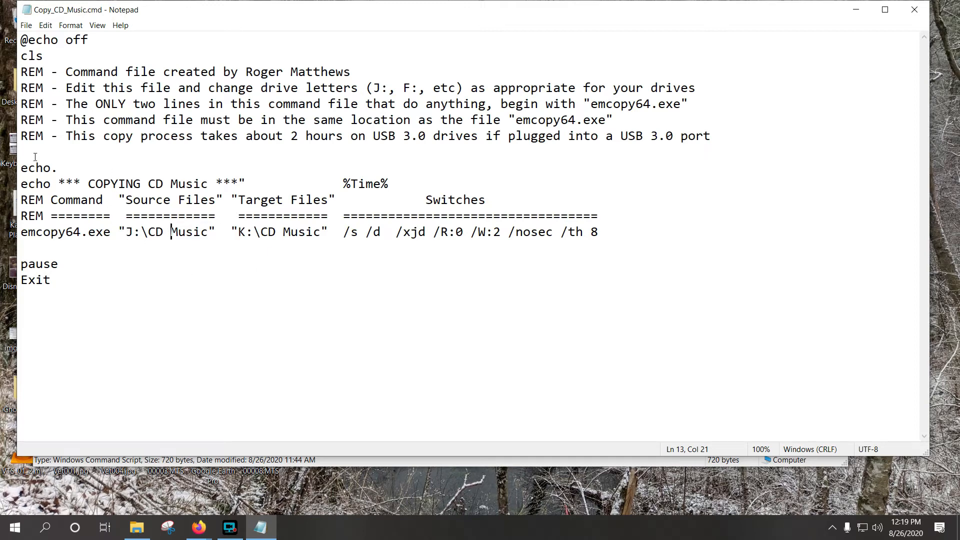
{"action": "mouse_move", "coordinate": [141, 259]}
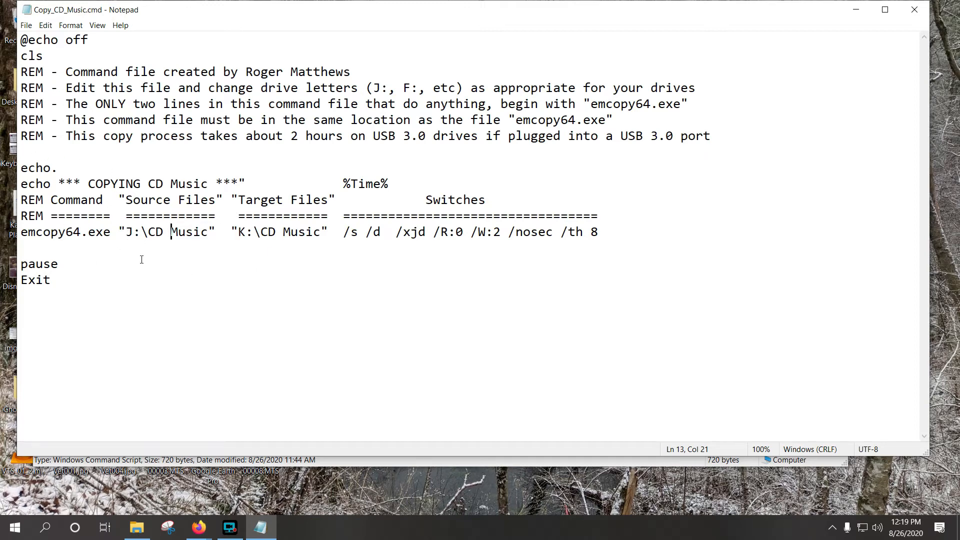
{"action": "mouse_move", "coordinate": [294, 206]}
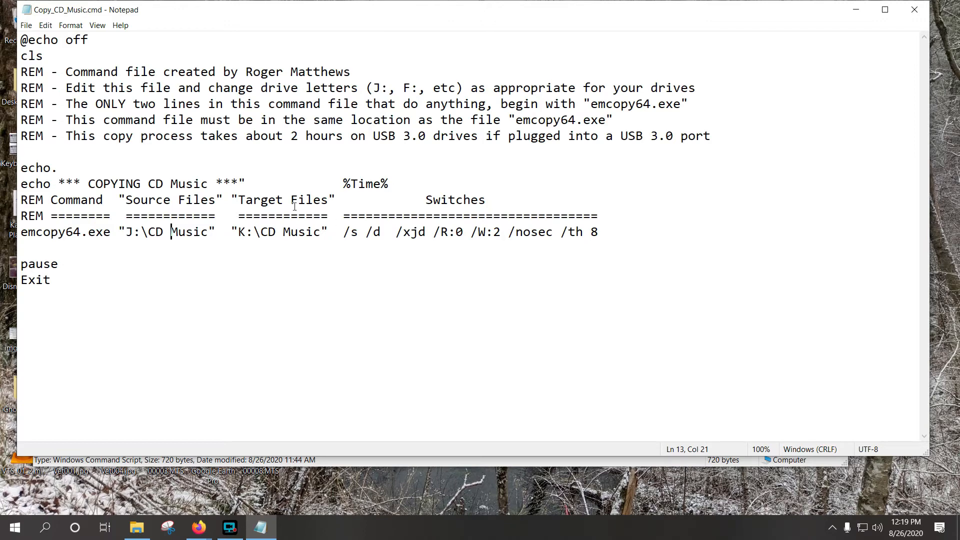
{"action": "mouse_move", "coordinate": [696, 114]}
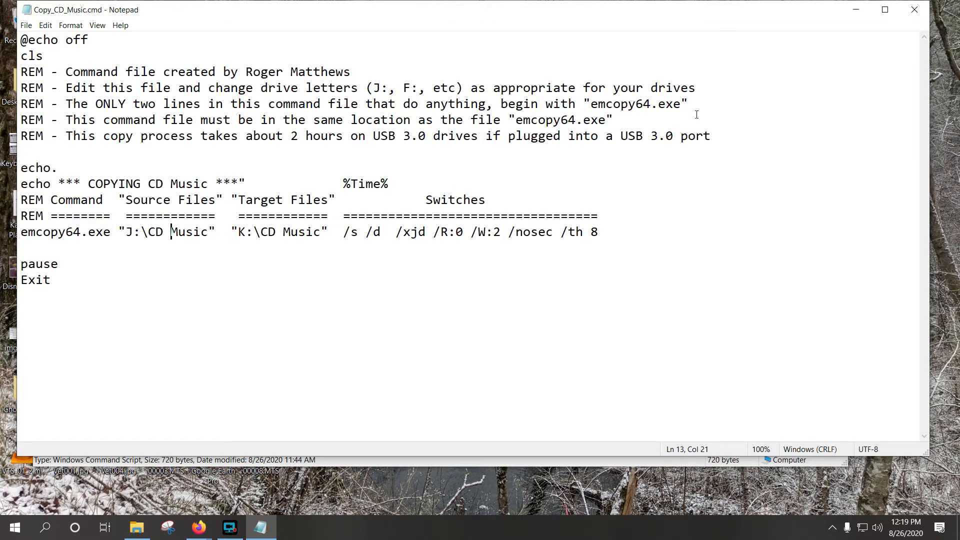
{"action": "mouse_move", "coordinate": [734, 102]}
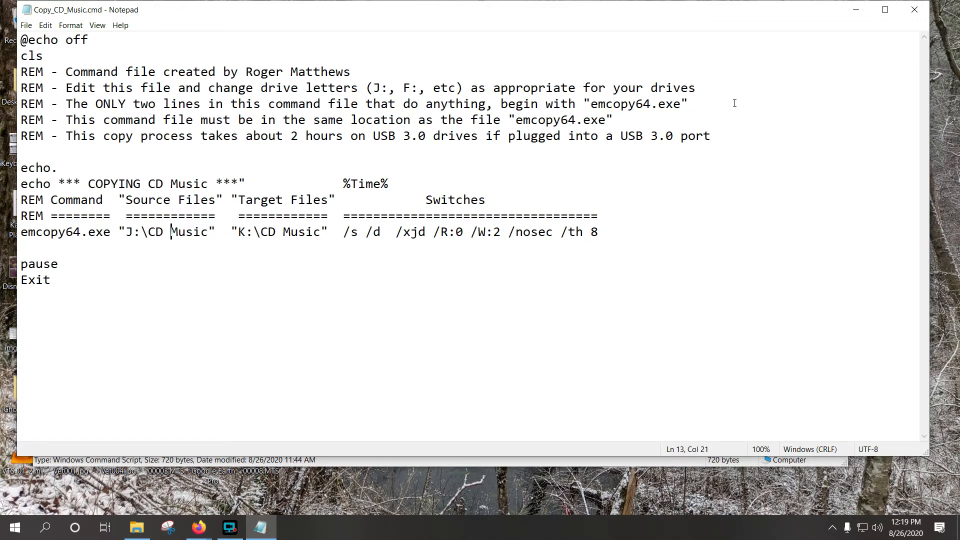
{"action": "mouse_move", "coordinate": [73, 249]}
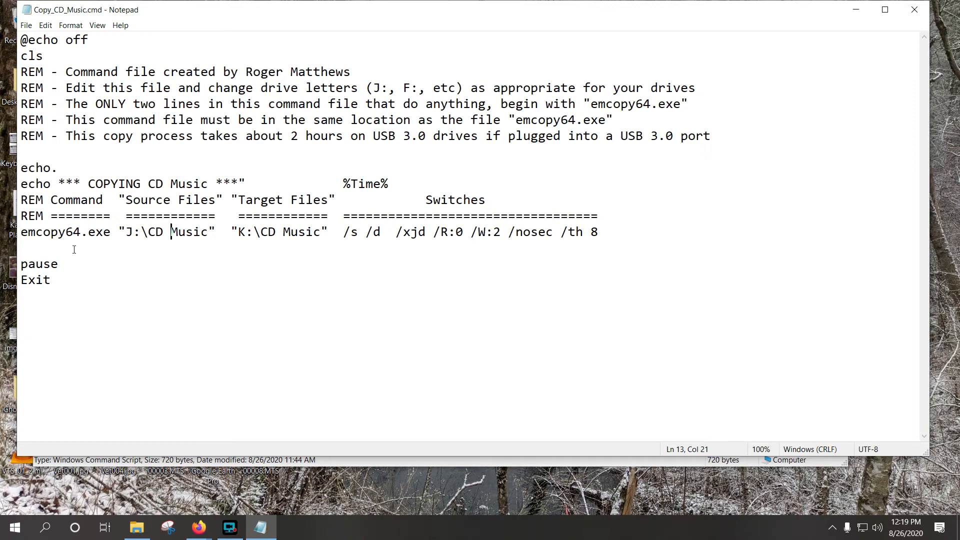
{"action": "mouse_move", "coordinate": [193, 340]}
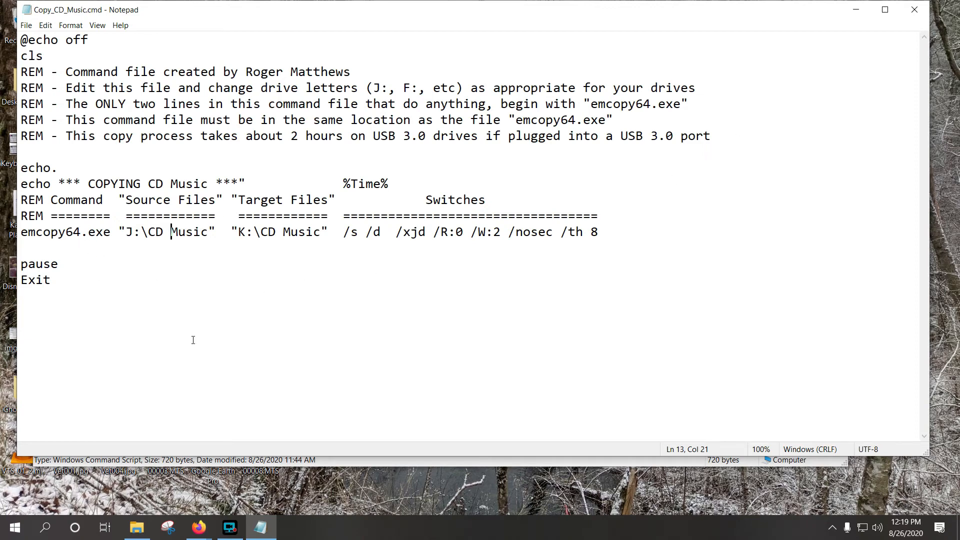
{"action": "mouse_move", "coordinate": [240, 285]}
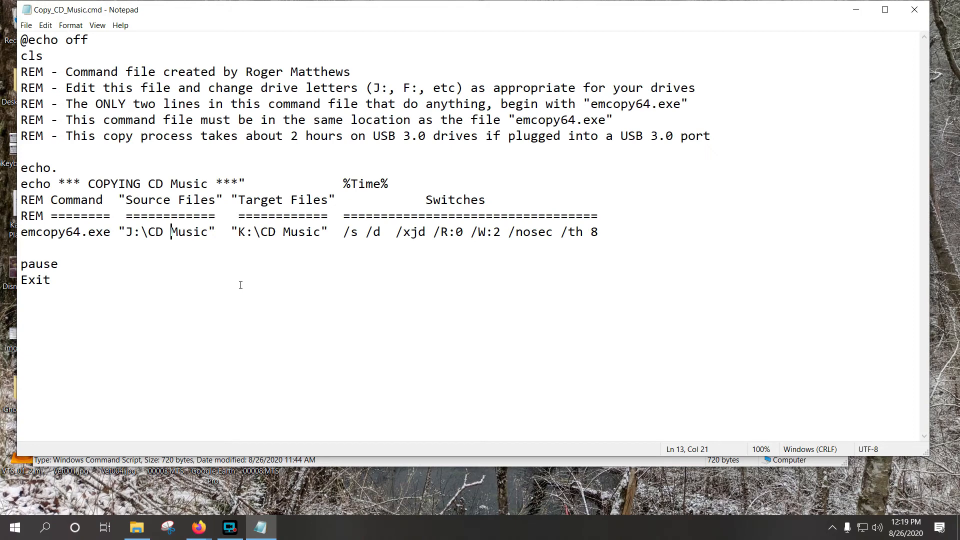
{"action": "mouse_move", "coordinate": [245, 292]}
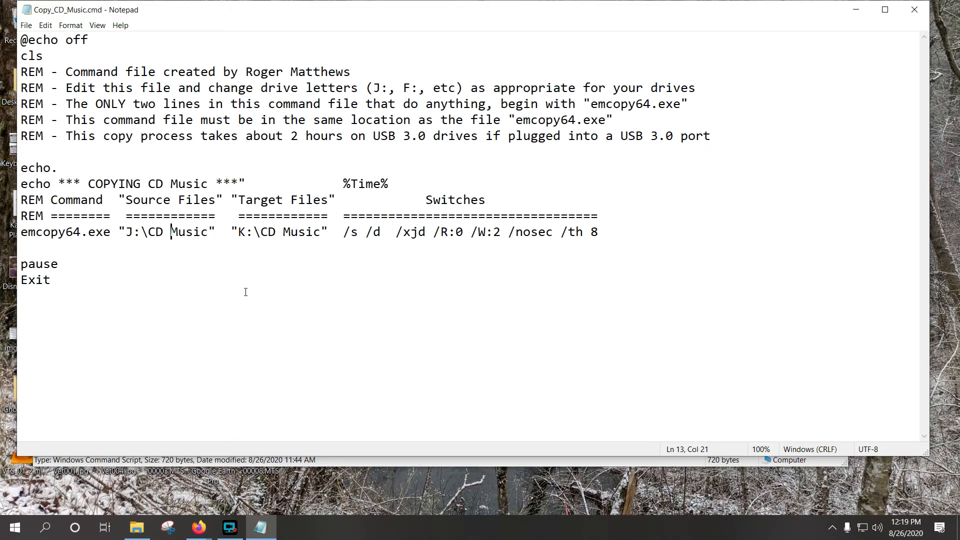
{"action": "mouse_move", "coordinate": [418, 276]}
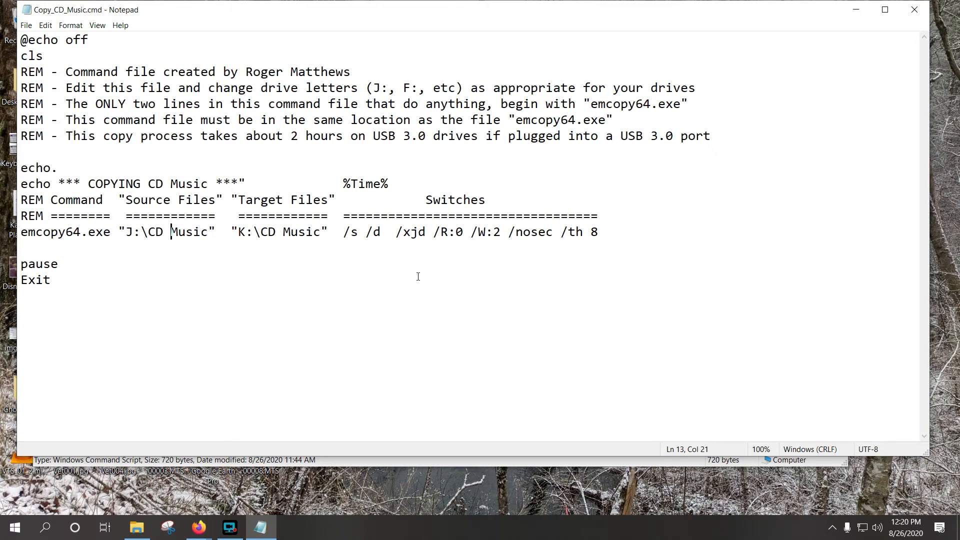
{"action": "mouse_move", "coordinate": [282, 211]}
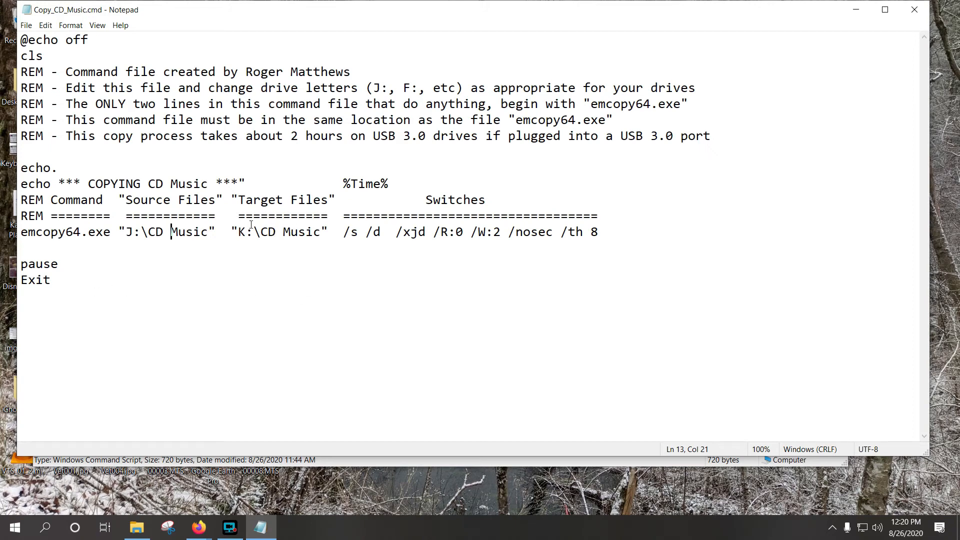
{"action": "mouse_move", "coordinate": [313, 206]}
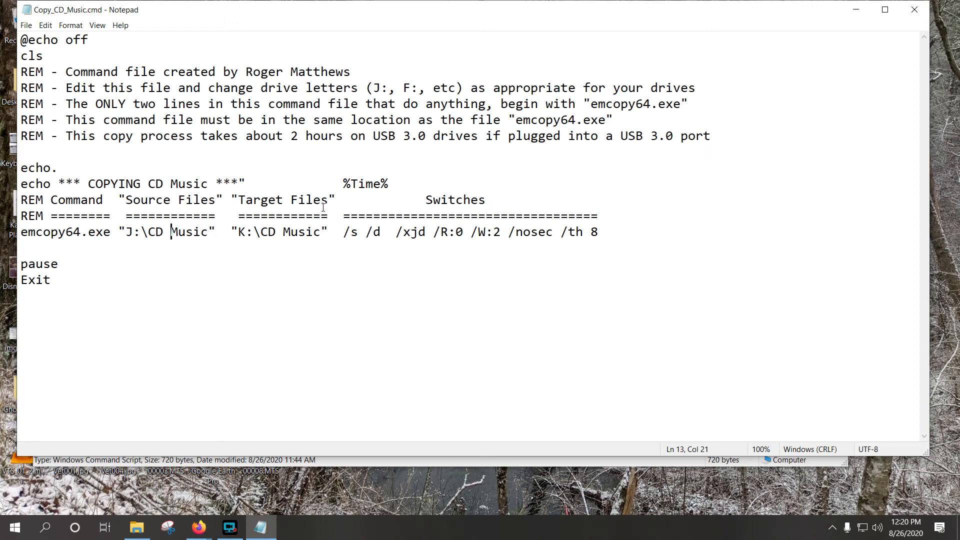
{"action": "mouse_move", "coordinate": [108, 257]}
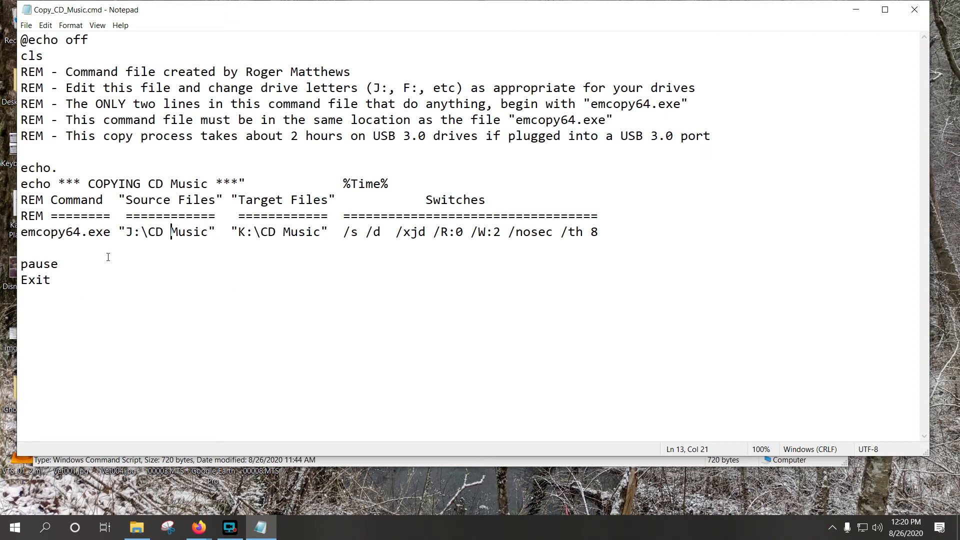
{"action": "double_click", "coordinate": [64, 231]}
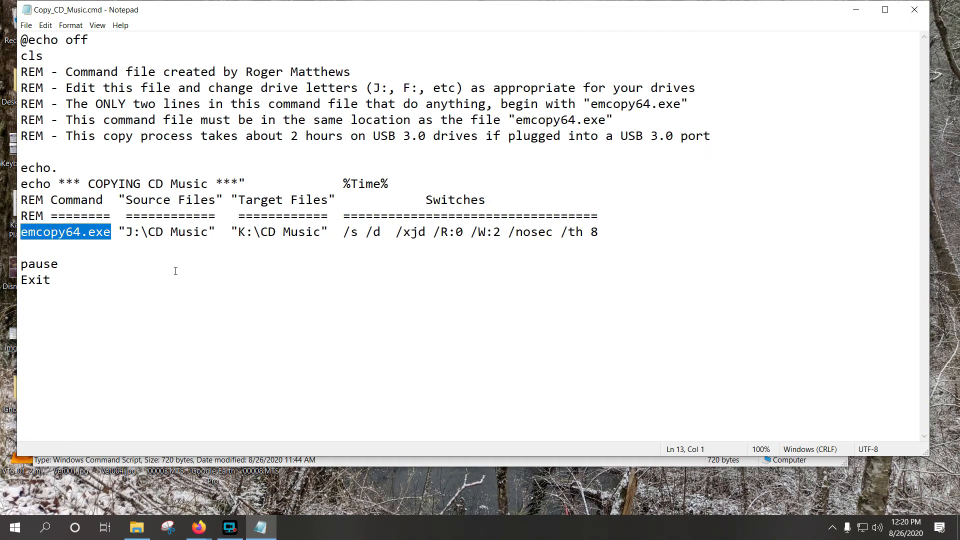
{"action": "left_click", "coordinate": [291, 216]}
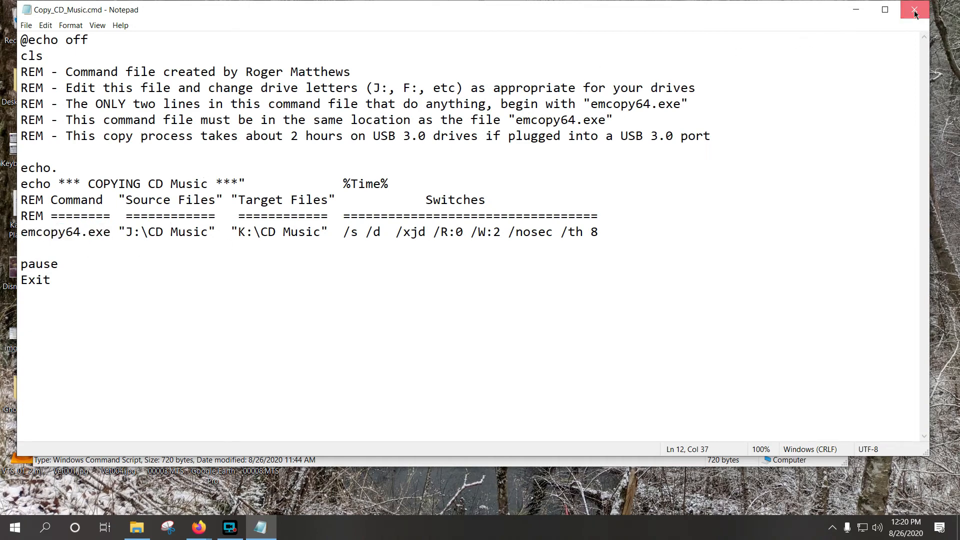
Run Copy_CD_Music.cmd and allow emcopy64 through UAC so the CD Music copy starts.
{"action": "left_click", "coordinate": [915, 11]}
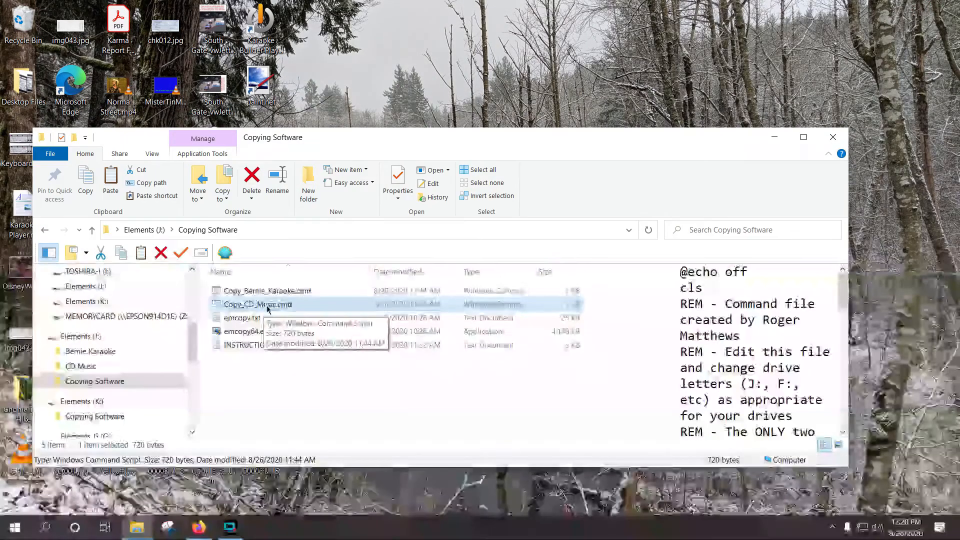
{"action": "double_click", "coordinate": [241, 331]}
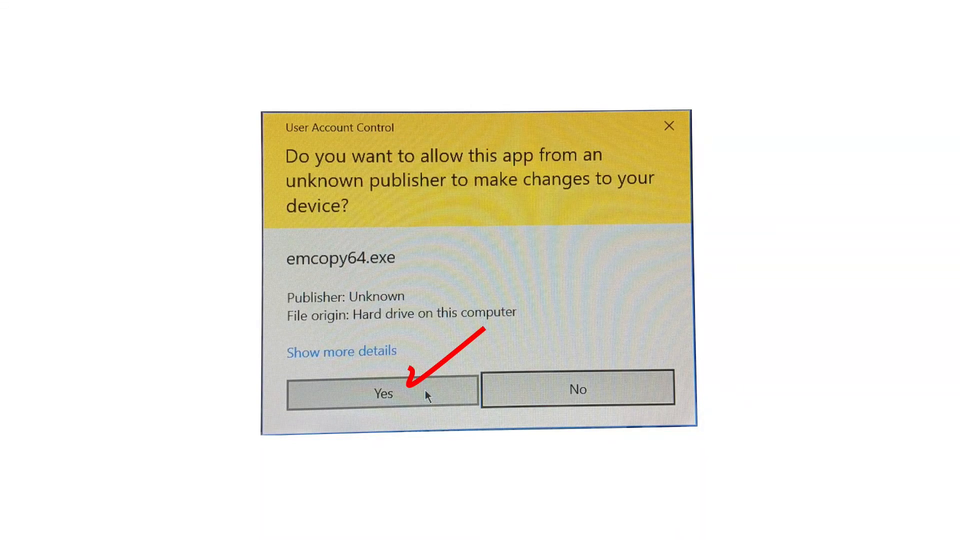
{"action": "left_click", "coordinate": [382, 393]}
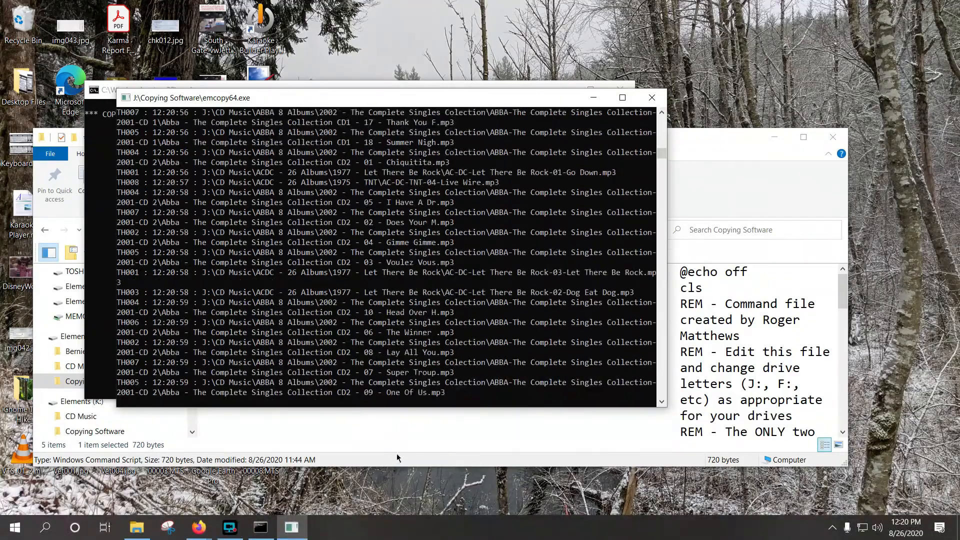
Switch to Firefox and open the site's Contact Webmaster page while the copy runs.
{"action": "left_click", "coordinate": [198, 527]}
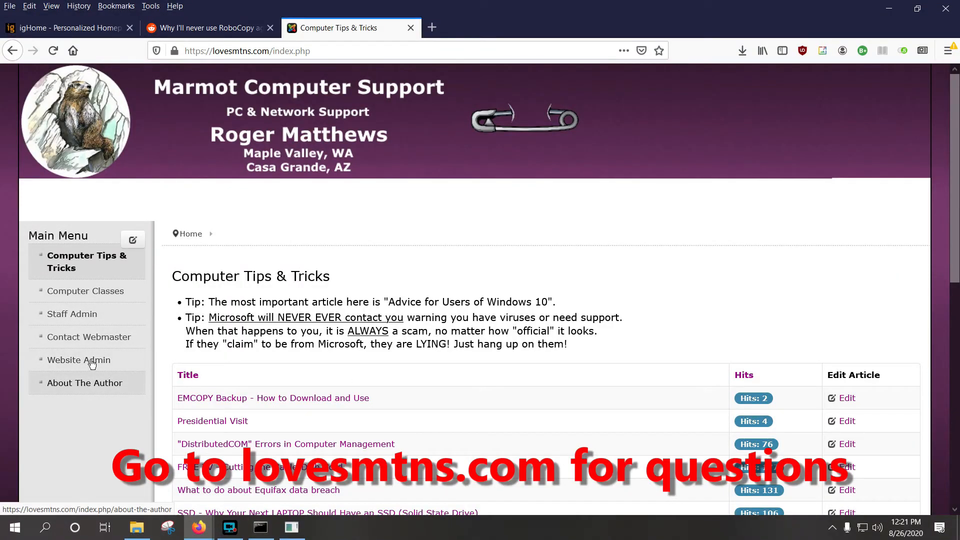
{"action": "left_click", "coordinate": [89, 337]}
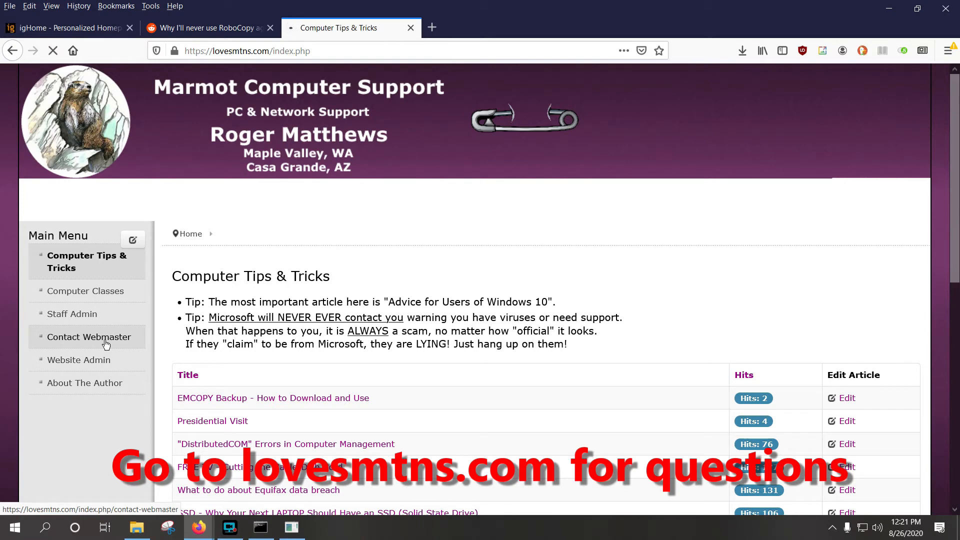
{"action": "left_click", "coordinate": [89, 337]}
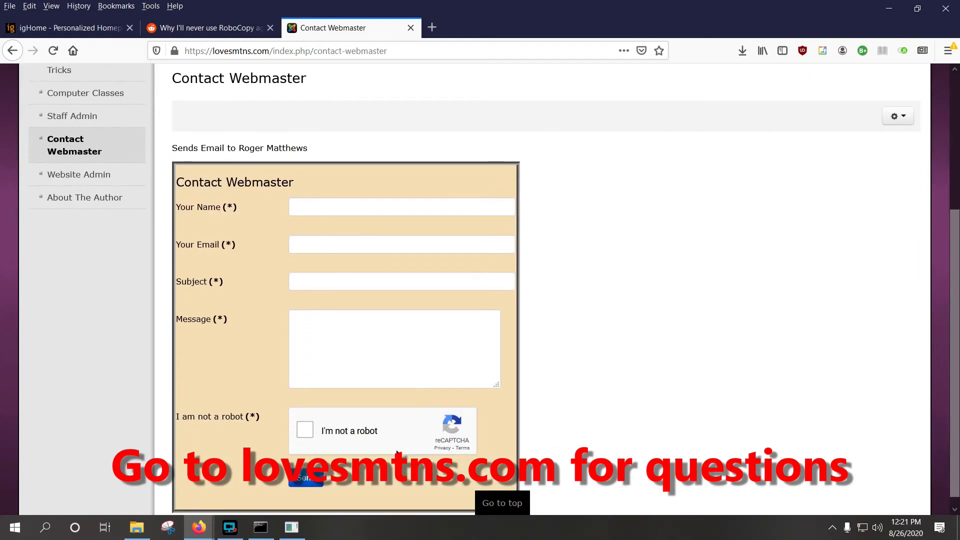
{"action": "mouse_move", "coordinate": [331, 313]}
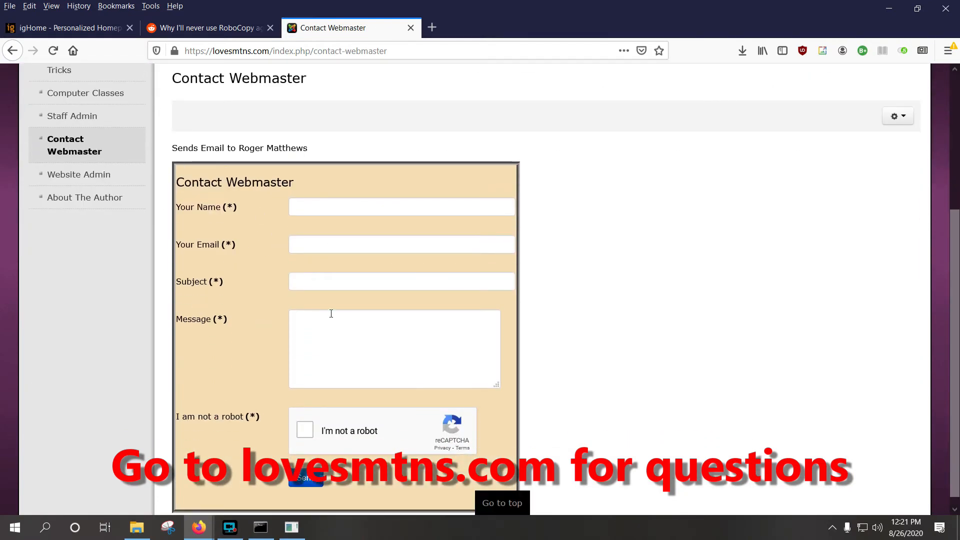
{"action": "scroll", "scroll_direction": "up", "scroll_amount": 3}
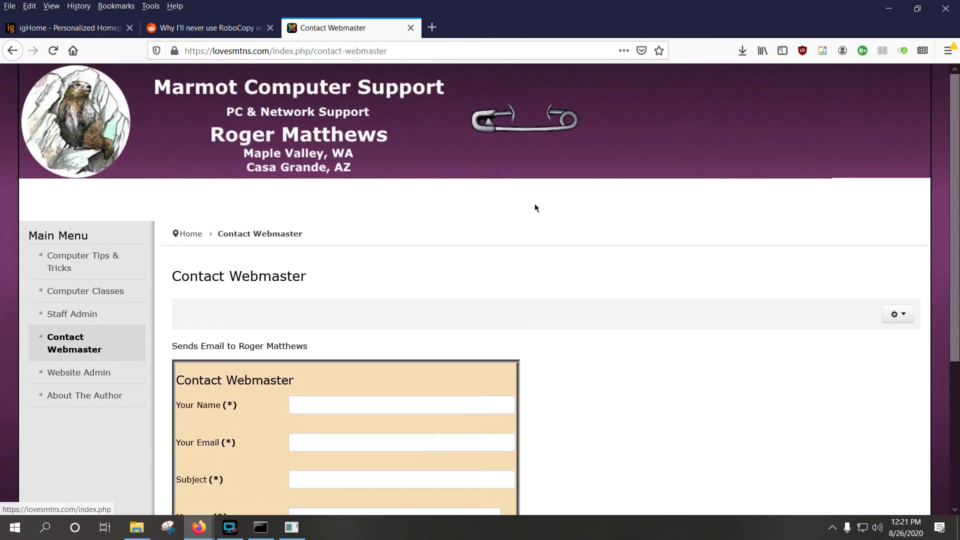
{"action": "mouse_move", "coordinate": [522, 473]}
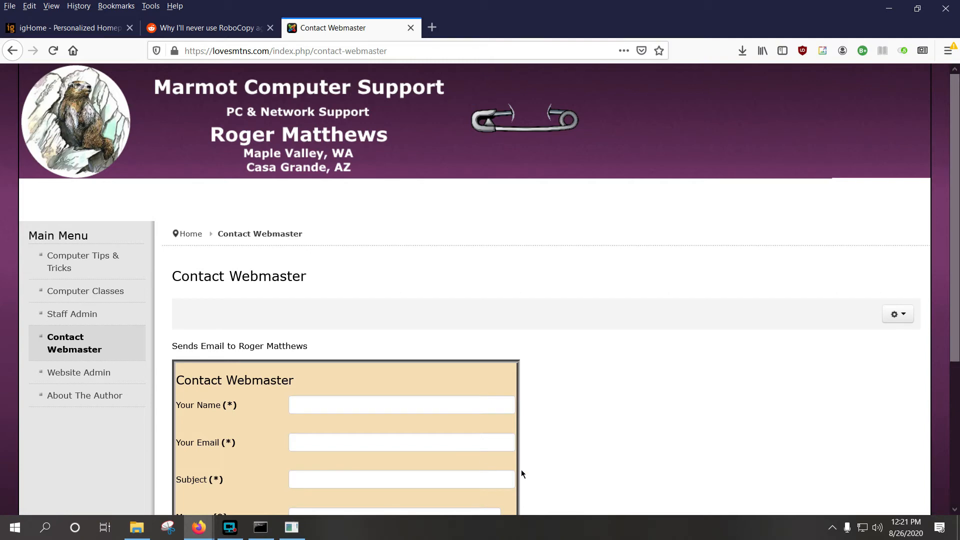
{"action": "mouse_move", "coordinate": [260, 527]}
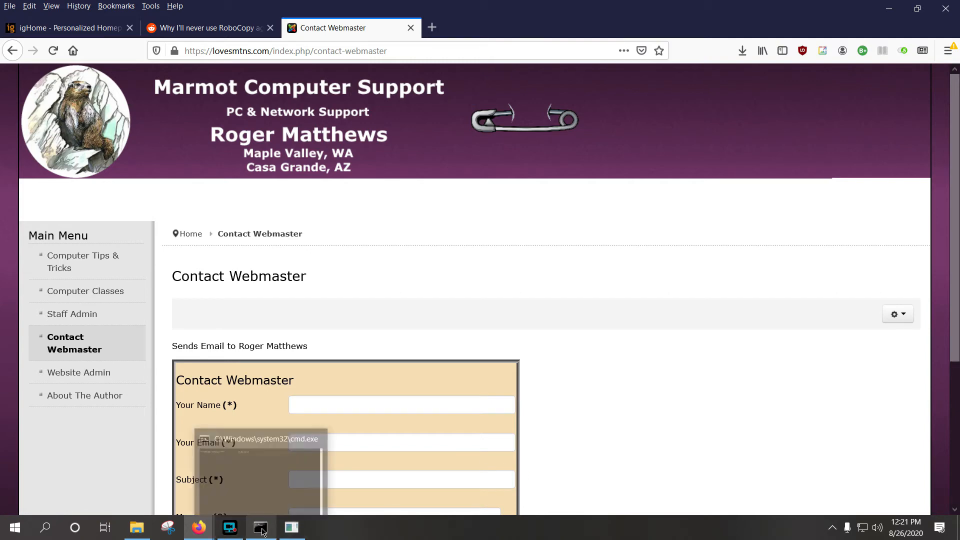
{"action": "mouse_move", "coordinate": [230, 527]}
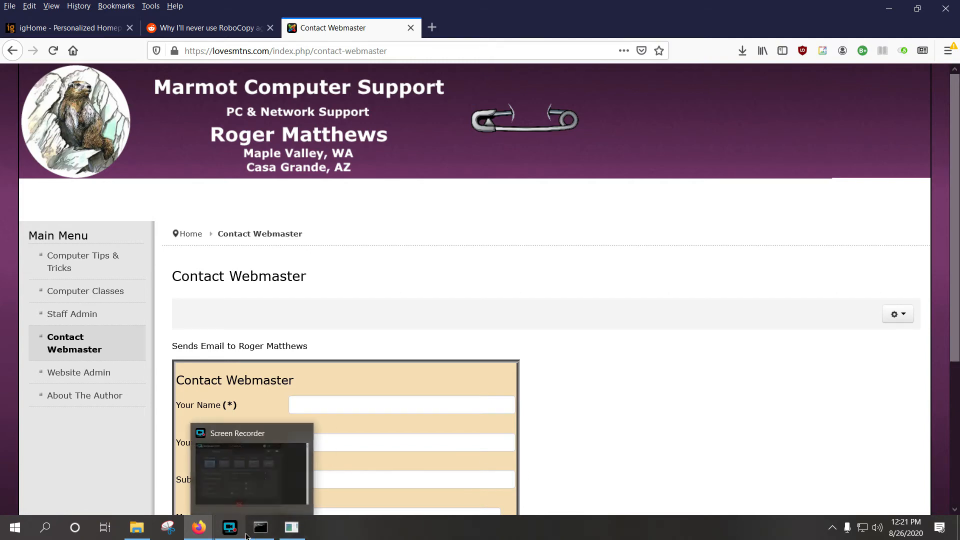